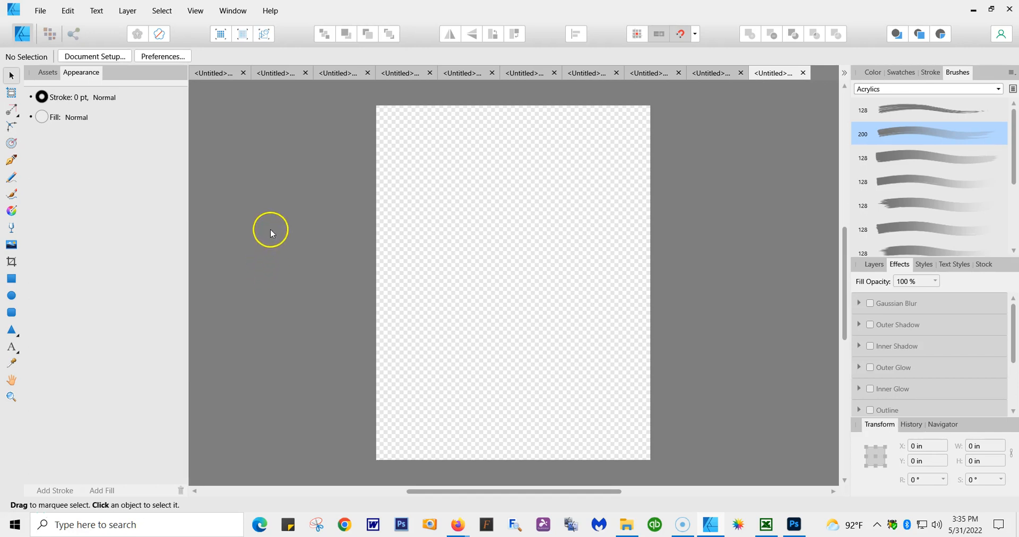
pyautogui.moveTo(280, 235)
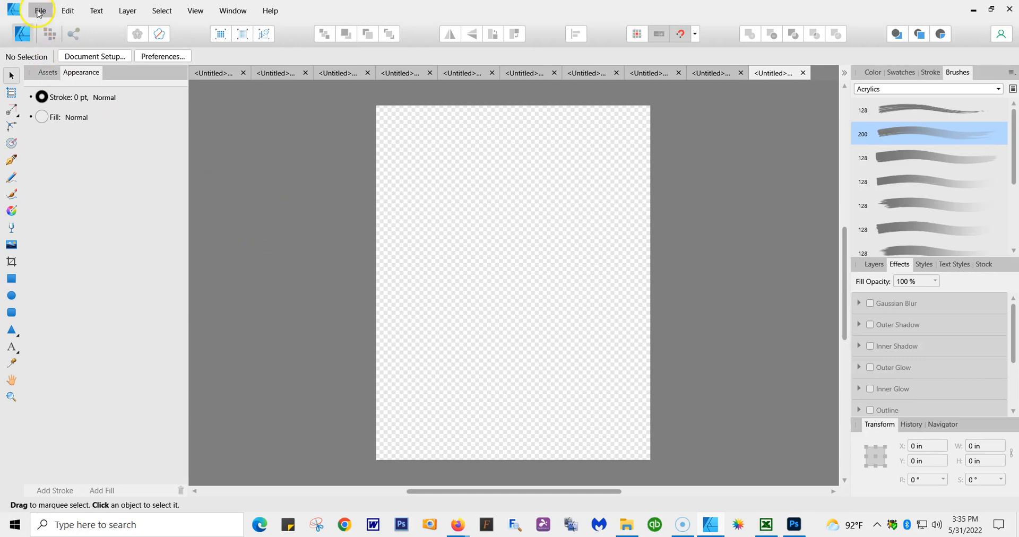
# Start a new document from the File menu, opening the New Document setup
pyautogui.click(40, 11)
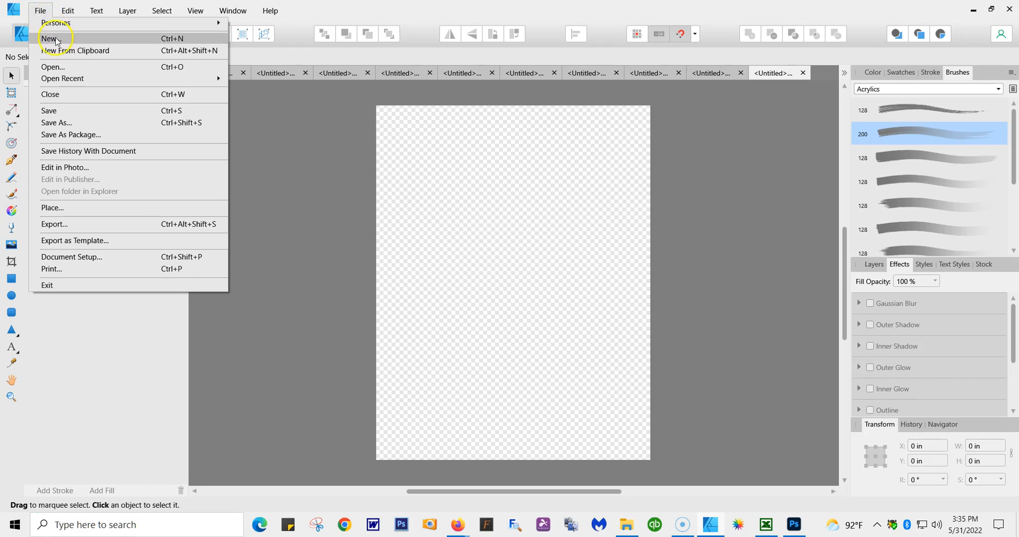
pyautogui.click(49, 38)
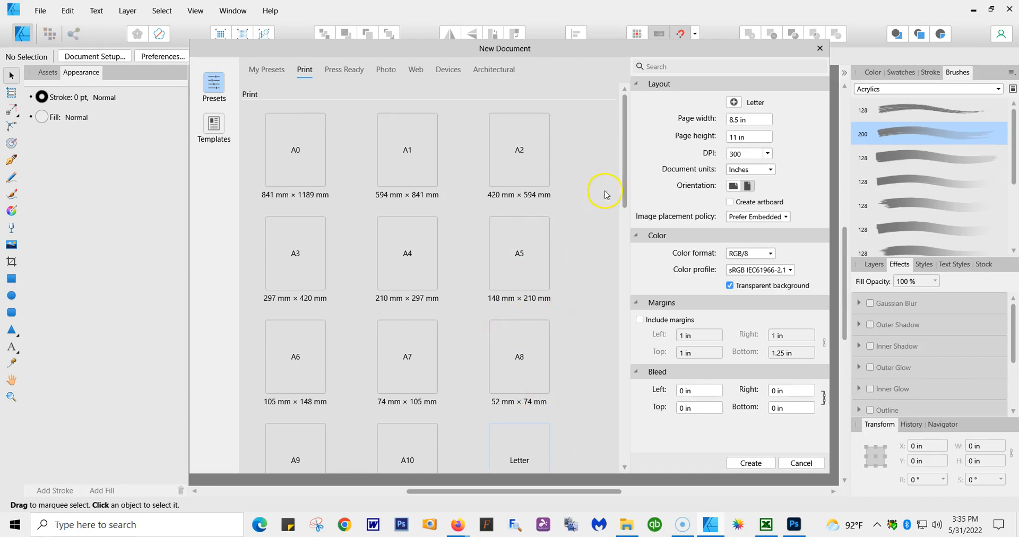
# Try a 12 in page width in the New Document size fields
pyautogui.scroll(-3)
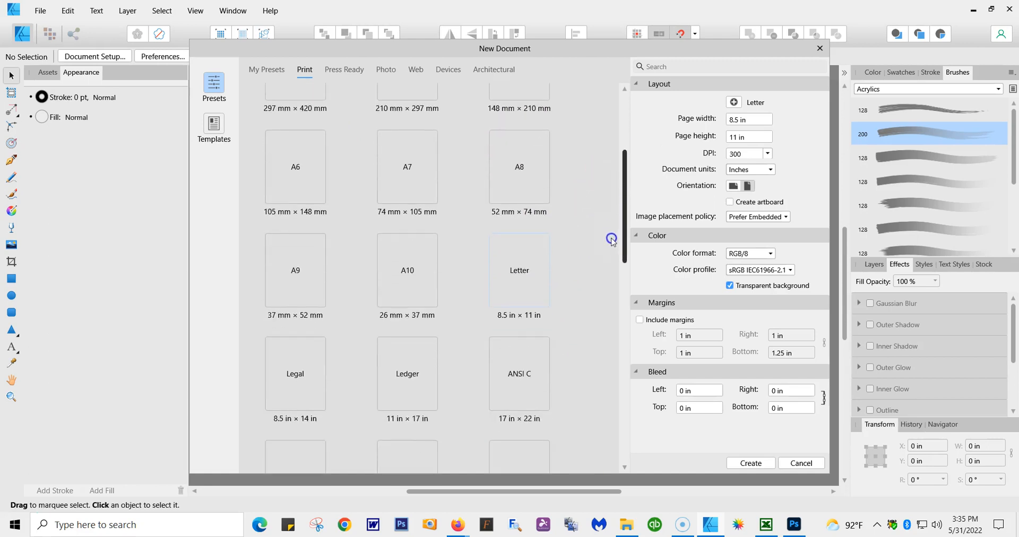
pyautogui.scroll(-3)
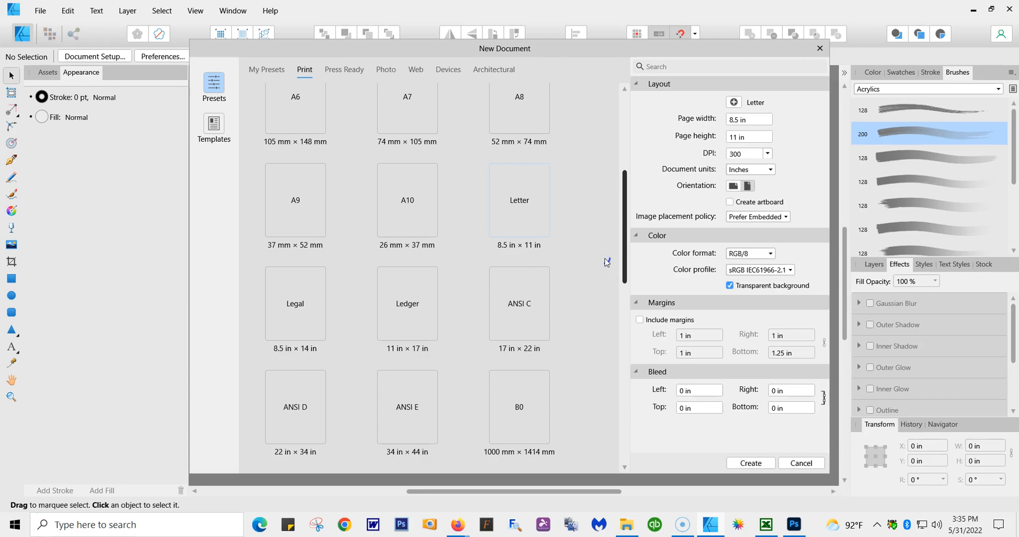
pyautogui.scroll(-3)
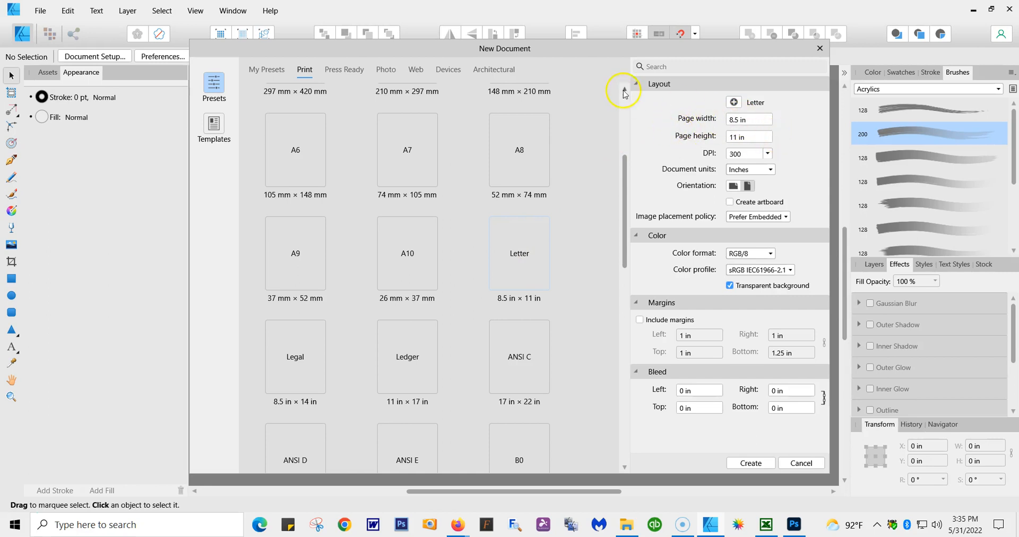
pyautogui.moveTo(773, 122)
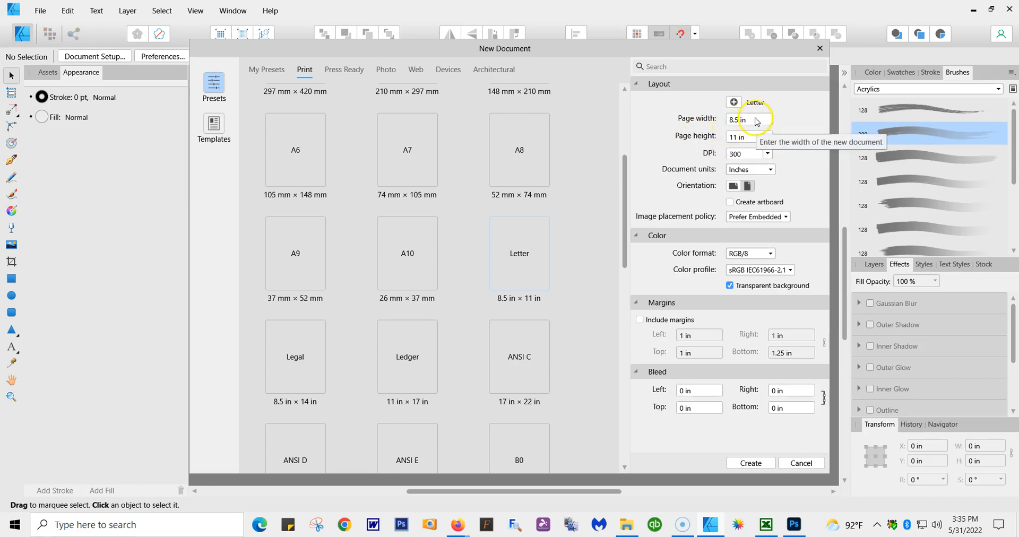
pyautogui.click(748, 119)
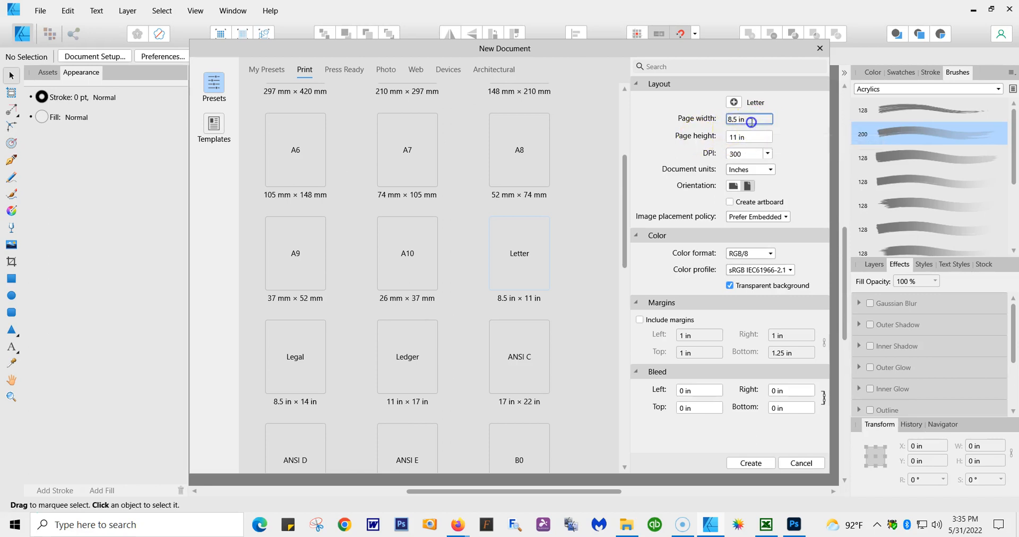
pyautogui.write('12')
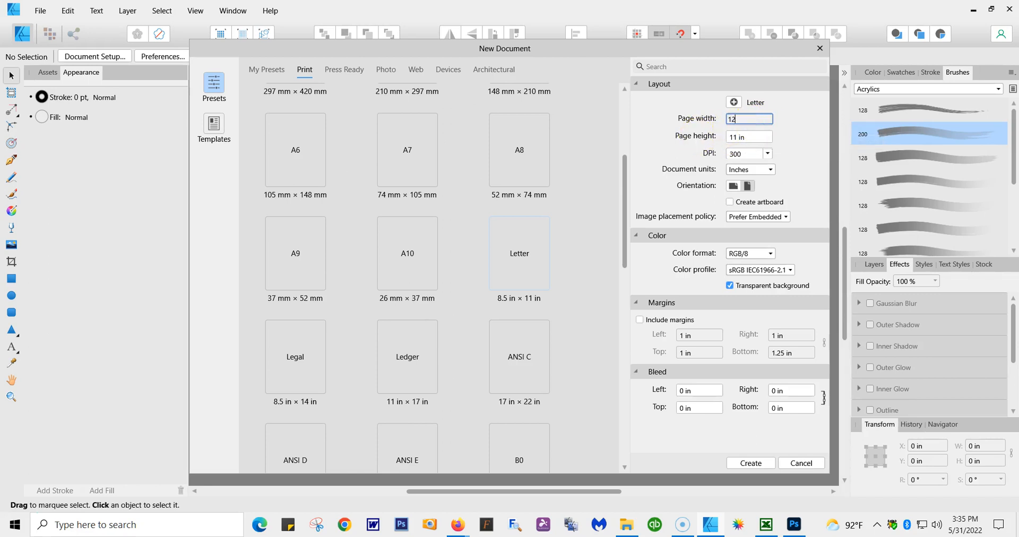
pyautogui.click(748, 135)
pyautogui.write('12')
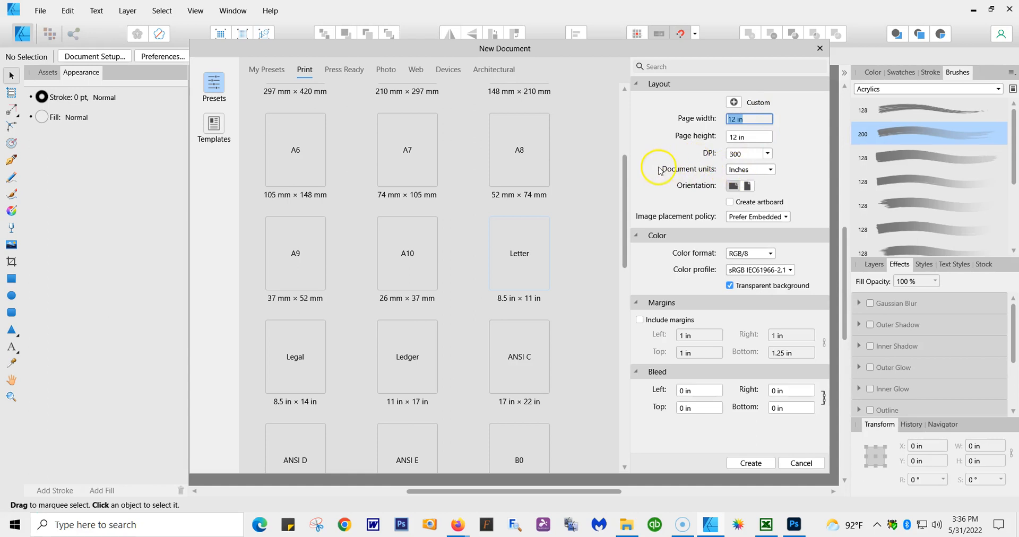
# Reset the page to a custom 8.50 in width by 11 in height
pyautogui.click(748, 119)
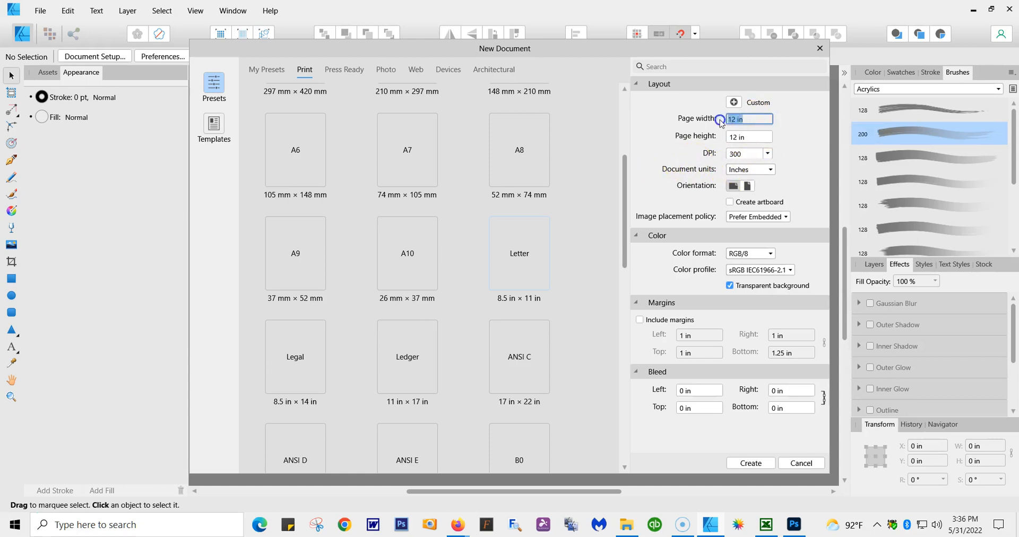
pyautogui.write('8.50')
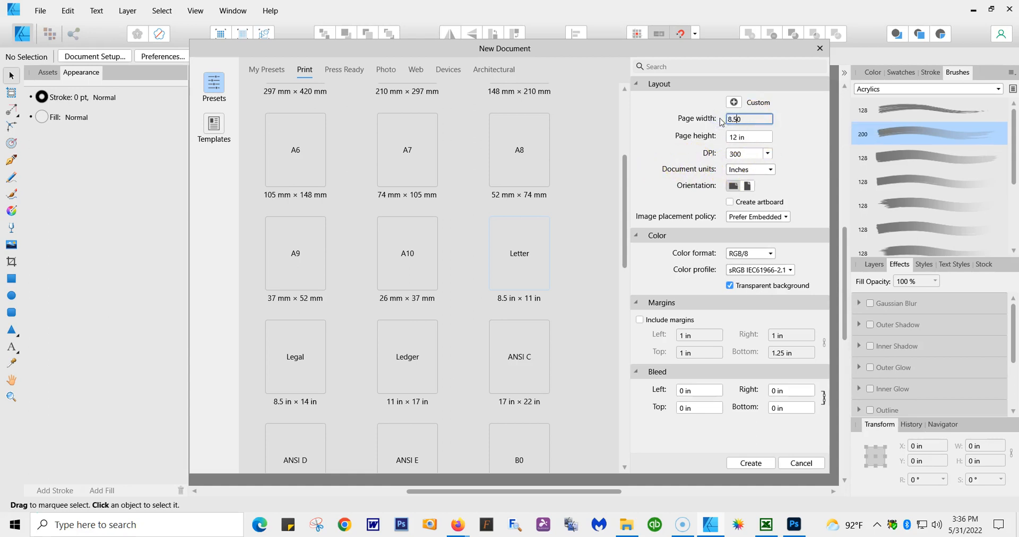
pyautogui.click(748, 136)
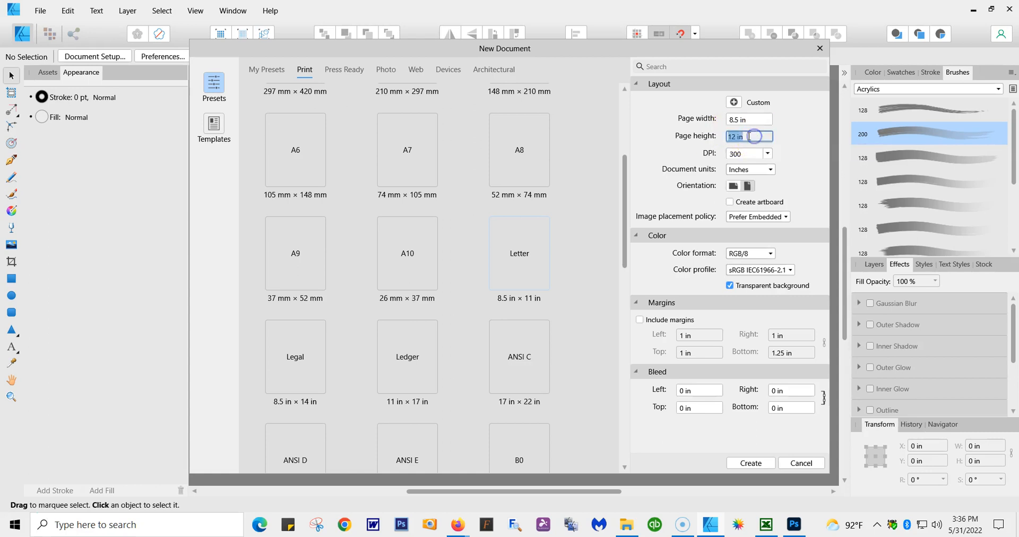
pyautogui.write('11')
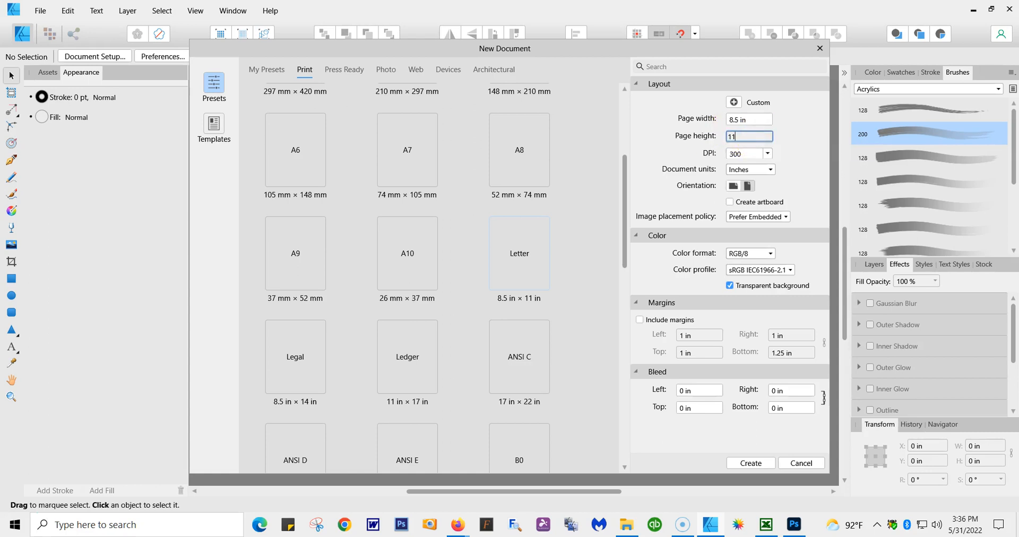
pyautogui.click(750, 154)
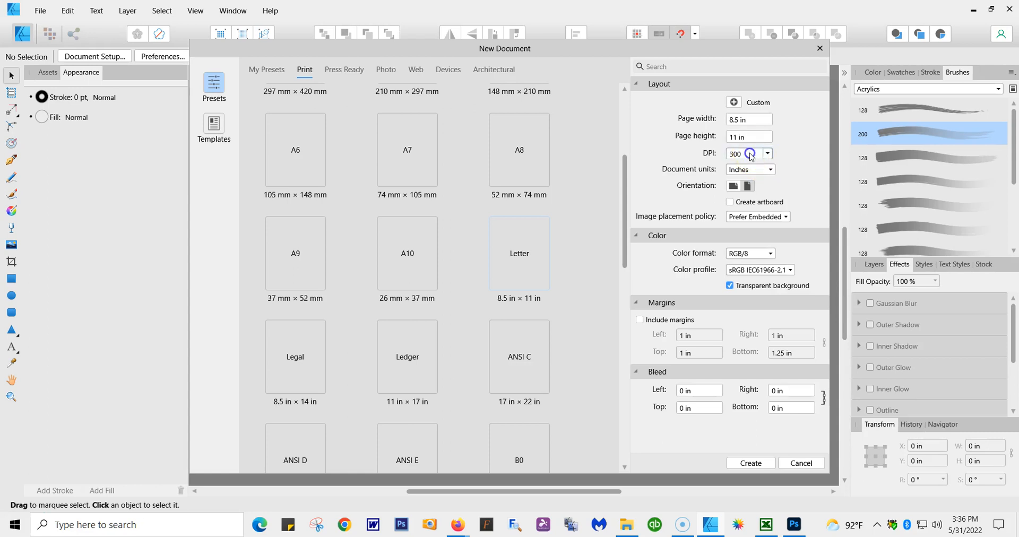
pyautogui.click(743, 154)
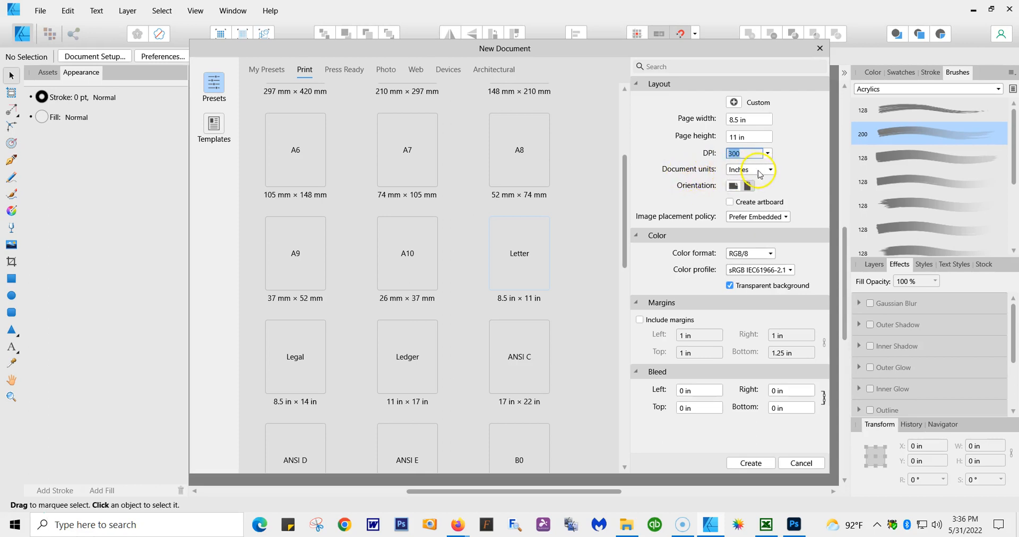
pyautogui.click(747, 186)
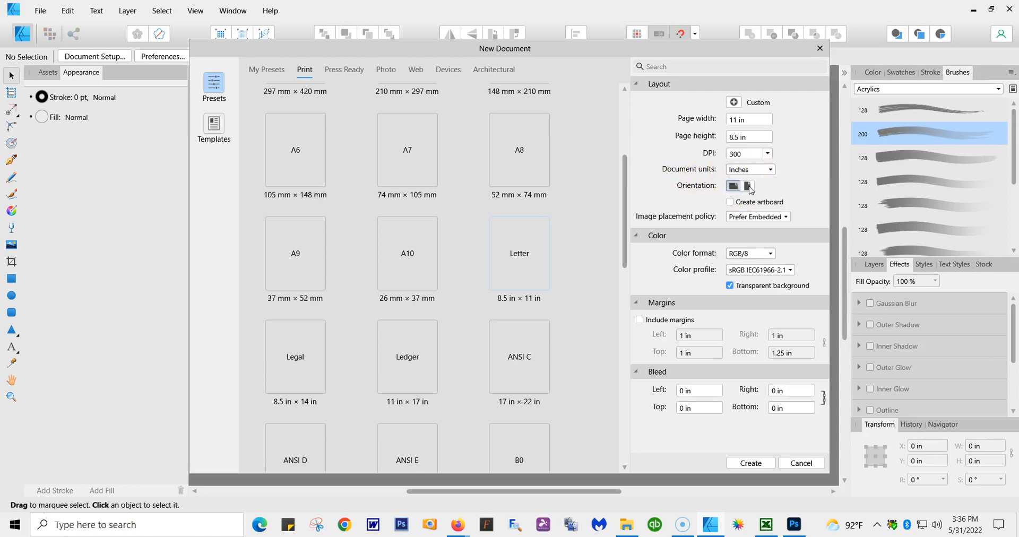
pyautogui.click(748, 186)
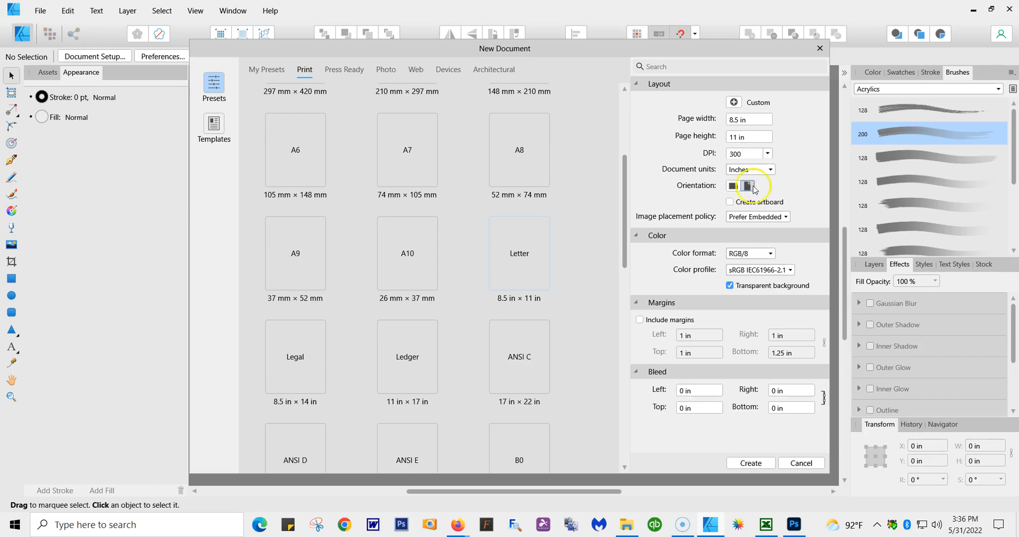
pyautogui.click(733, 185)
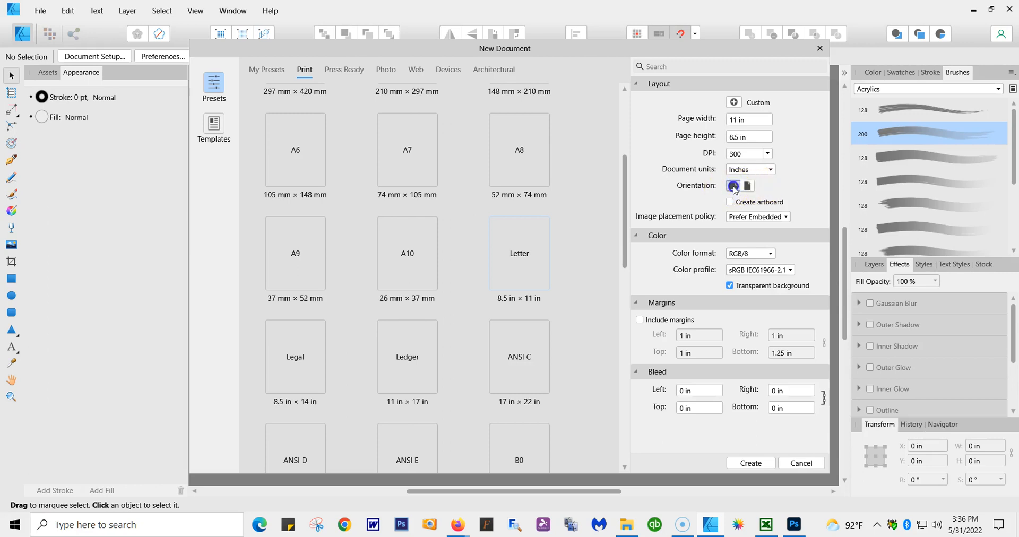
pyautogui.click(747, 186)
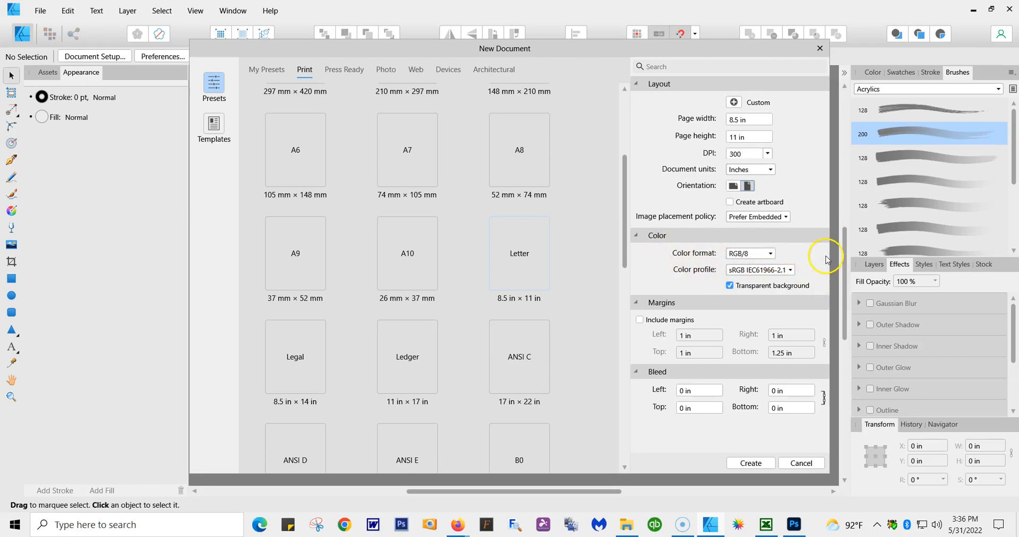
pyautogui.moveTo(682, 262)
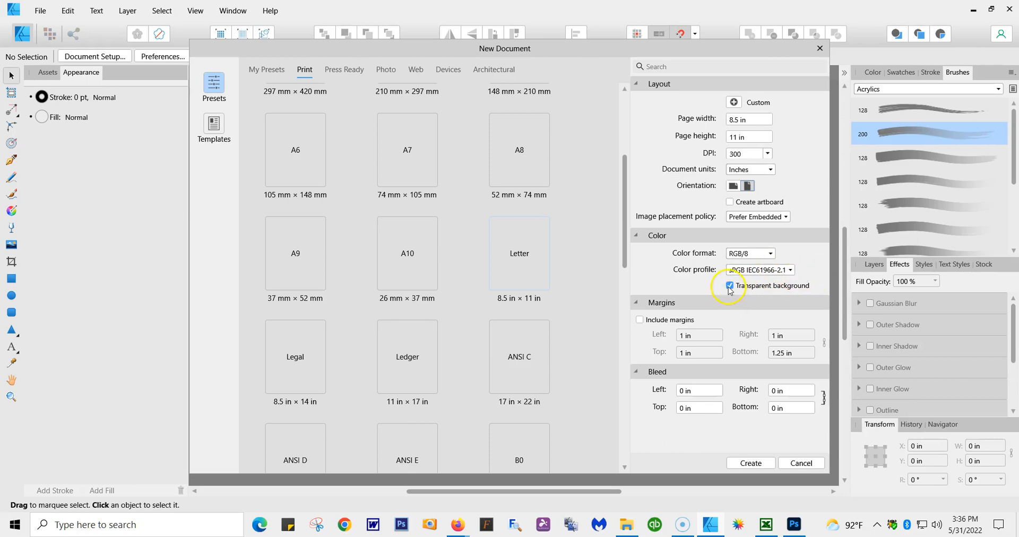
pyautogui.click(730, 285)
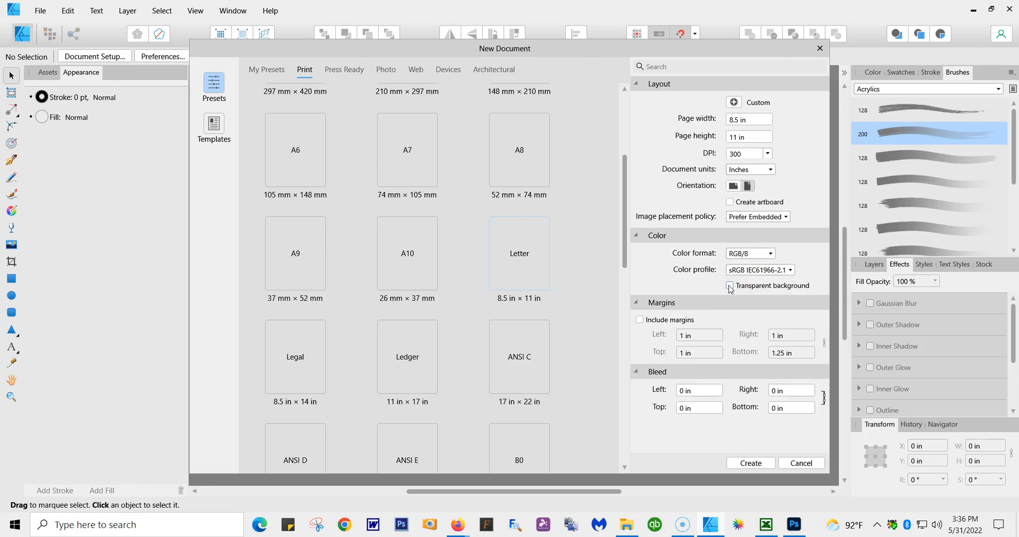
pyautogui.click(728, 285)
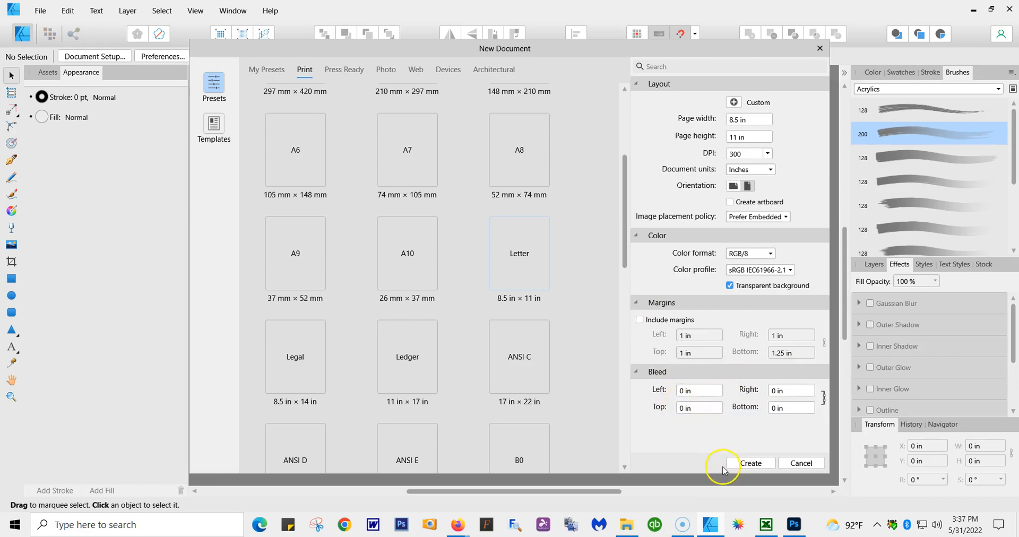
# Create the blank 8.5 × 11 in document and start placing an image via File > Place
pyautogui.click(751, 462)
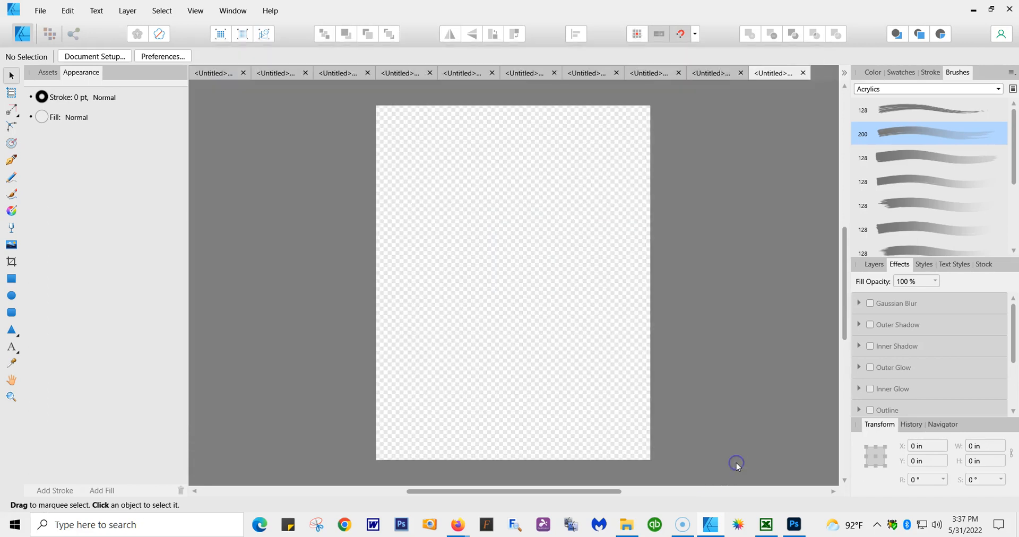
pyautogui.moveTo(446, 294)
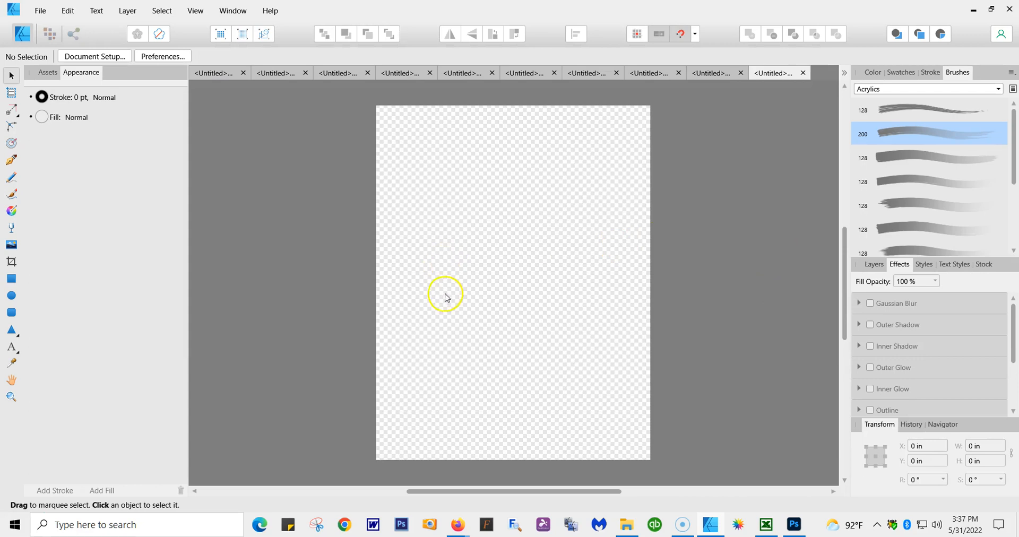
pyautogui.moveTo(584, 186)
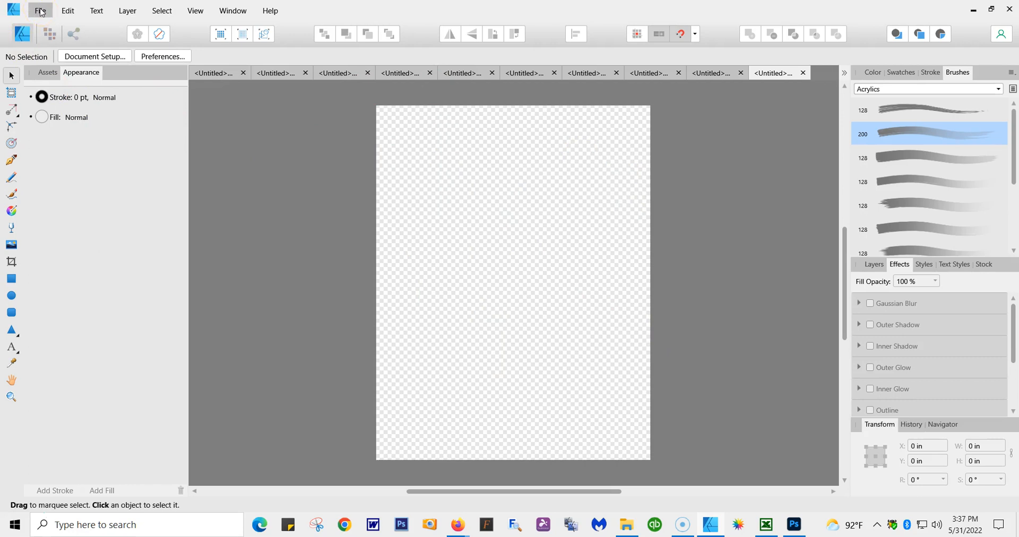
pyautogui.click(39, 11)
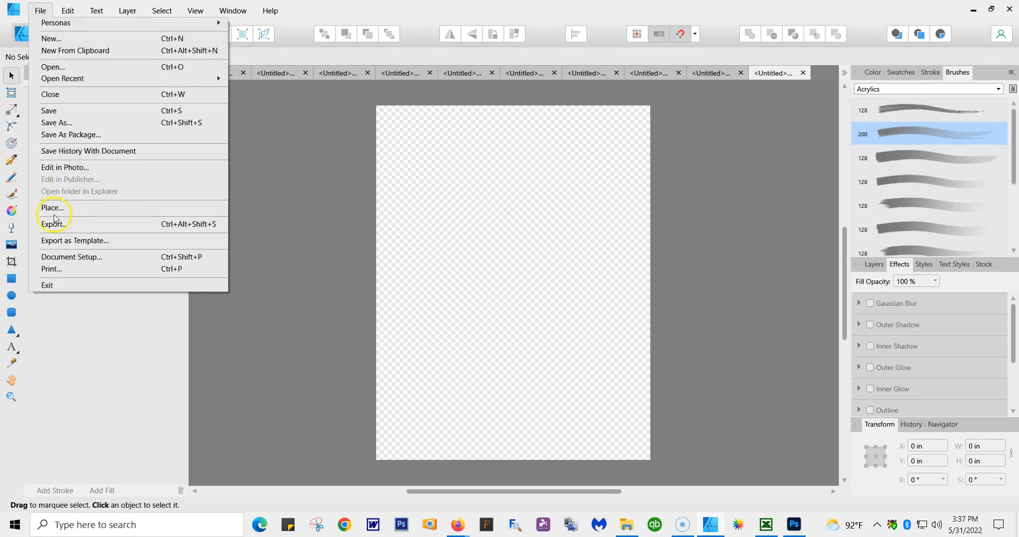
pyautogui.moveTo(71, 207)
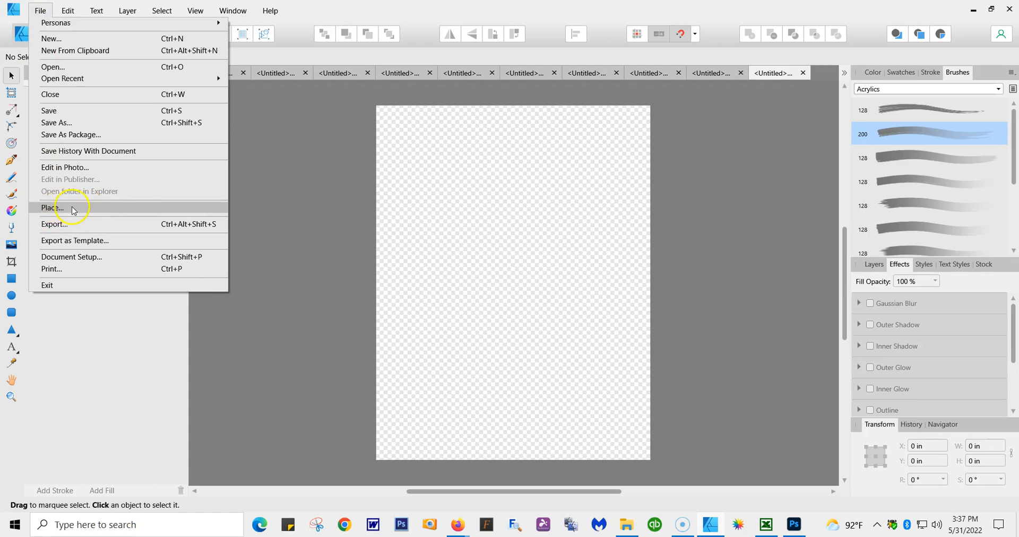
pyautogui.click(51, 207)
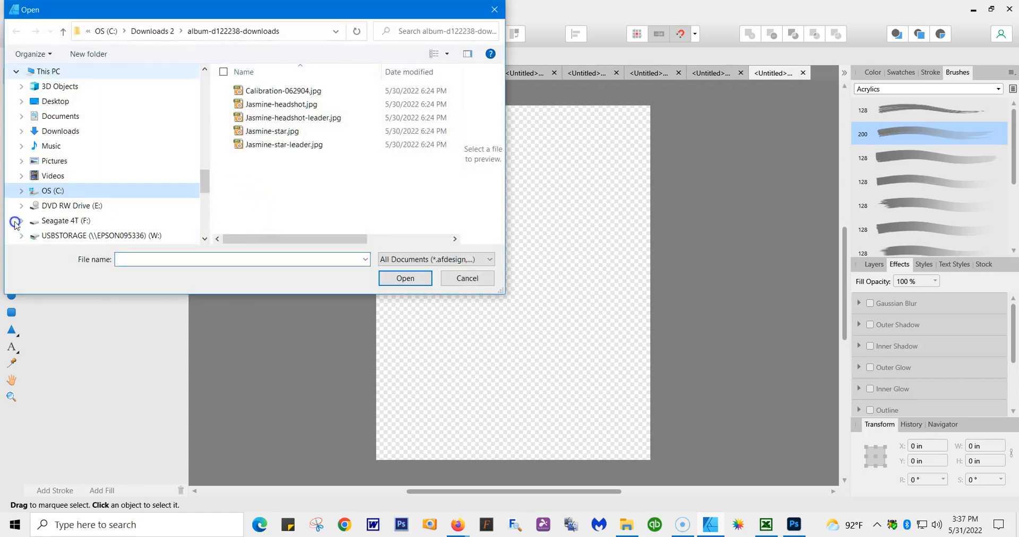
# Choose sloth.png from the Downloads 2 folder for placing
pyautogui.scroll(-3)
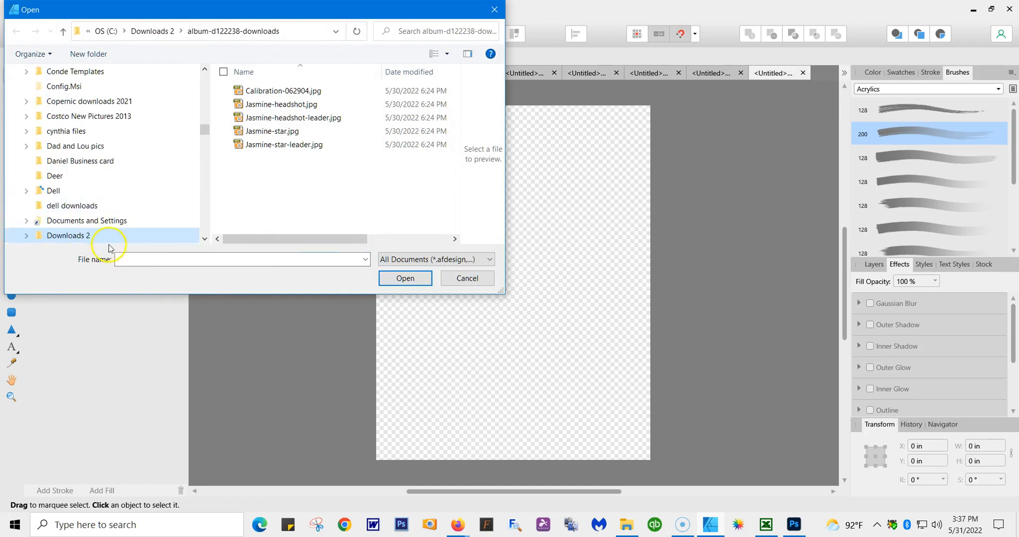
pyautogui.moveTo(144, 242)
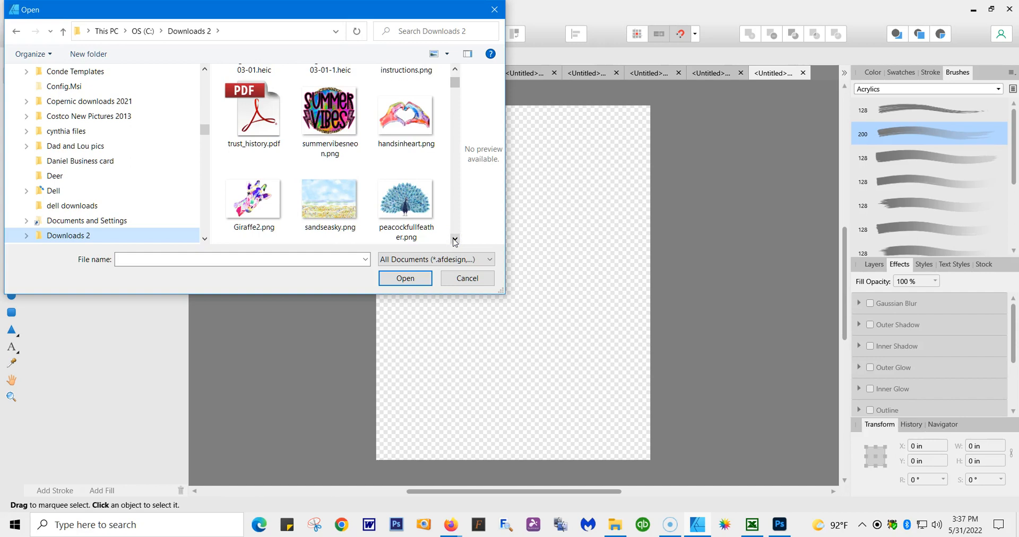
pyautogui.scroll(-3)
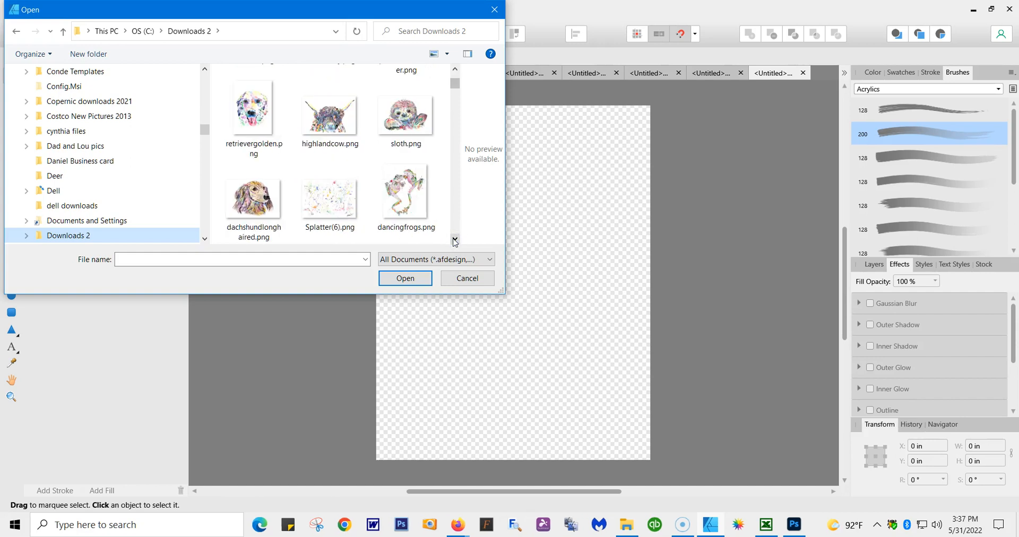
pyautogui.moveTo(404, 117)
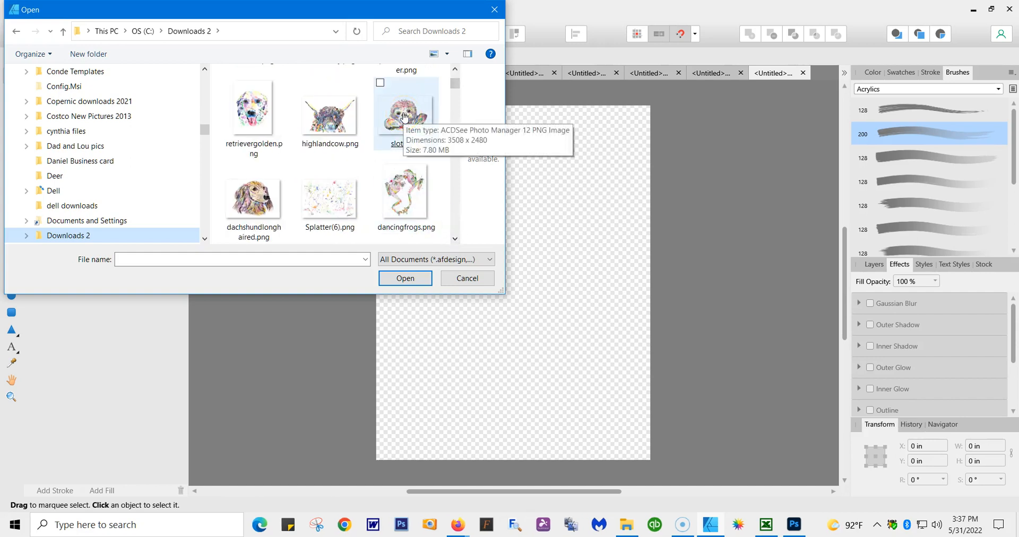
pyautogui.click(404, 278)
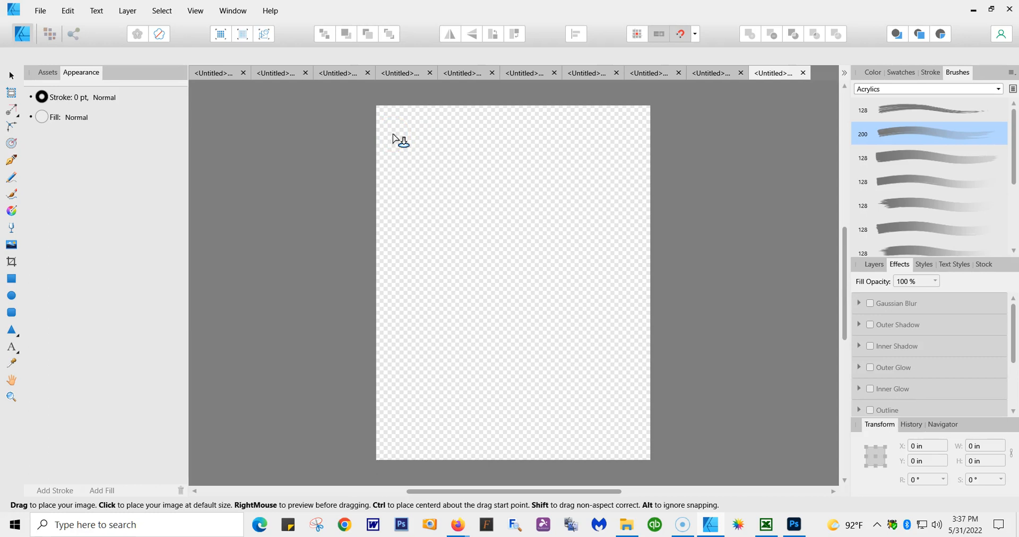
# Drop the sloth image near the top of the page at about 7.4 × 5.3 in
pyautogui.click(570, 394)
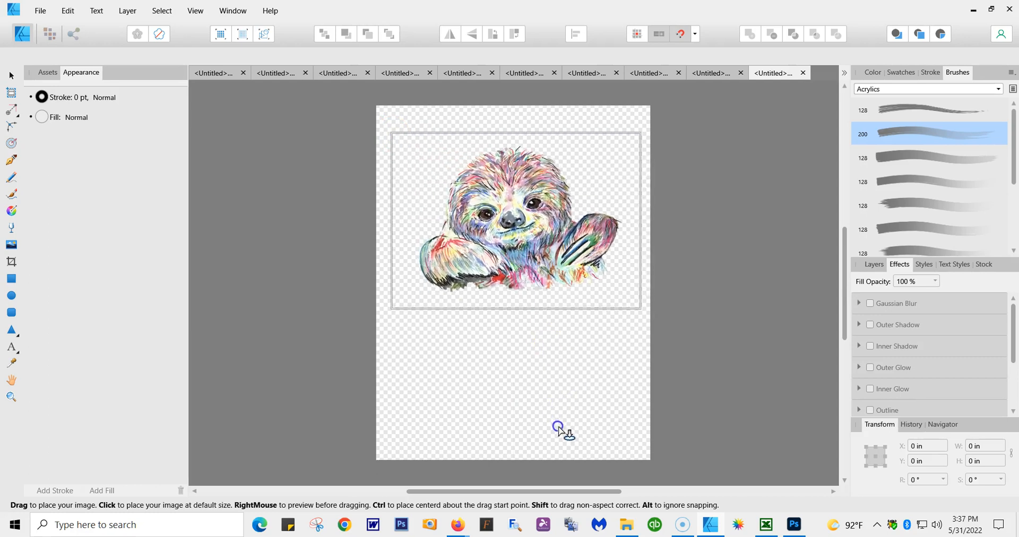
pyautogui.click(557, 429)
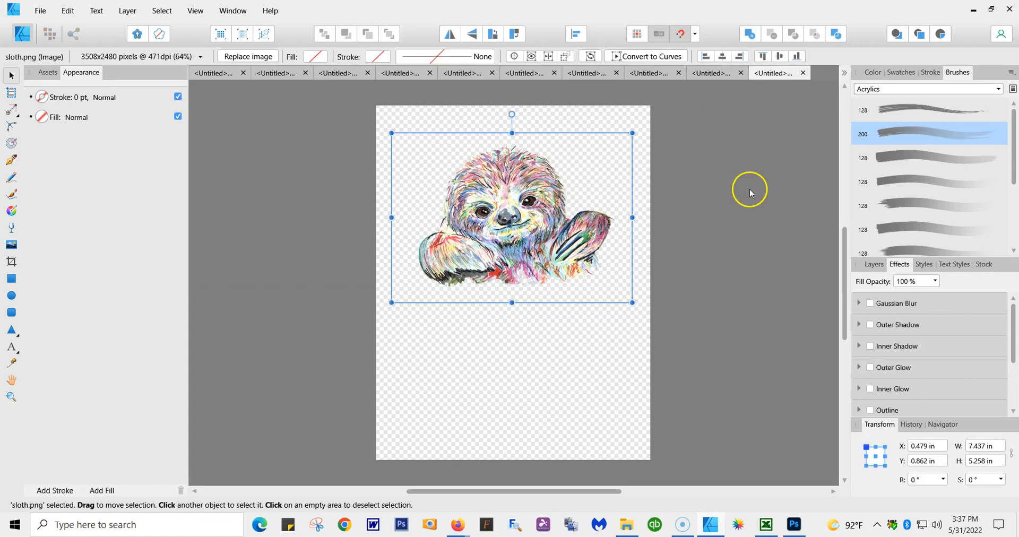
pyautogui.moveTo(467, 253)
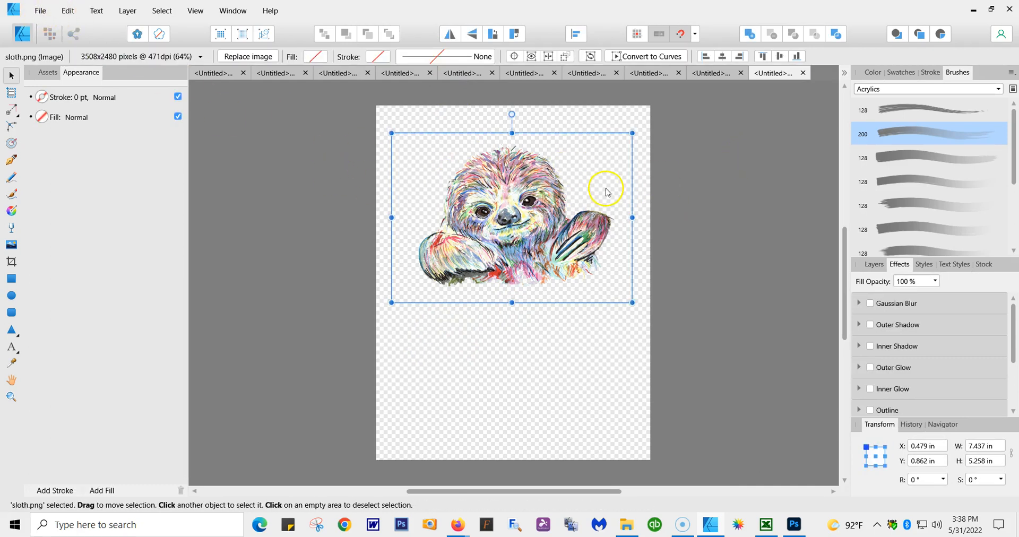
# In Document Setup, untick Portrait so the page becomes 11 × 8.5 in landscape
pyautogui.click(39, 10)
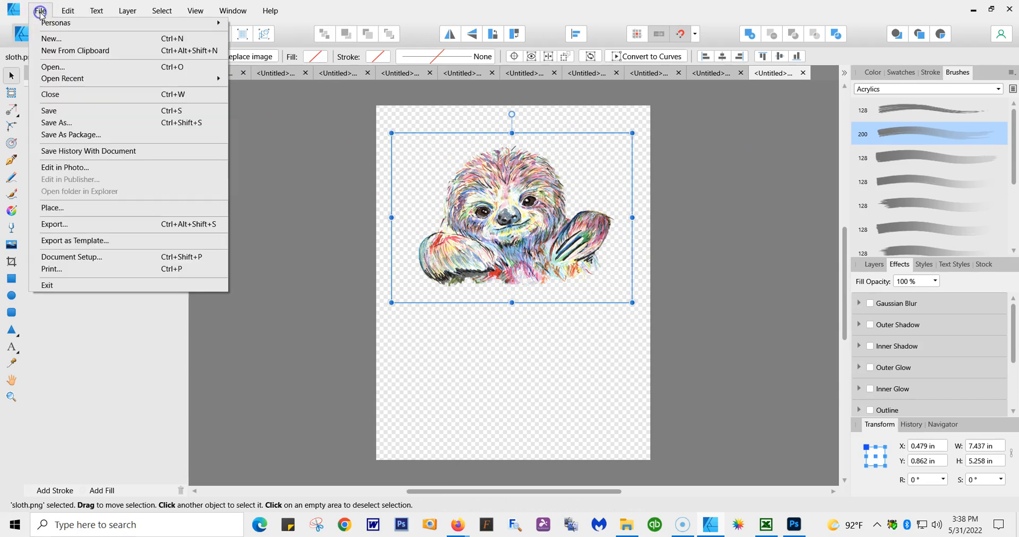
pyautogui.moveTo(71, 259)
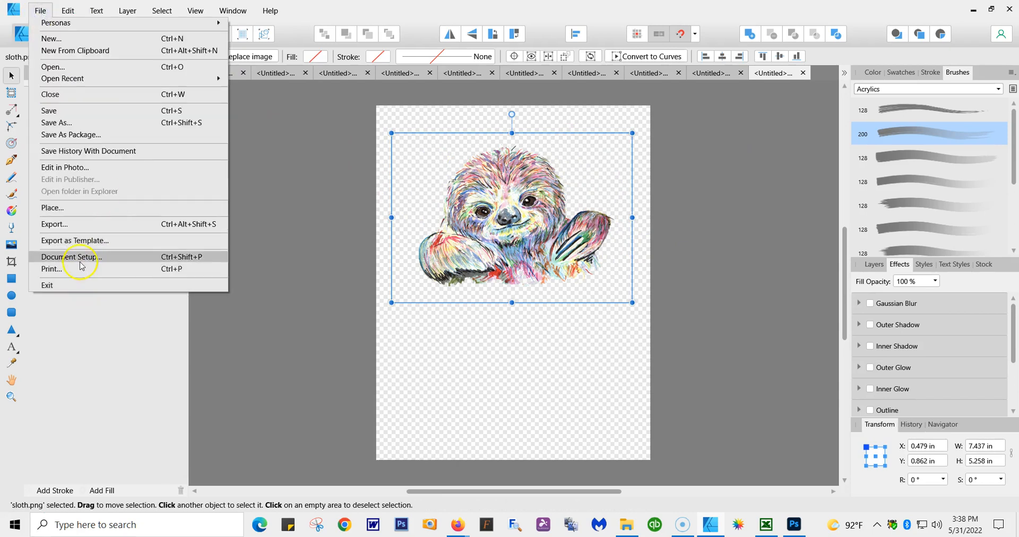
pyautogui.click(71, 257)
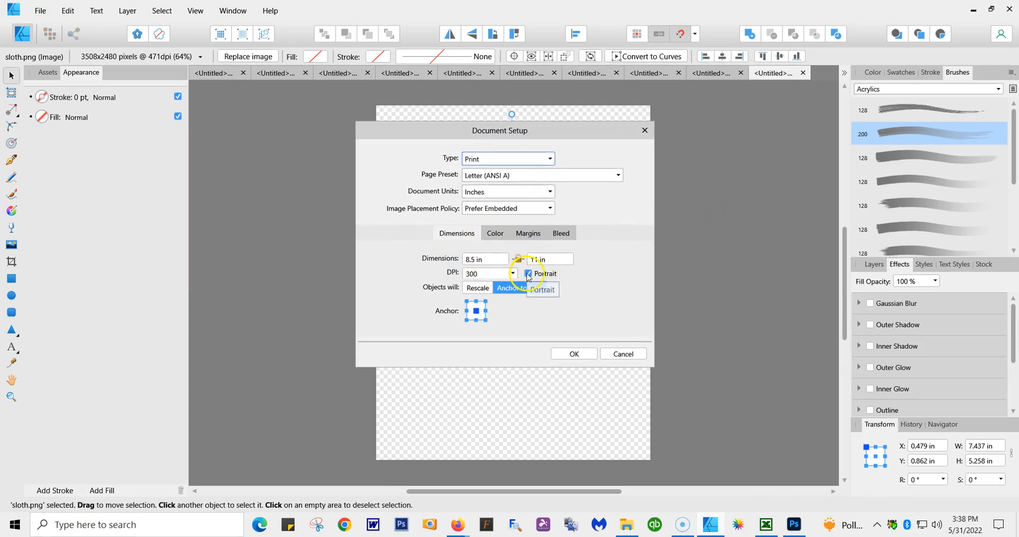
pyautogui.click(528, 272)
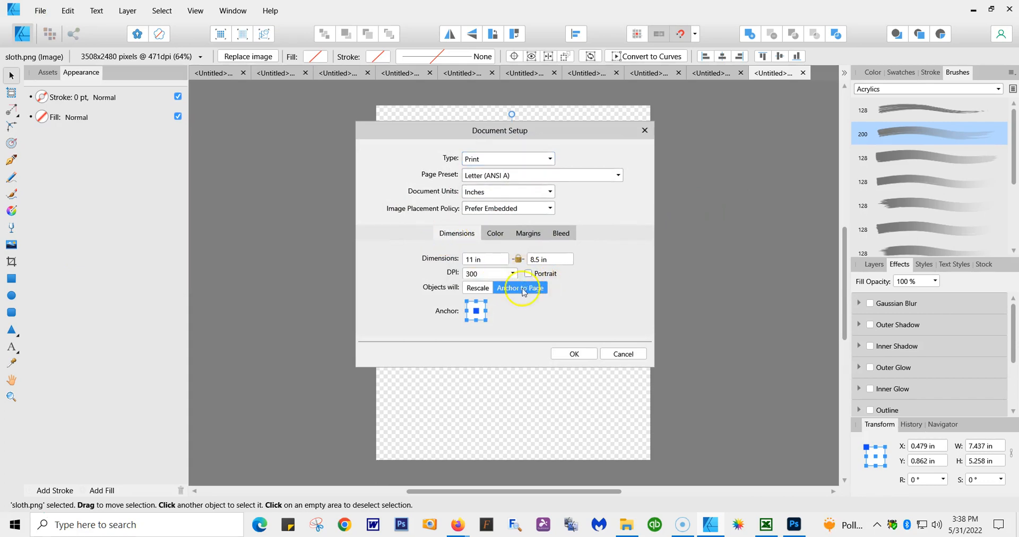
pyautogui.click(573, 354)
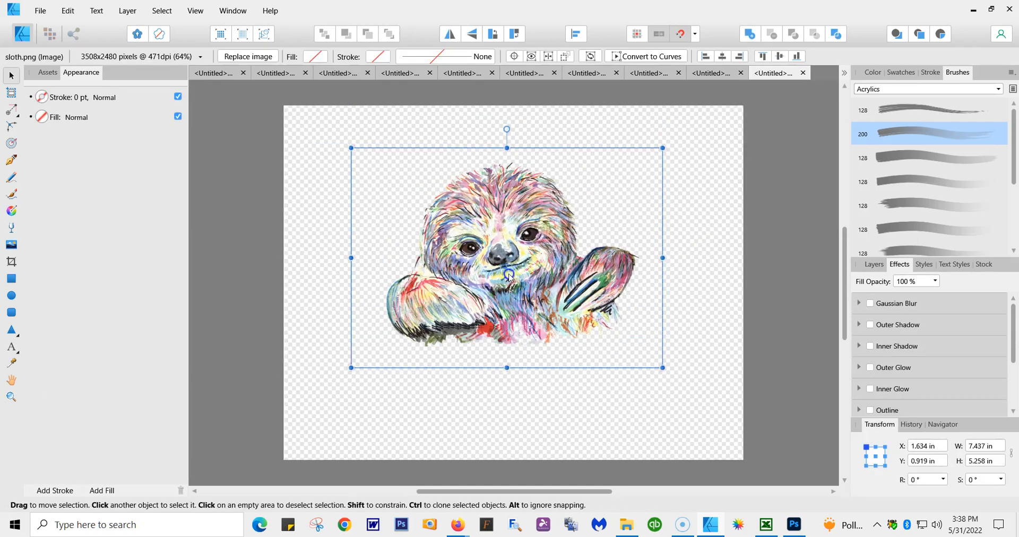
# Move the sloth toward the page centre and enlarge it to about 8.7 × 6.2 in
pyautogui.moveTo(662, 148); pyautogui.dragTo(711, 128)
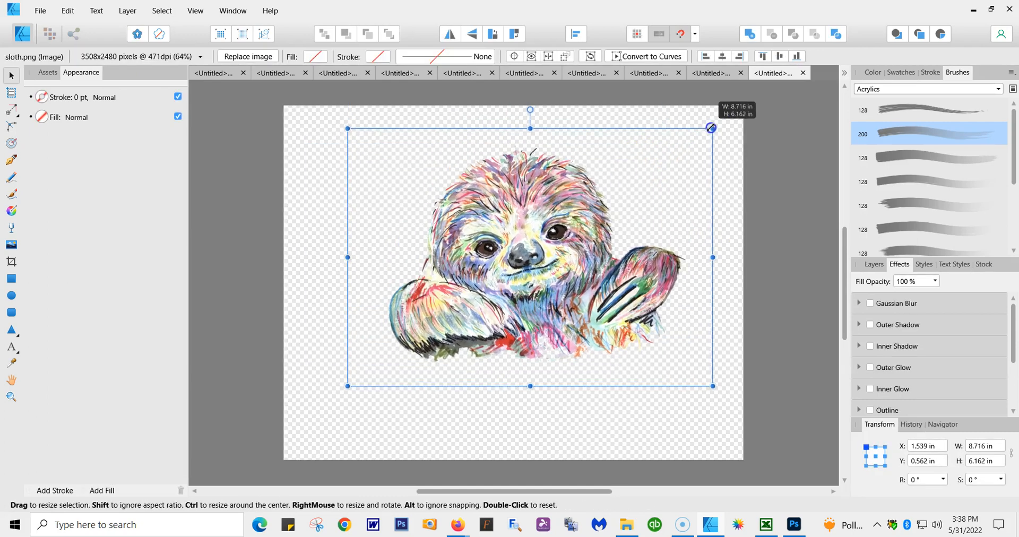
pyautogui.moveTo(711, 127); pyautogui.dragTo(714, 113)
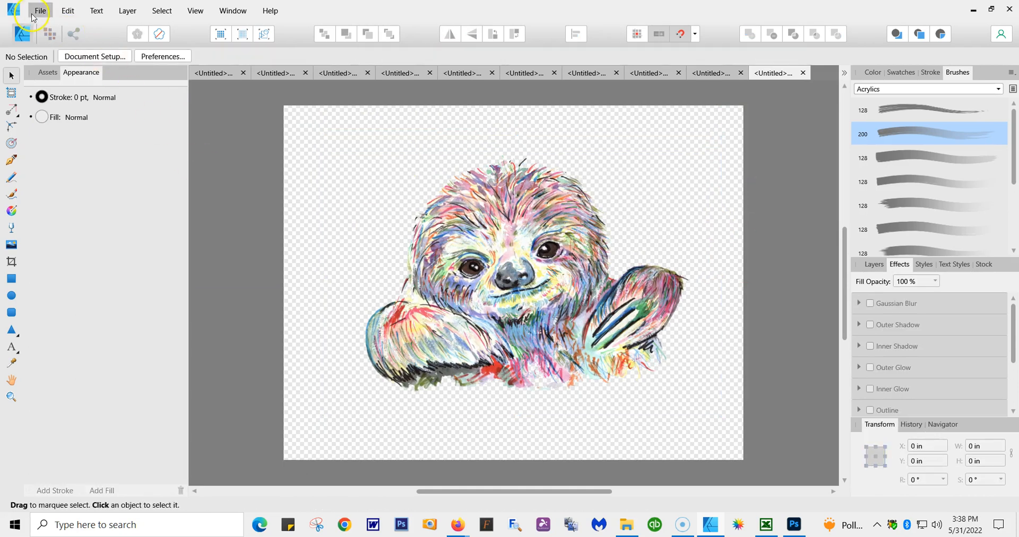
# Begin placing another image and browse the Downloads 2 list toward Splatter(6).png
pyautogui.click(40, 11)
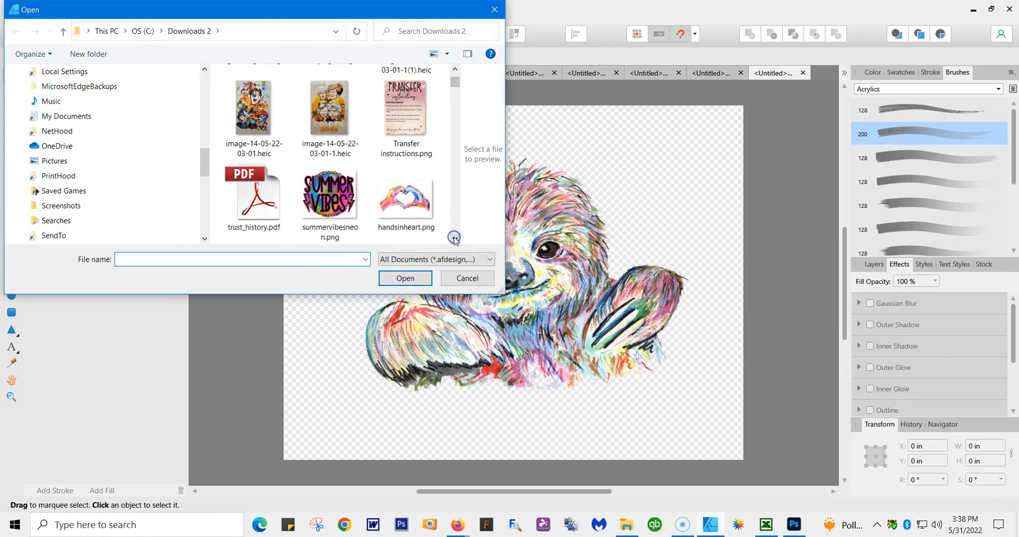
pyautogui.scroll(-3)
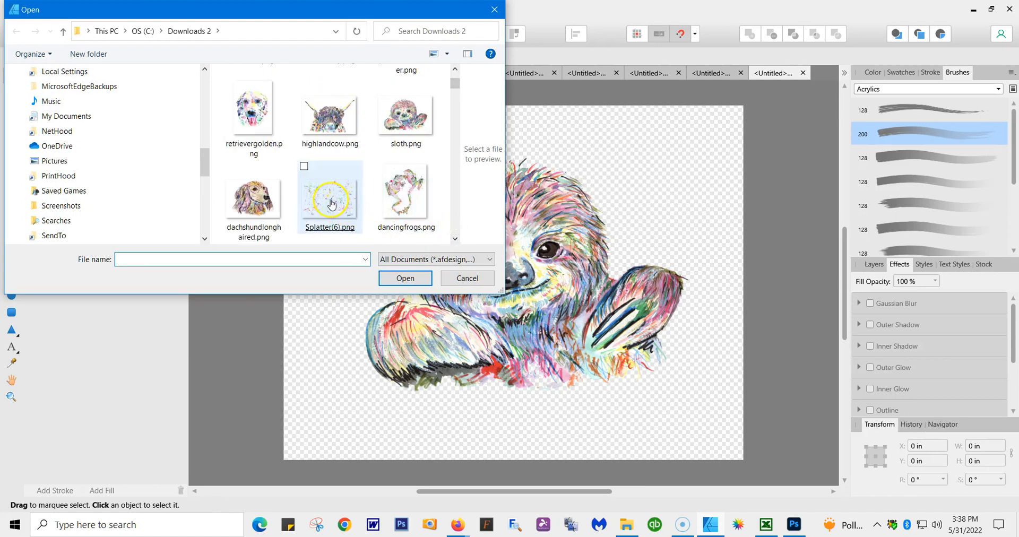
pyautogui.moveTo(329, 198)
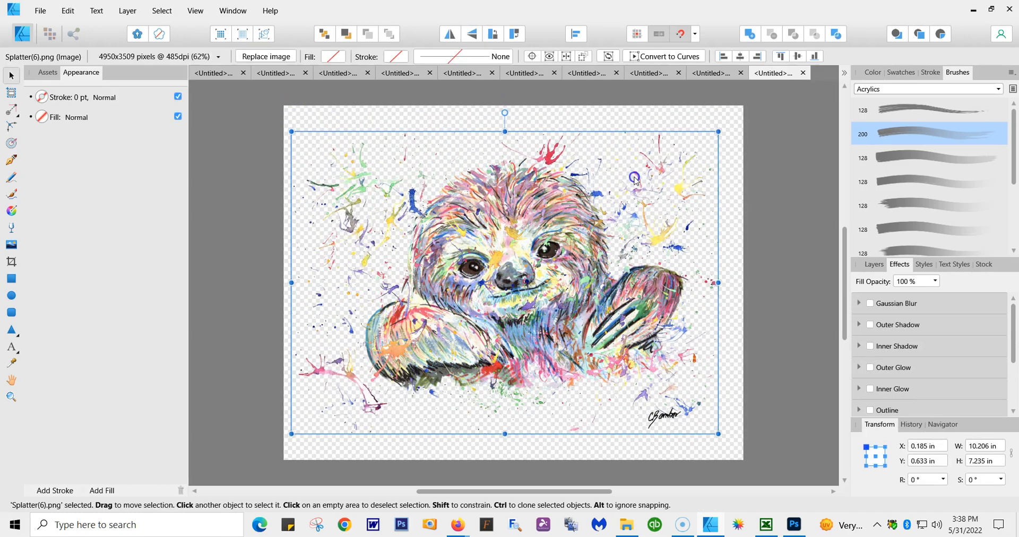
# Bring up the arrange options for the splatter image to send it behind the sloth
pyautogui.rightClick(640, 168)
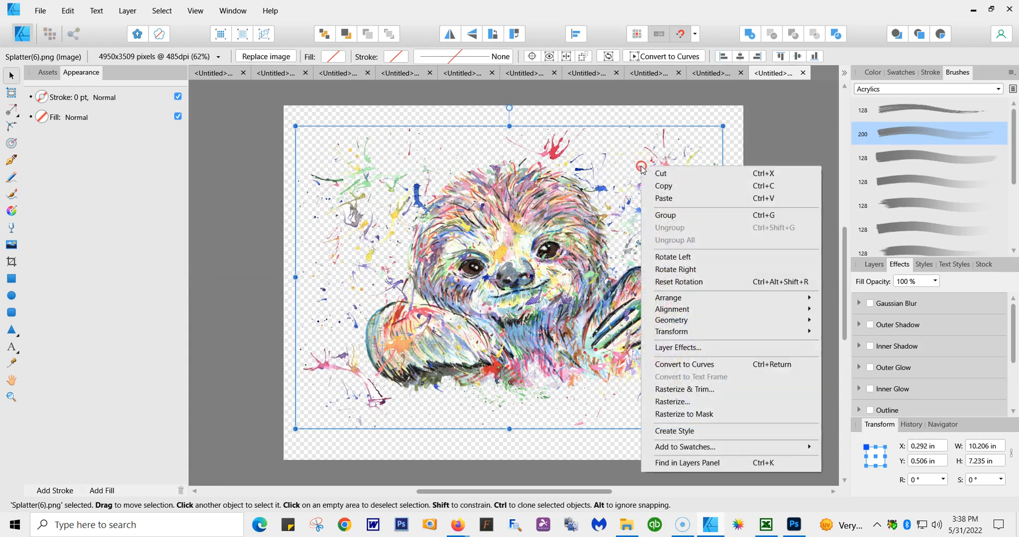
pyautogui.moveTo(668, 210)
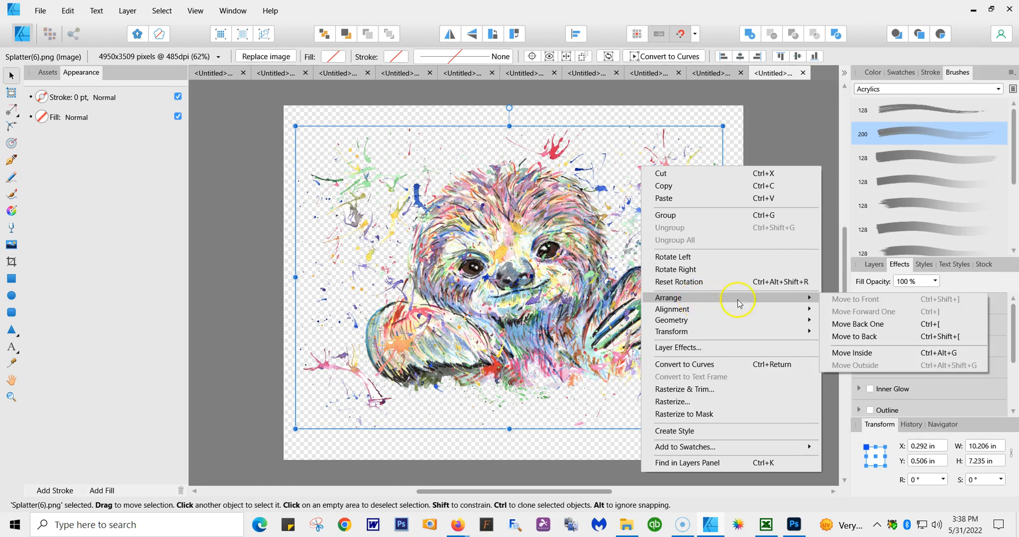
pyautogui.moveTo(866, 343)
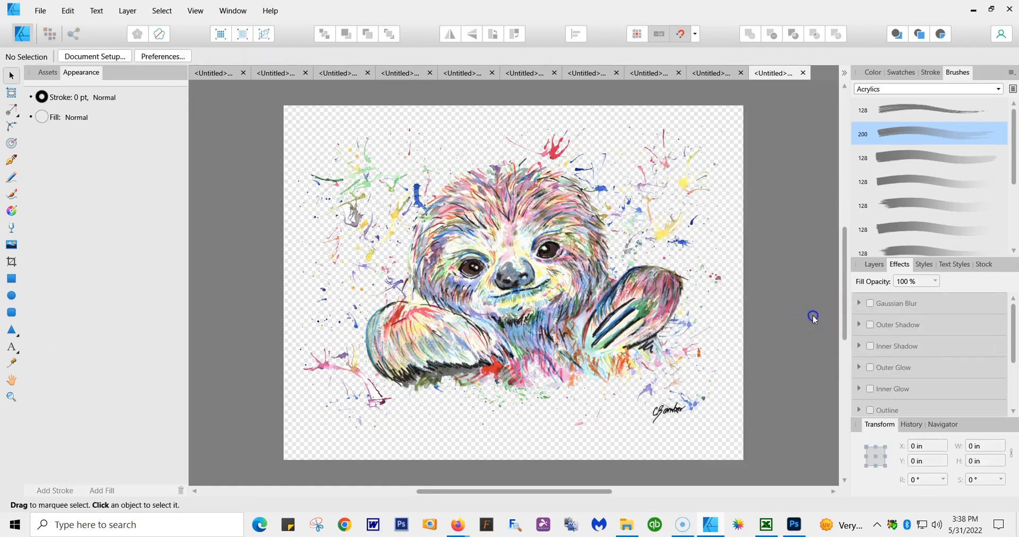
# Enlarge the sloth slightly and fit the splatter to the page's top-left corner and bottom edge
pyautogui.click(513, 279)
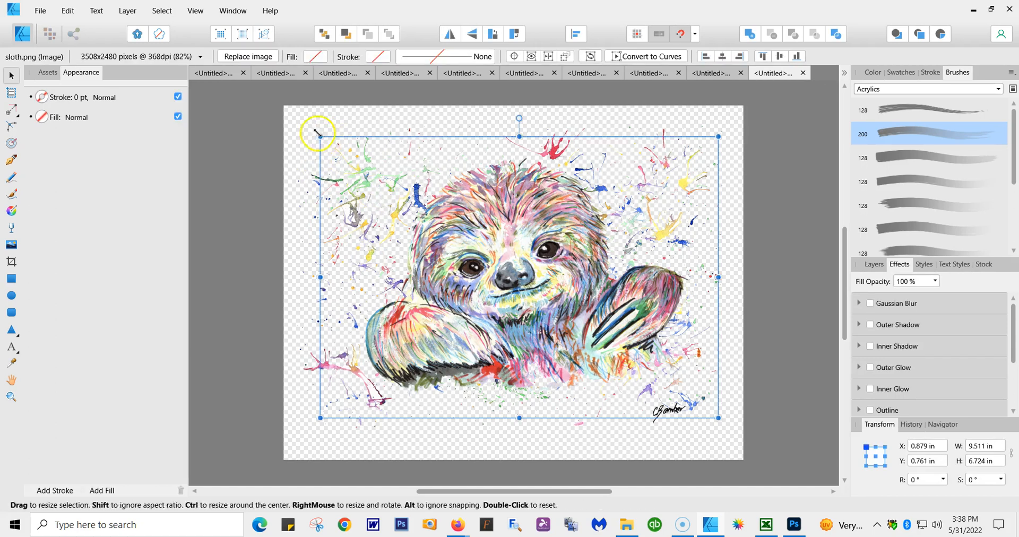
pyautogui.moveTo(320, 137); pyautogui.dragTo(328, 143)
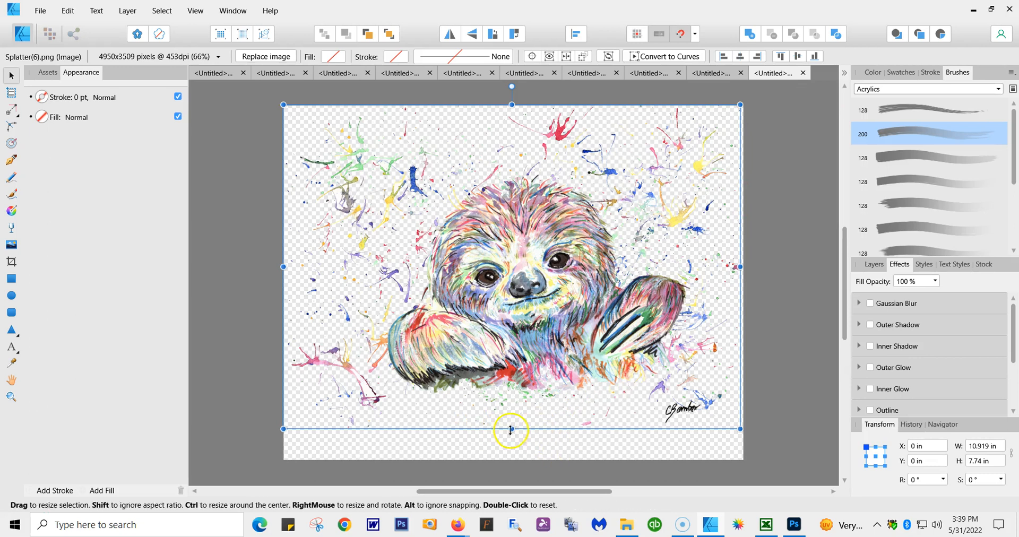
pyautogui.moveTo(511, 428); pyautogui.dragTo(514, 462)
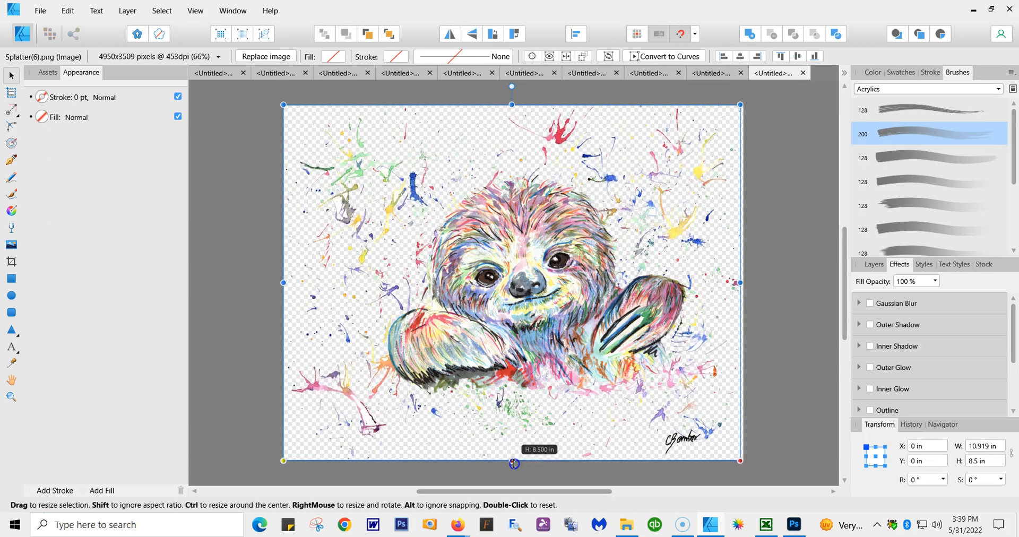
pyautogui.moveTo(740, 283); pyautogui.dragTo(748, 284)
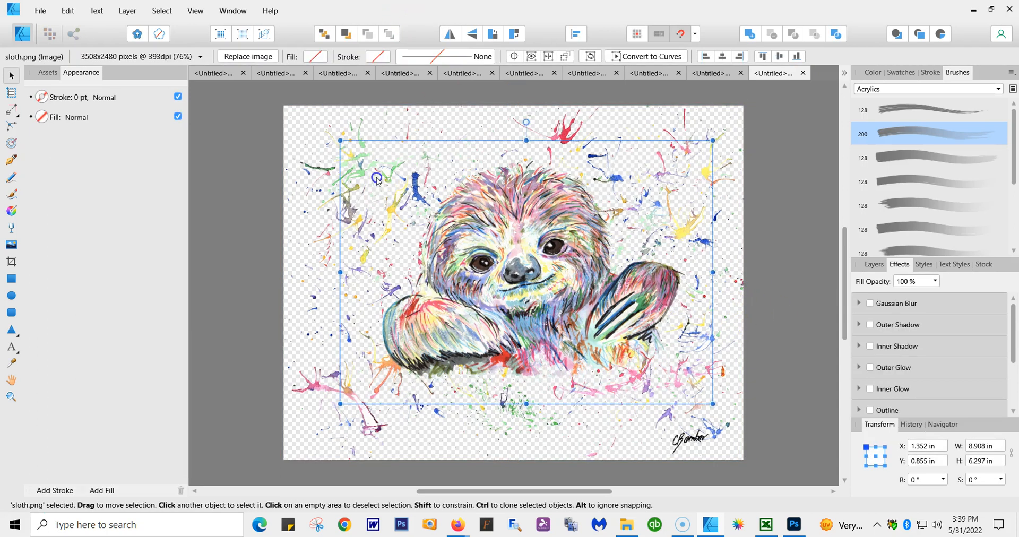
# Stretch the splatter to the right edge so it spans about 11.1 × 8.5 in
pyautogui.click(259, 56)
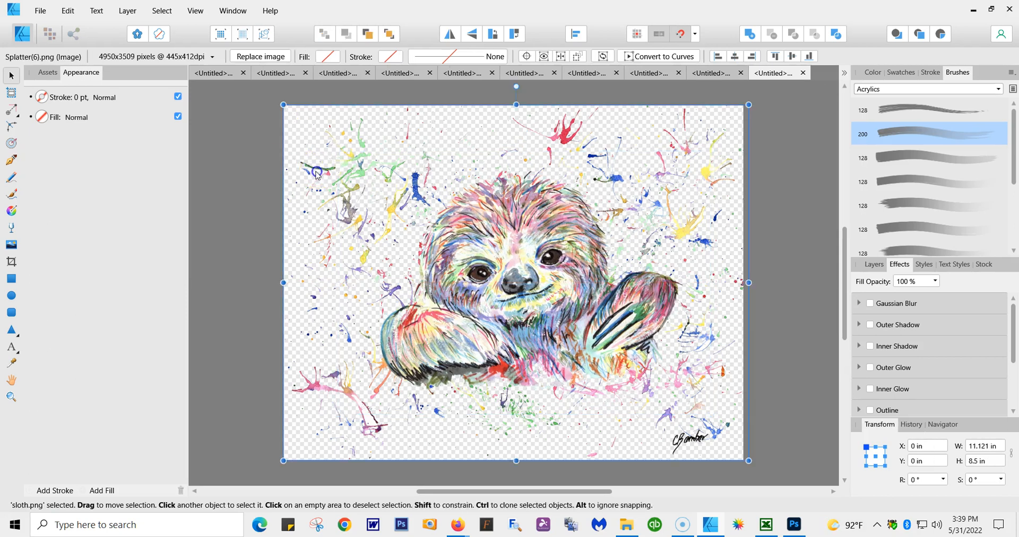
pyautogui.click(318, 169)
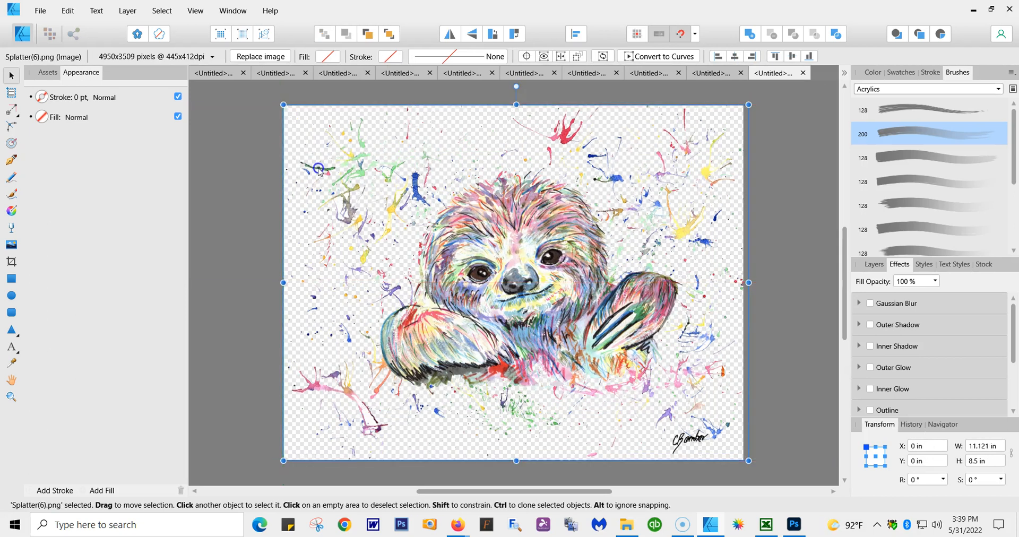
pyautogui.moveTo(318, 167); pyautogui.dragTo(472, 253)
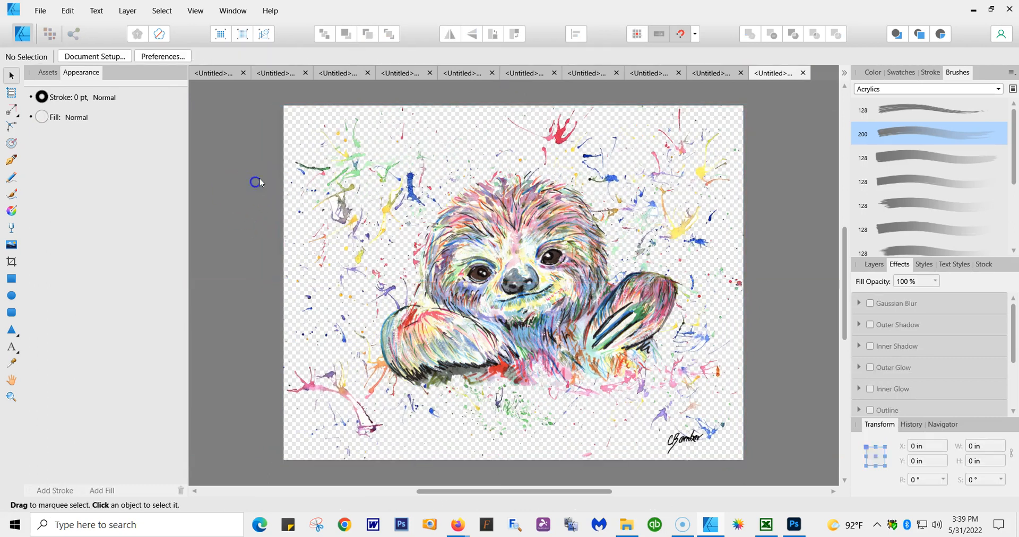
pyautogui.moveTo(443, 161)
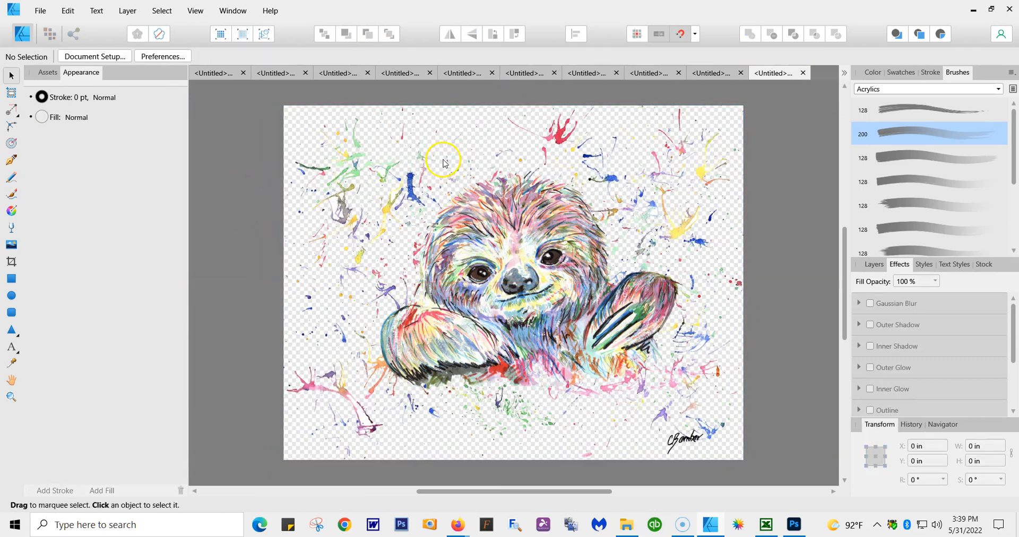
pyautogui.moveTo(540, 221)
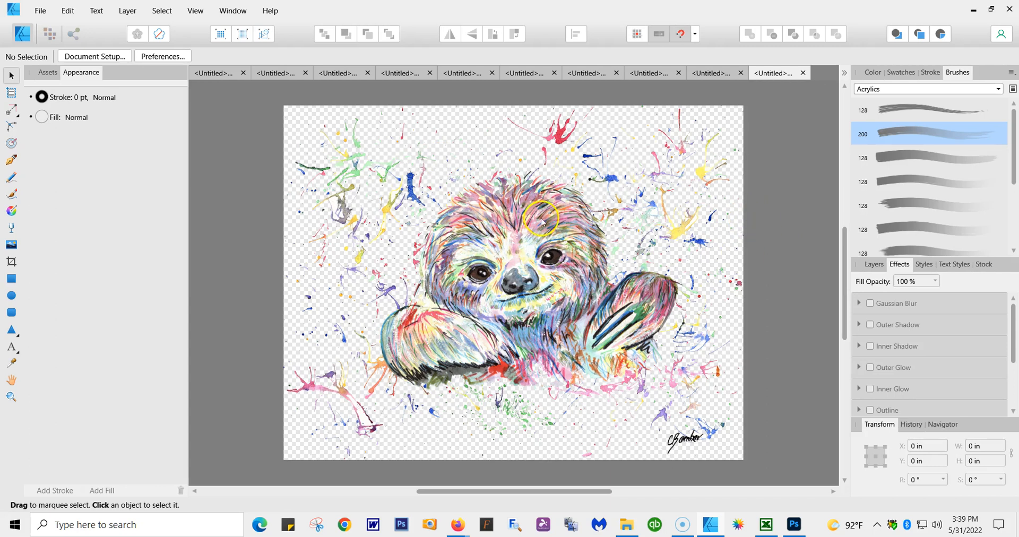
# Enter a 7 in width and 5 in height for the sloth image in the Transform panel
pyautogui.click(539, 220)
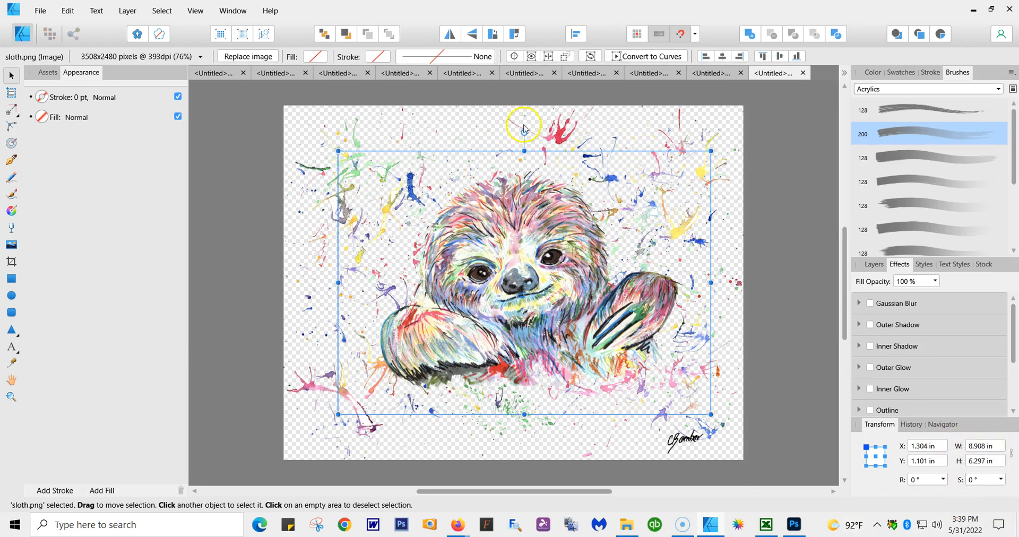
pyautogui.moveTo(607, 137)
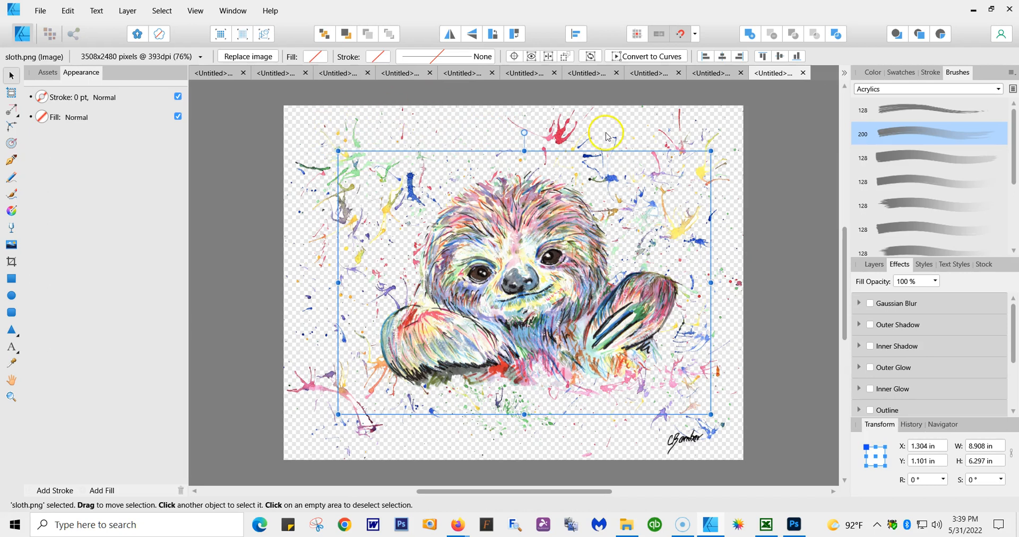
pyautogui.moveTo(721, 119)
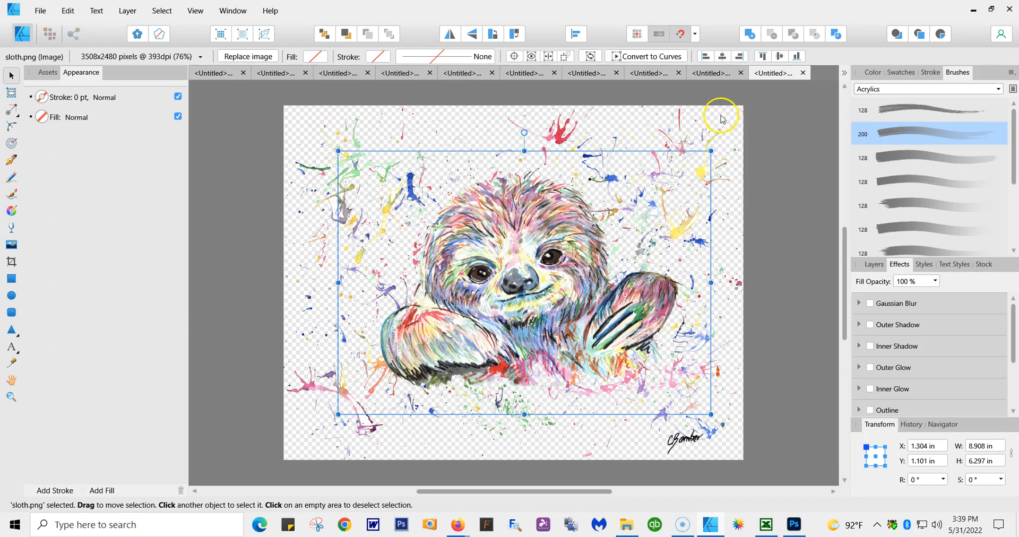
pyautogui.moveTo(732, 417)
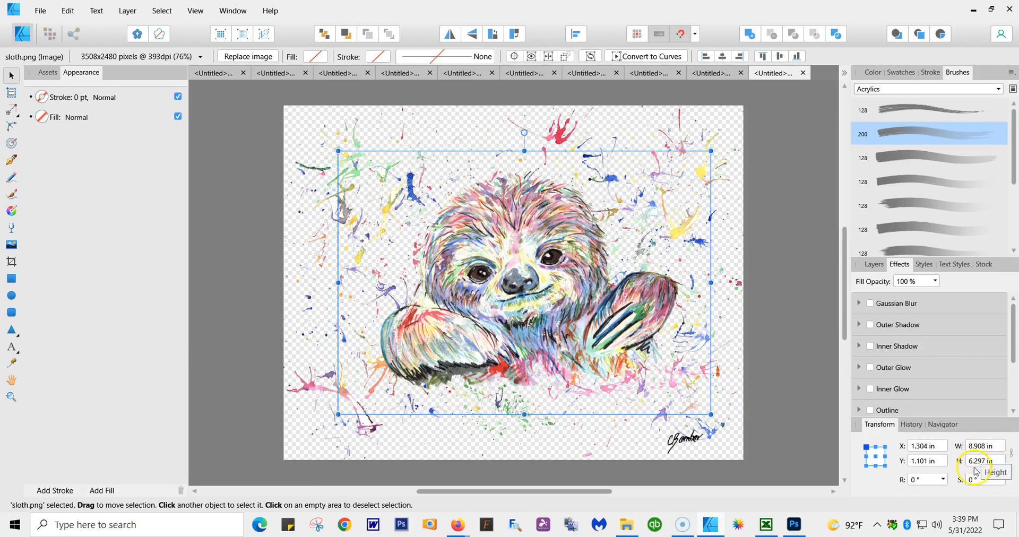
pyautogui.click(985, 446)
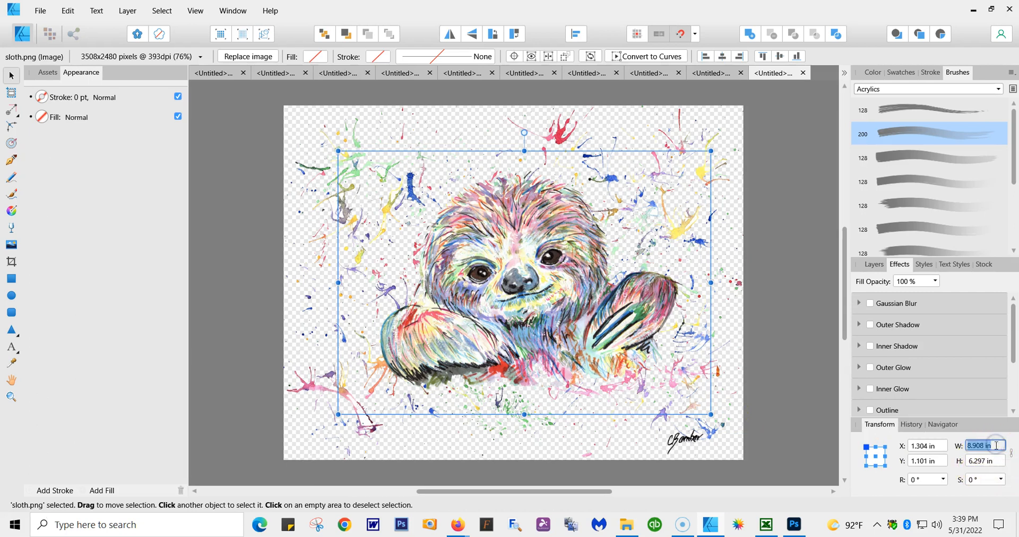
pyautogui.write('7.')
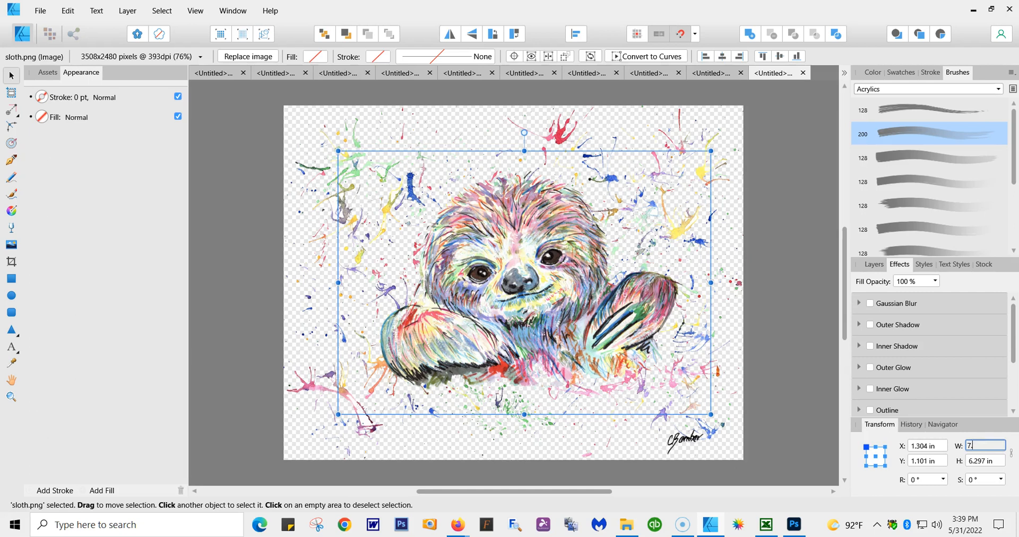
pyautogui.write('7')
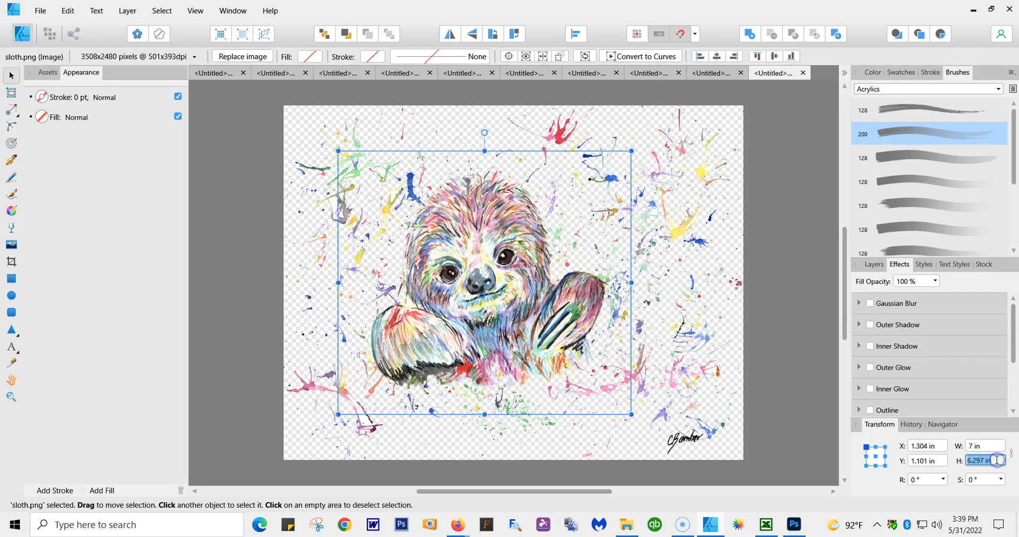
pyautogui.write('5.00')
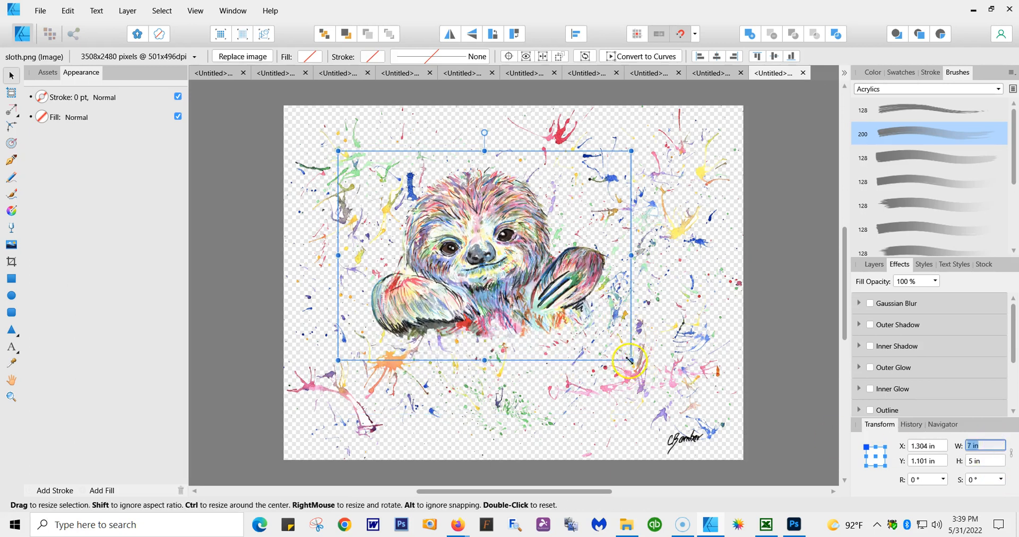
# Fine-tune the sloth's size by its corner handle to roughly 7.2 × 5.1 in, keeping proportions
pyautogui.moveTo(630, 360); pyautogui.dragTo(627, 379)
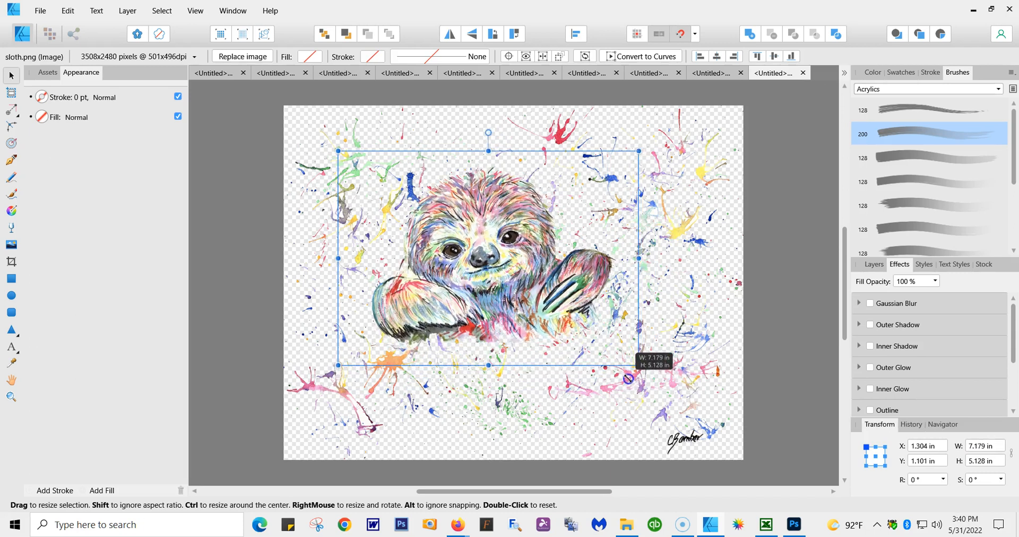
pyautogui.click(790, 311)
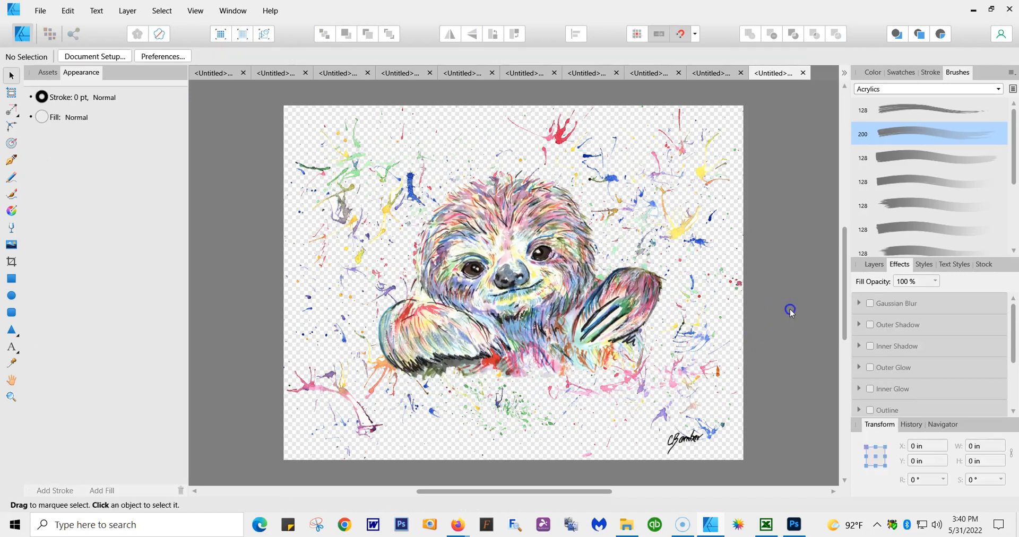
pyautogui.click(474, 251)
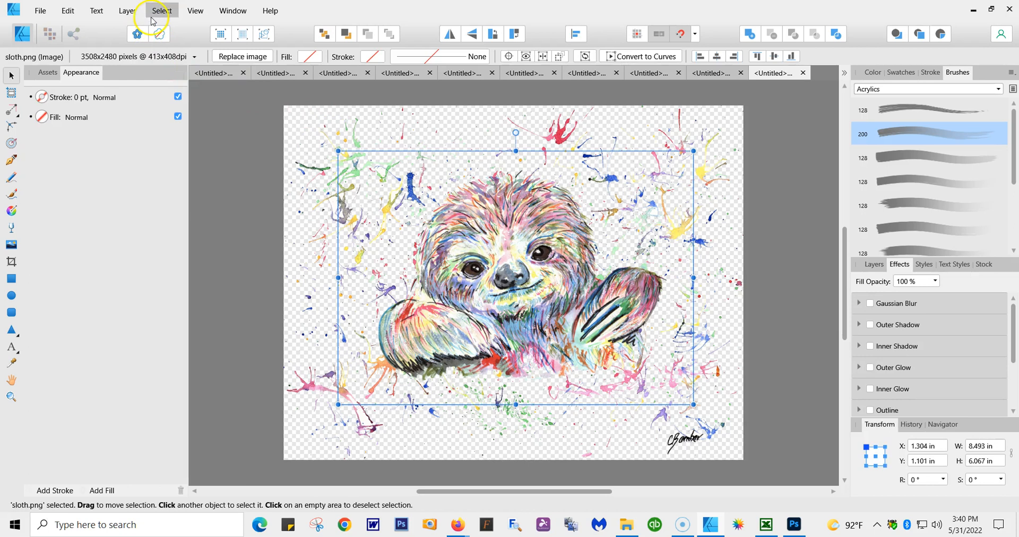
# Add a Brightness/Contrast adjustment to the sloth and settle brightness at about 4%
pyautogui.click(127, 11)
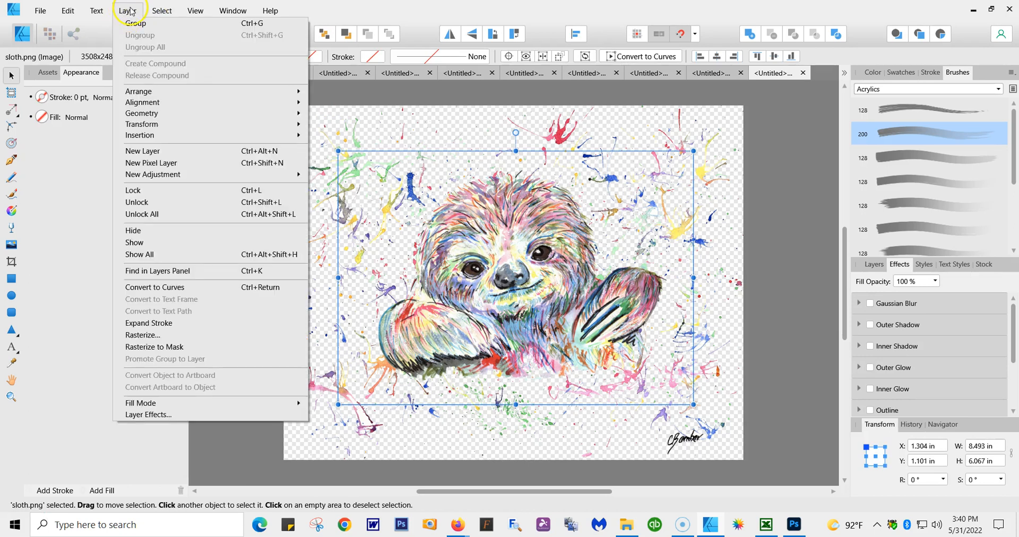
pyautogui.moveTo(228, 175)
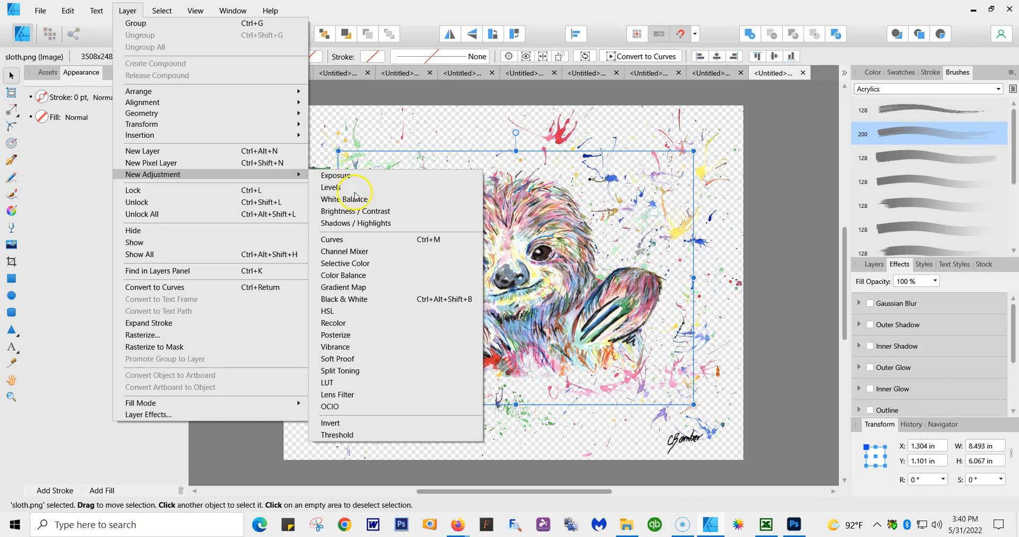
pyautogui.moveTo(355, 210)
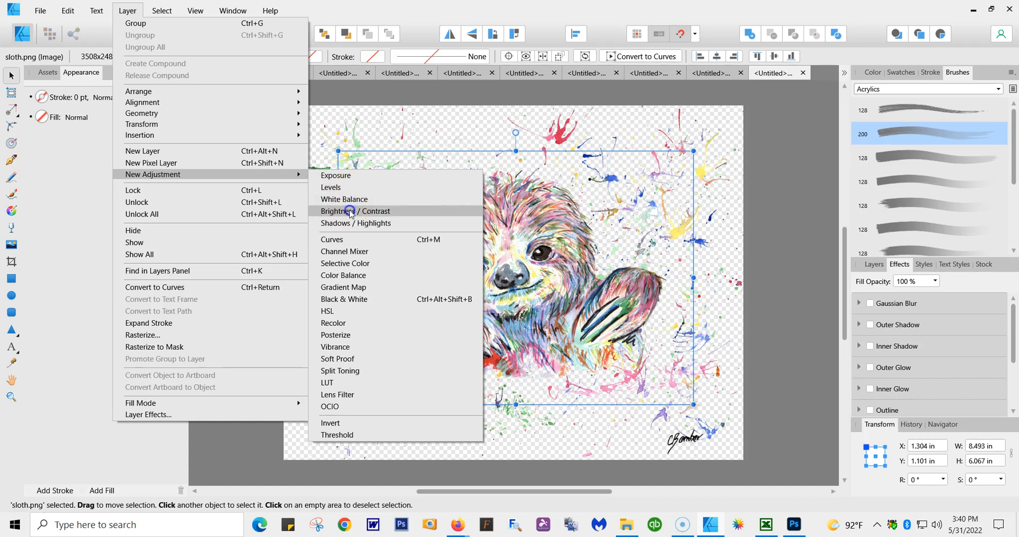
pyautogui.click(355, 210)
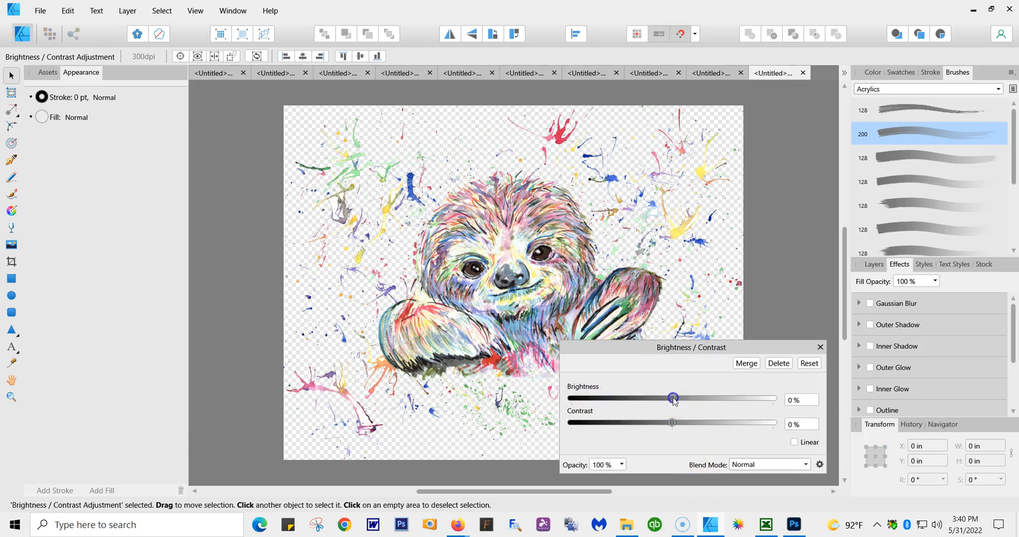
pyautogui.moveTo(672, 399); pyautogui.dragTo(634, 399)
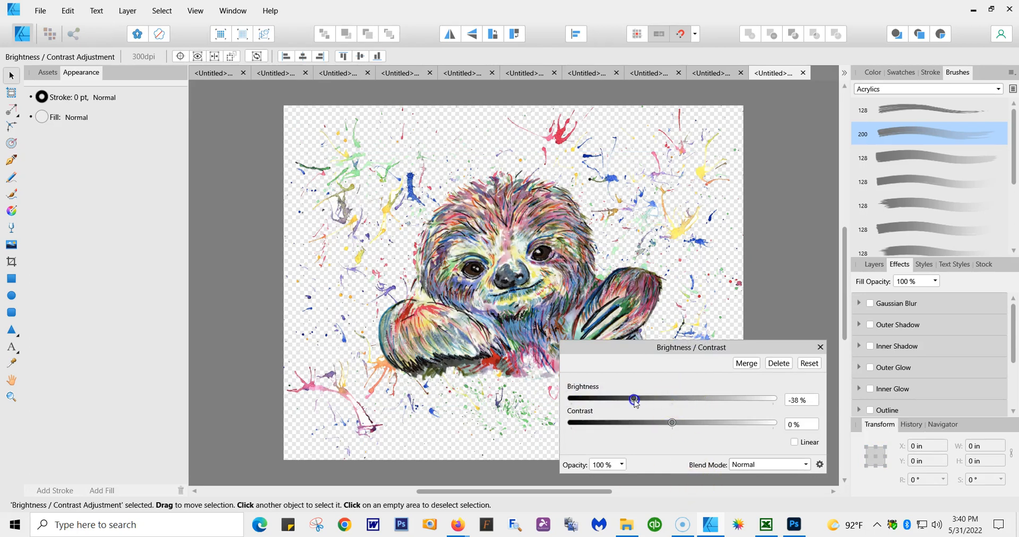
pyautogui.moveTo(634, 399); pyautogui.dragTo(677, 399)
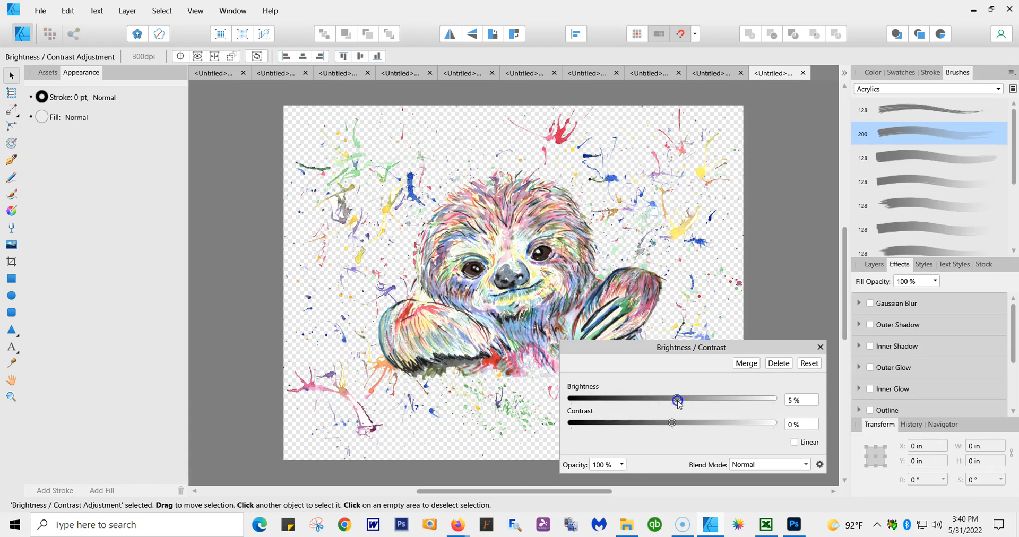
# Lower contrast to -10% and merge the adjustment into the sloth image
pyautogui.moveTo(671, 423); pyautogui.dragTo(718, 423)
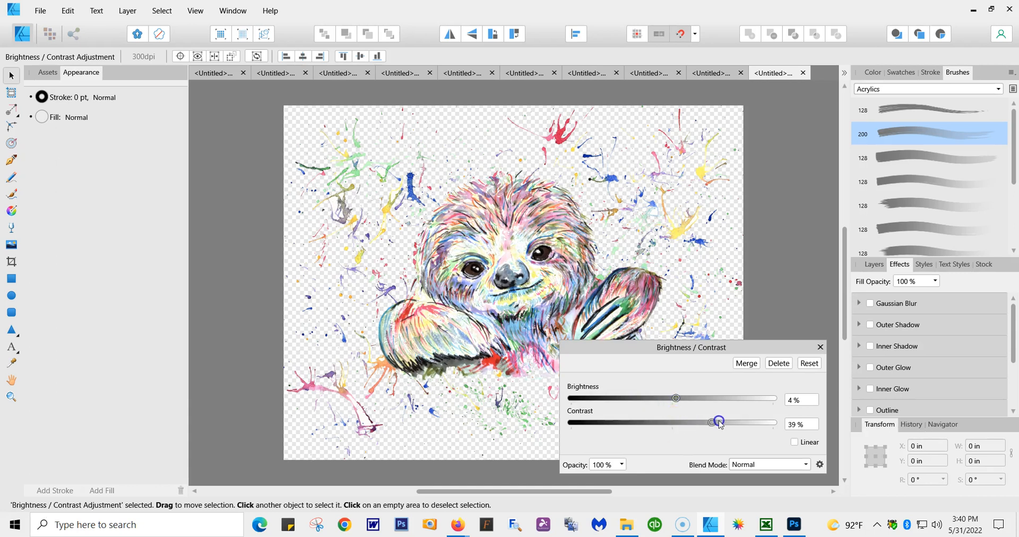
pyautogui.moveTo(719, 422); pyautogui.dragTo(666, 423)
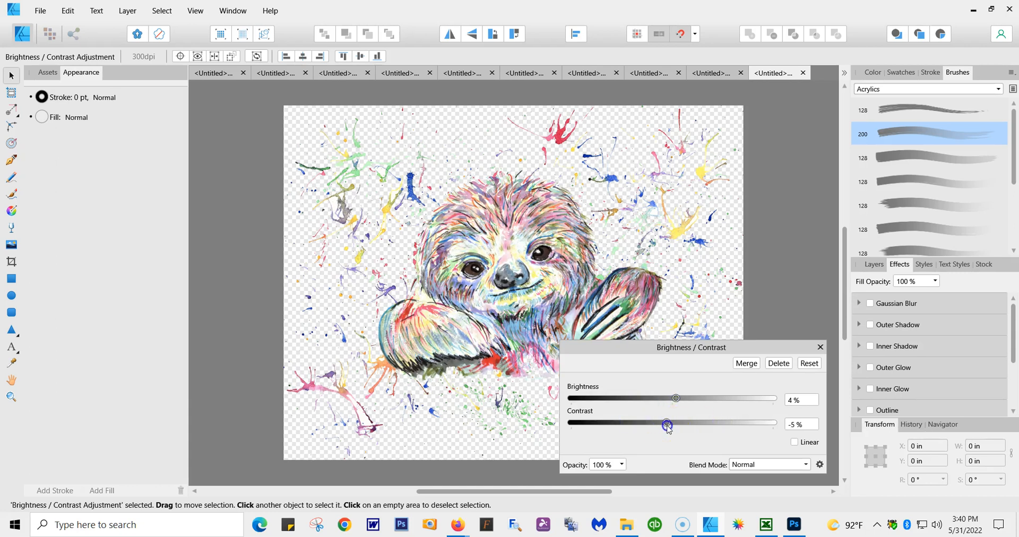
pyautogui.moveTo(666, 423); pyautogui.dragTo(662, 422)
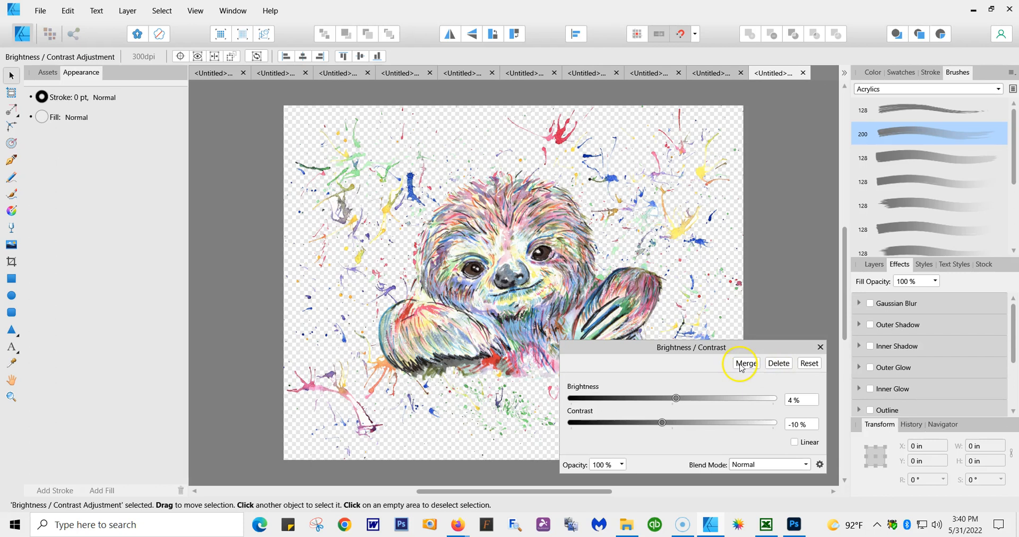
pyautogui.click(744, 363)
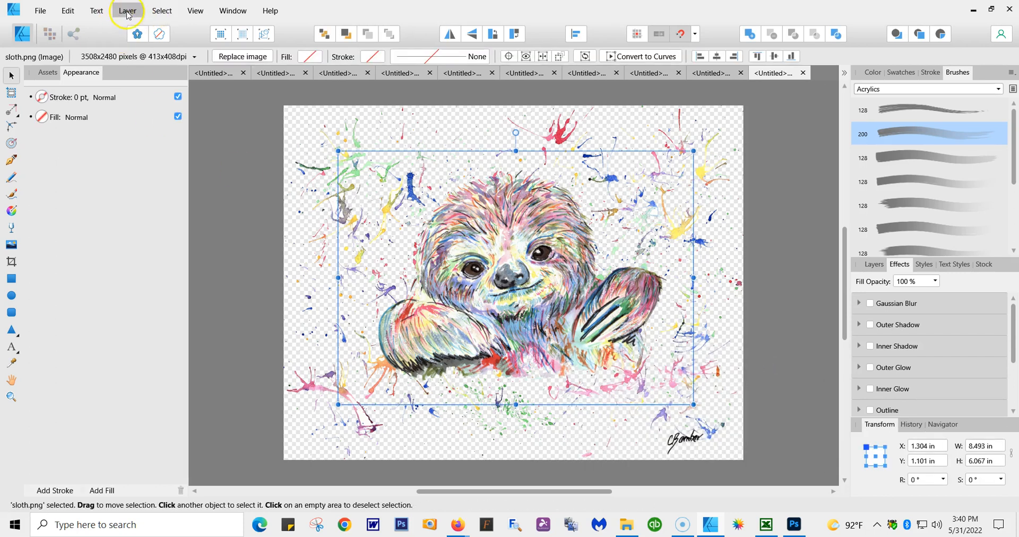
# Add a Vibrance adjustment to the sloth and settle vibrance around 77%
pyautogui.click(127, 11)
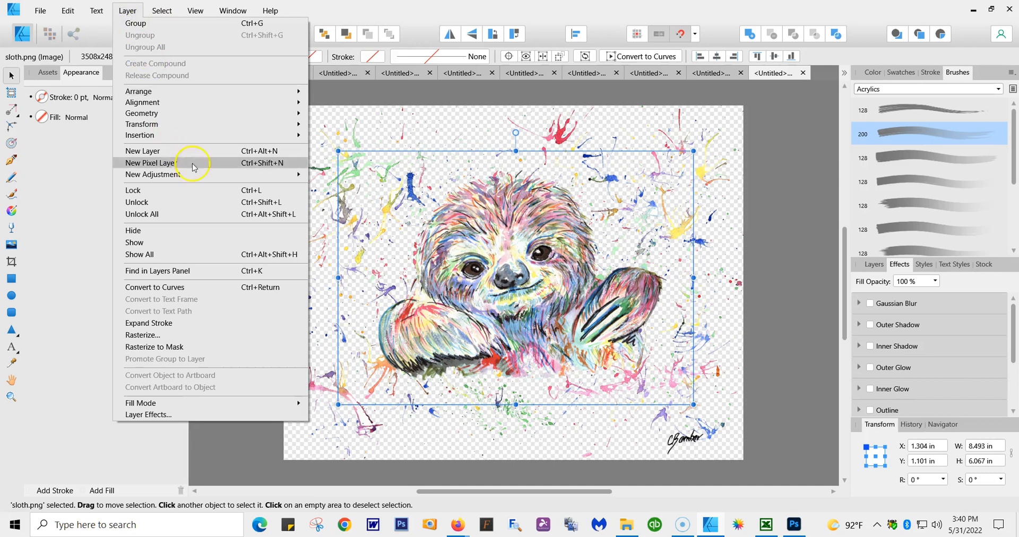
pyautogui.moveTo(153, 174)
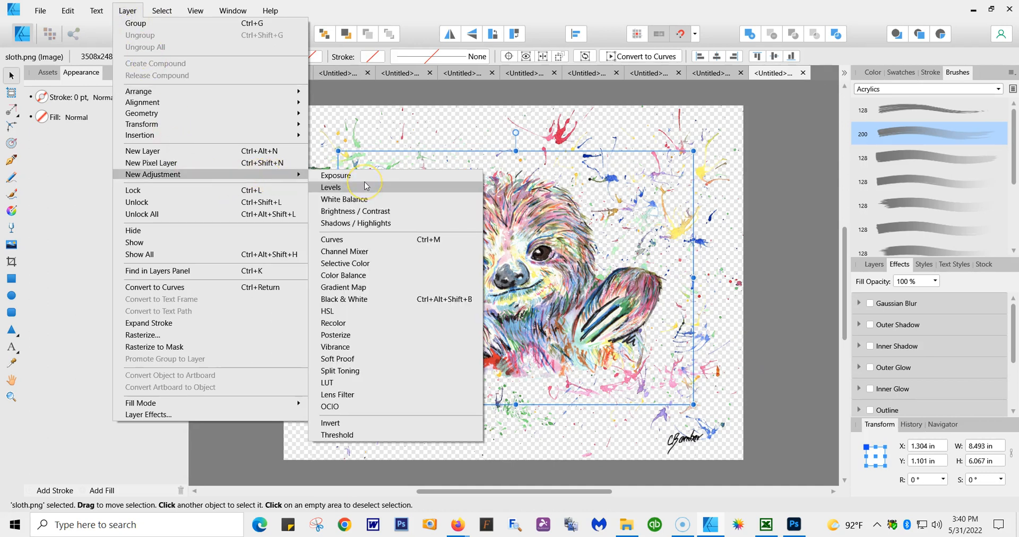
pyautogui.moveTo(379, 228)
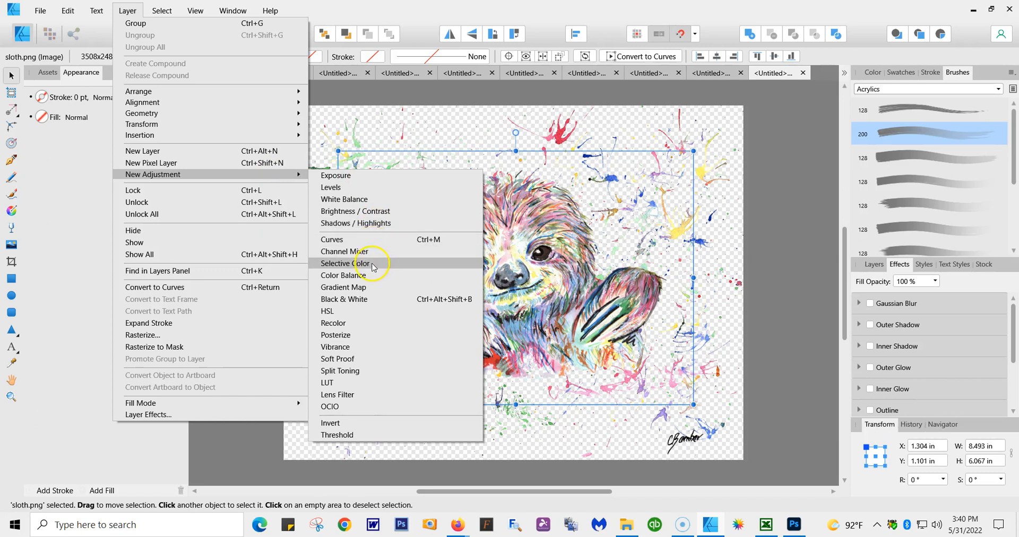
pyautogui.moveTo(352, 347)
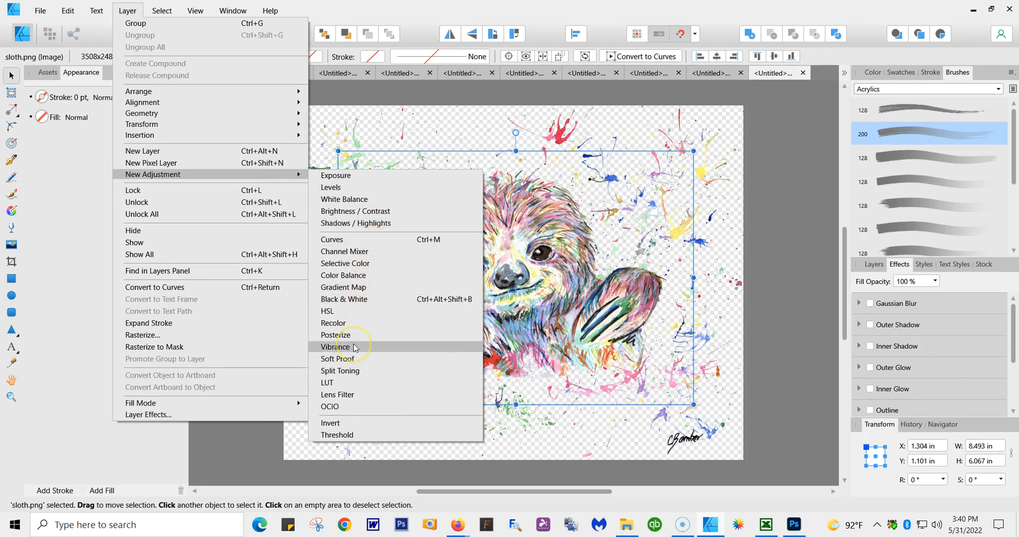
pyautogui.click(336, 347)
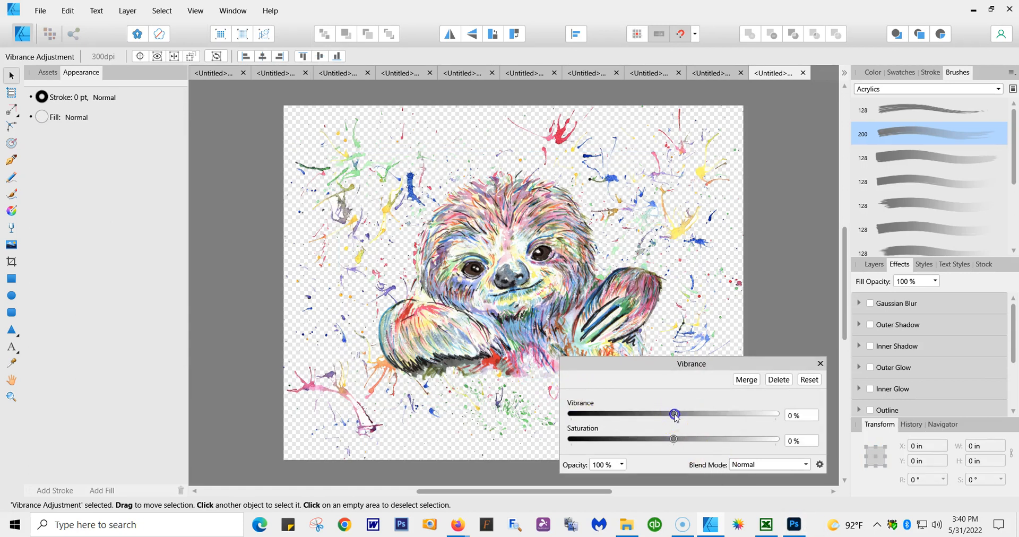
pyautogui.moveTo(674, 413); pyautogui.dragTo(716, 414)
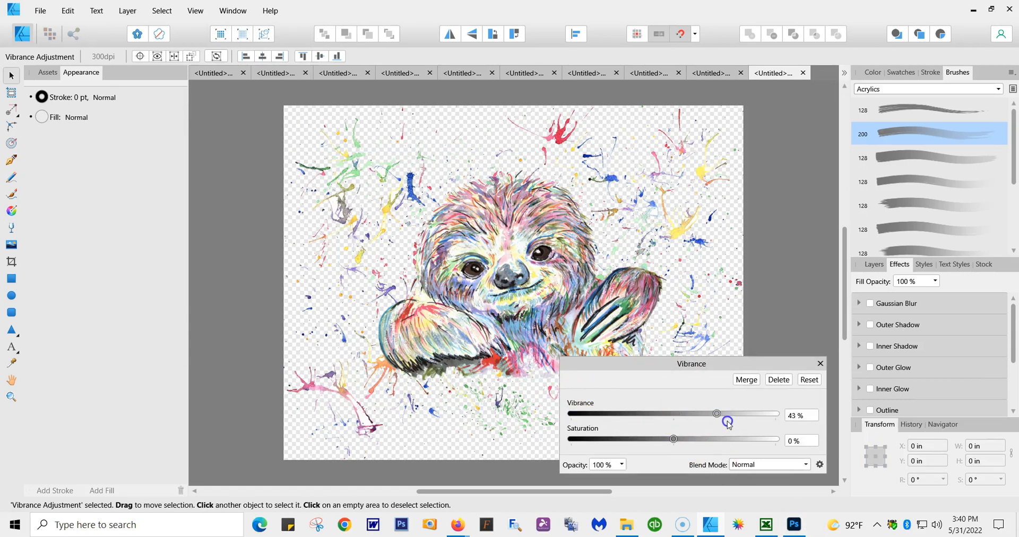
pyautogui.moveTo(716, 414); pyautogui.dragTo(573, 414)
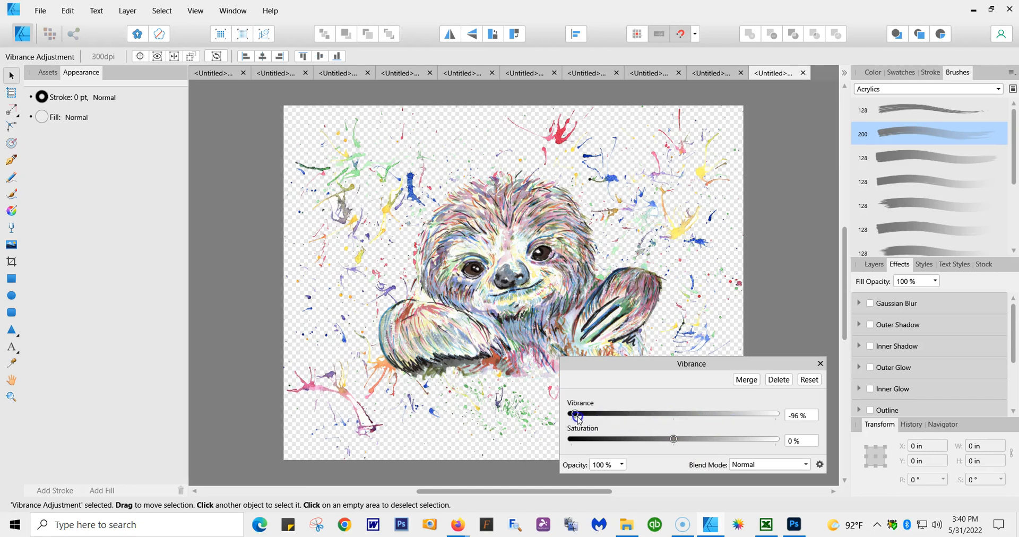
pyautogui.moveTo(574, 415); pyautogui.dragTo(751, 415)
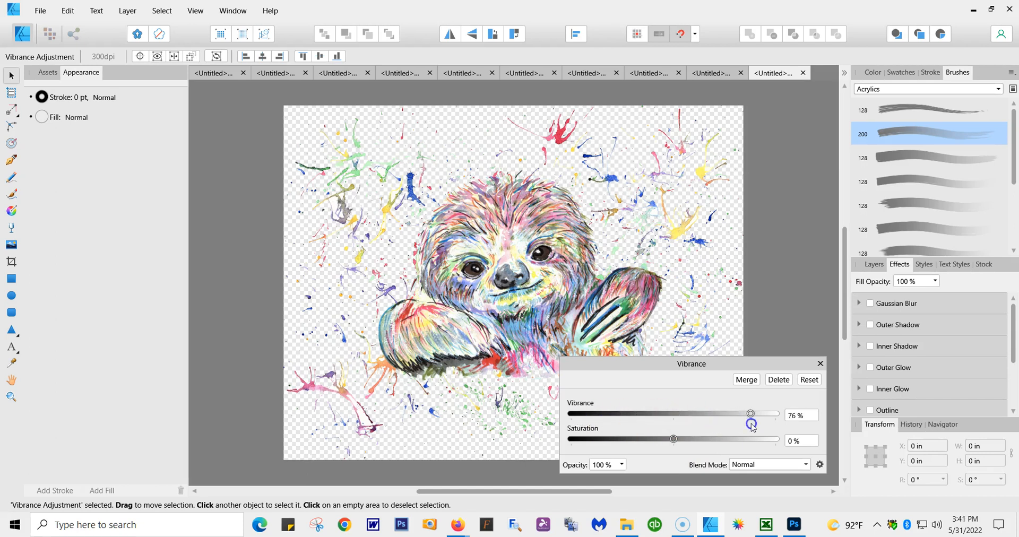
pyautogui.moveTo(750, 414); pyautogui.dragTo(759, 414)
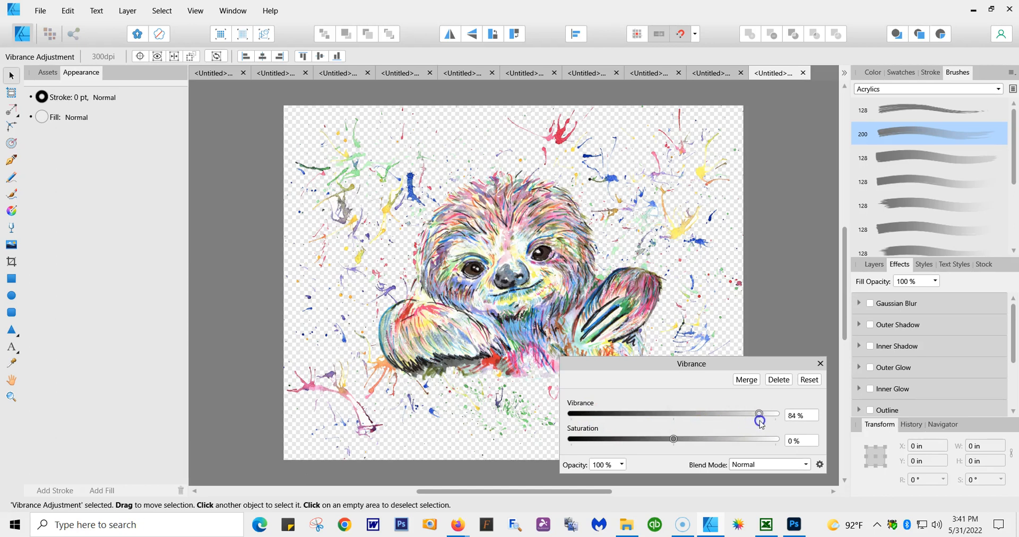
pyautogui.moveTo(759, 413); pyautogui.dragTo(756, 414)
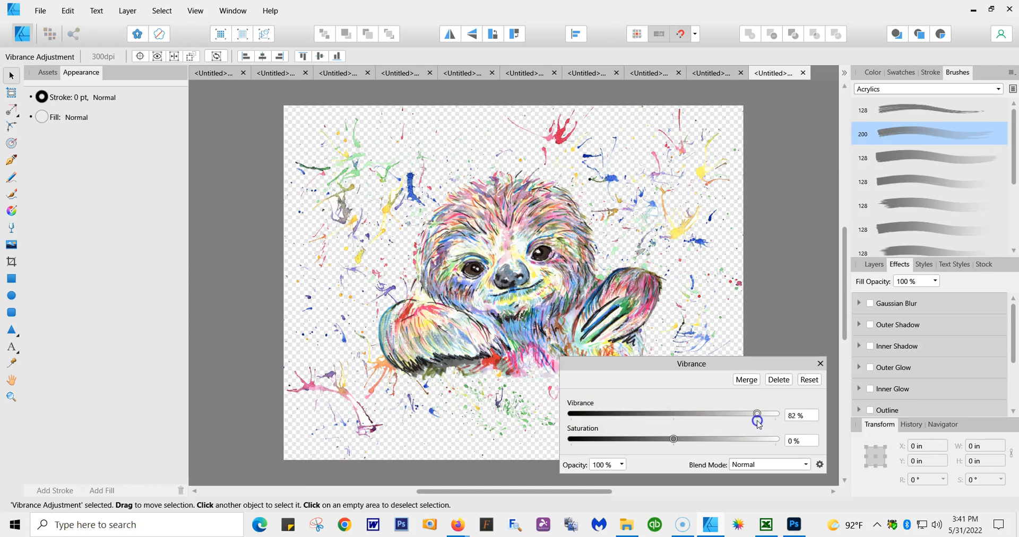
# Try saturation around 74% and fine-tune the sloth's colour intensity
pyautogui.moveTo(673, 438); pyautogui.dragTo(695, 440)
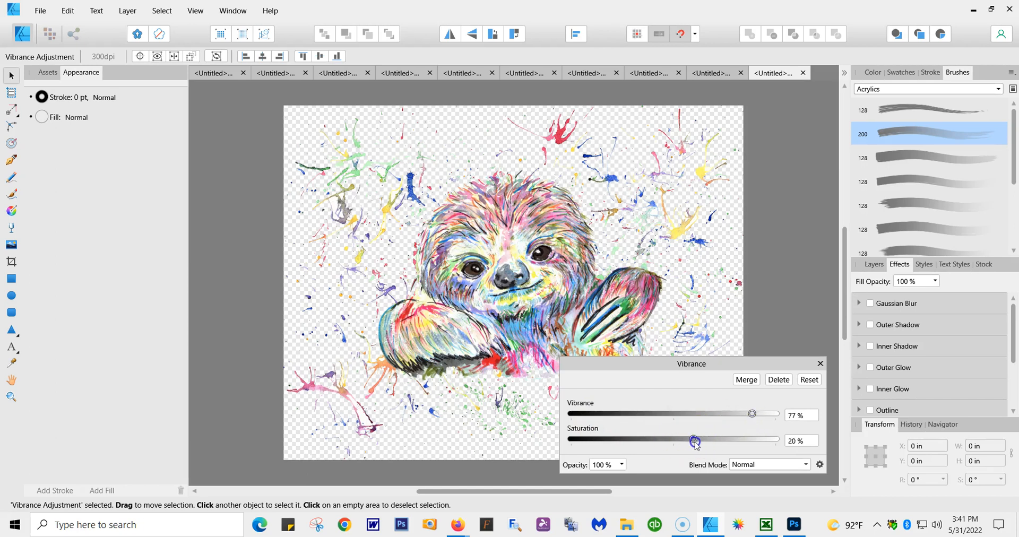
pyautogui.moveTo(694, 442); pyautogui.dragTo(749, 442)
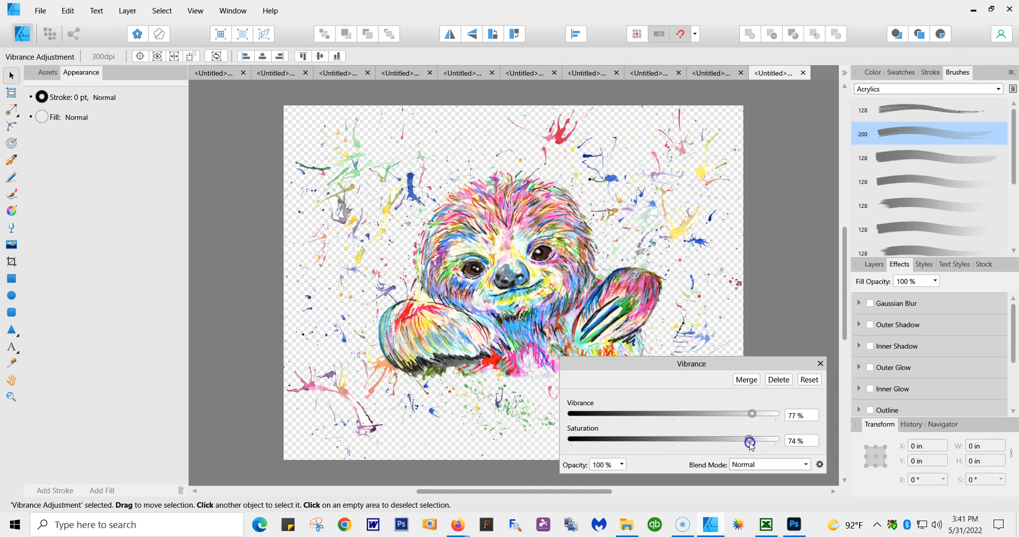
pyautogui.moveTo(749, 440); pyautogui.dragTo(674, 441)
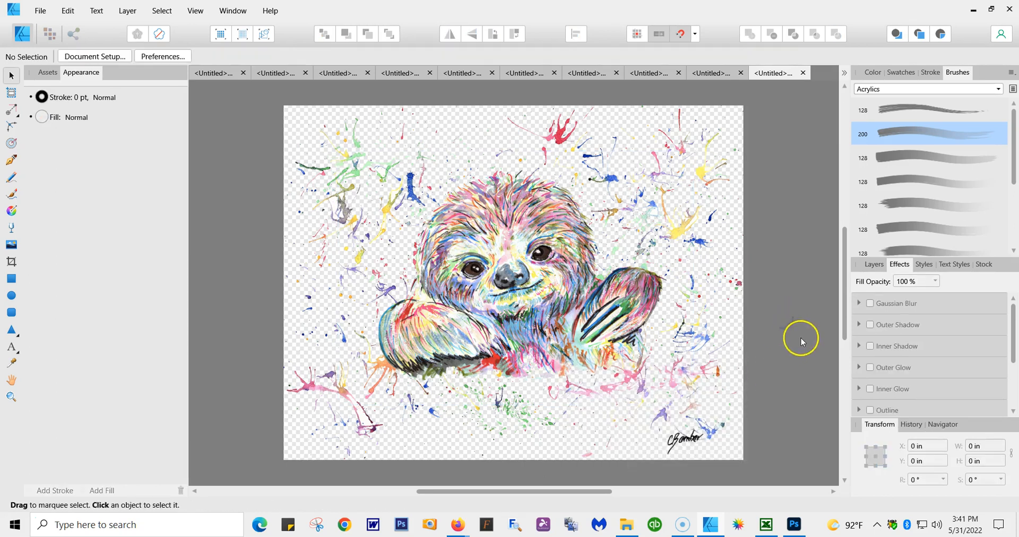
pyautogui.moveTo(298, 123)
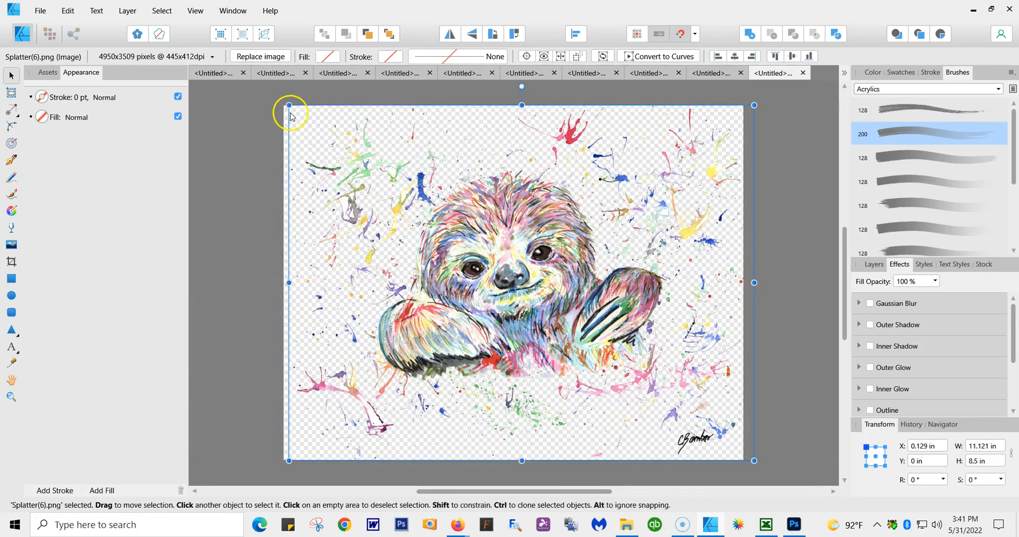
# Stretch the splatter image's top-left corner slightly so it fills the landscape page, then deselect
pyautogui.moveTo(288, 105); pyautogui.dragTo(282, 105)
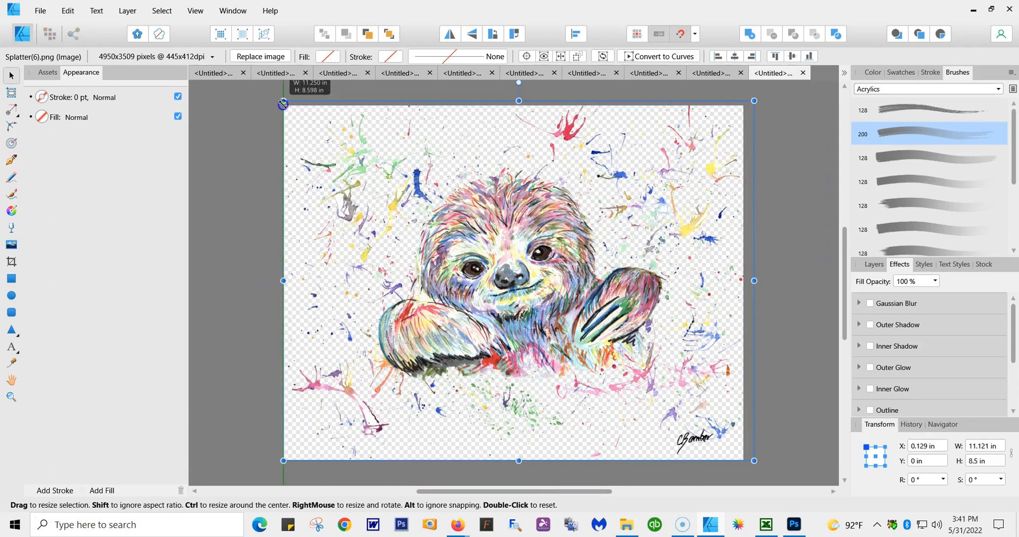
pyautogui.click(242, 118)
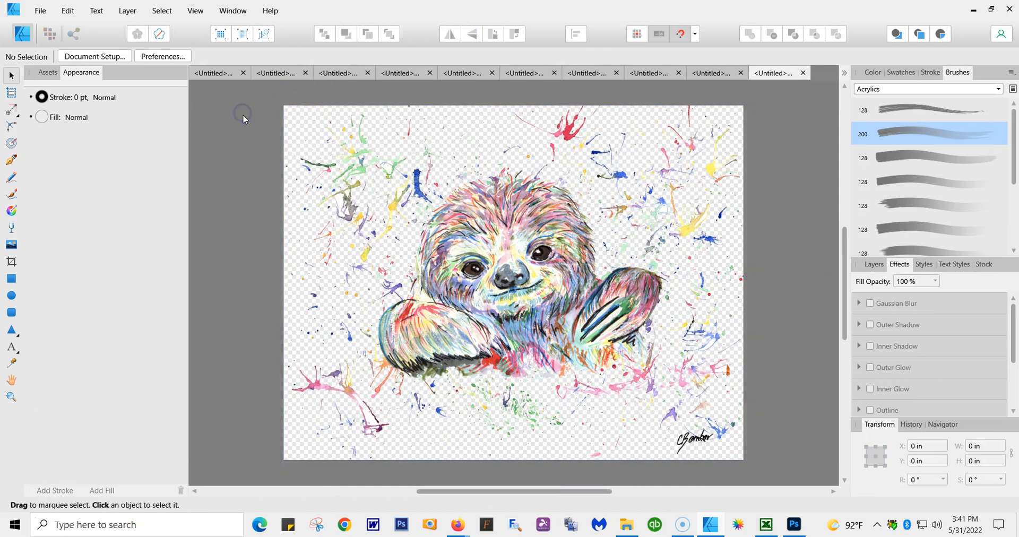
# Bring up File > Print and choose the SC-F100 Series(Network) printer
pyautogui.click(39, 11)
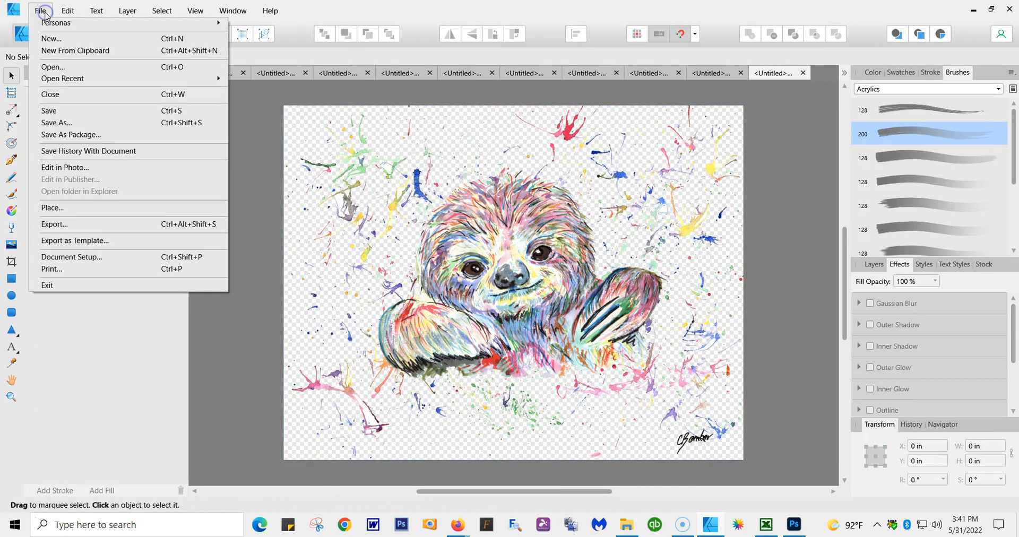
pyautogui.moveTo(74, 240)
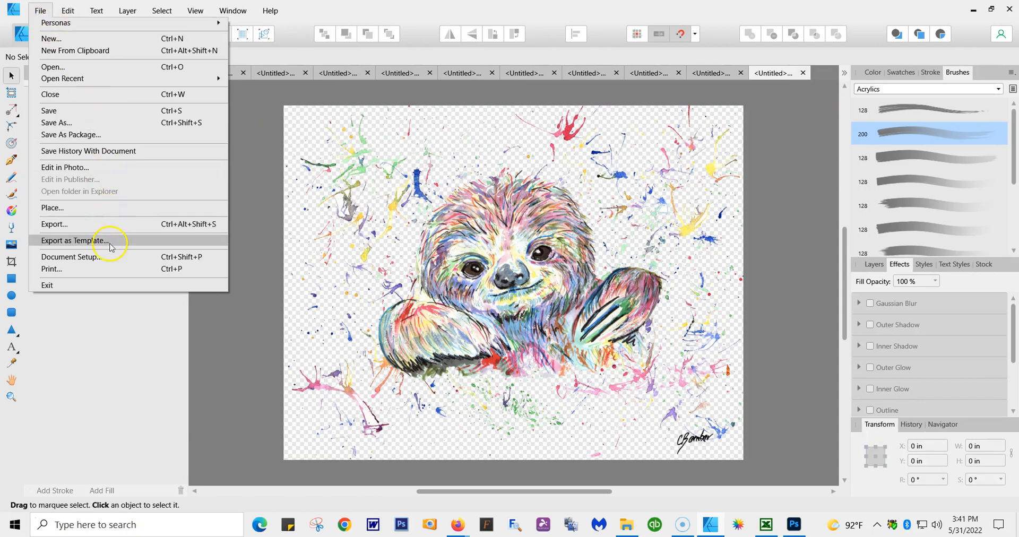
pyautogui.moveTo(101, 268)
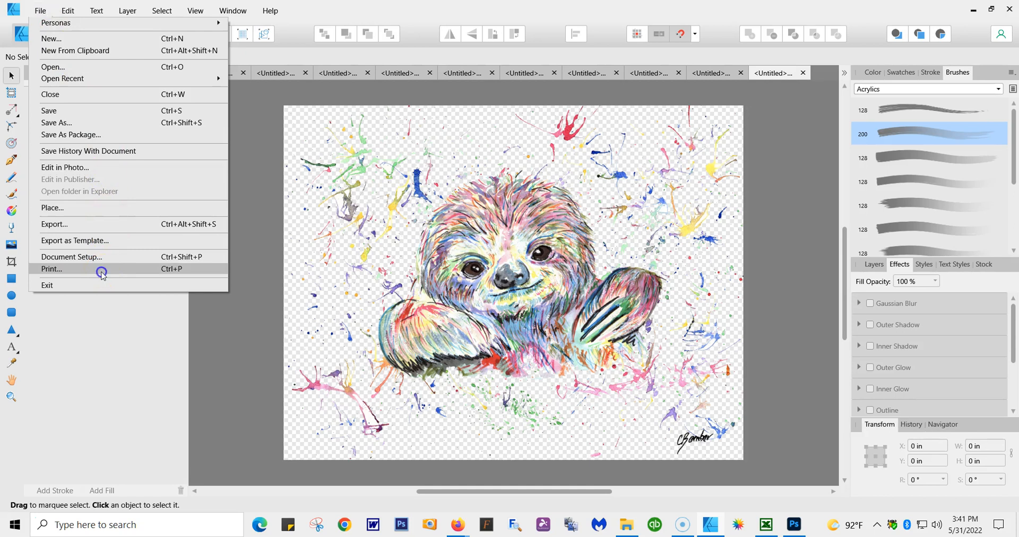
pyautogui.click(51, 269)
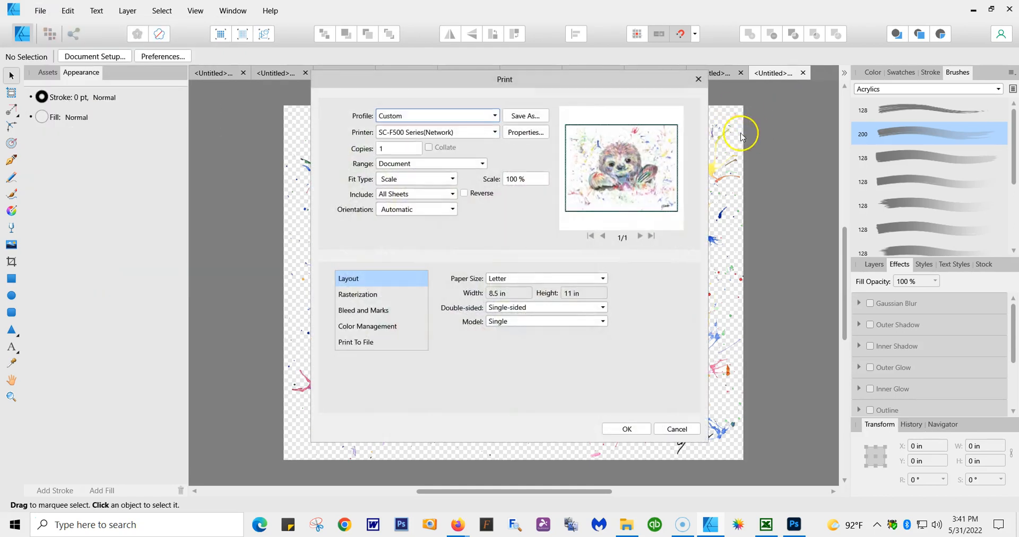
pyautogui.moveTo(497, 134)
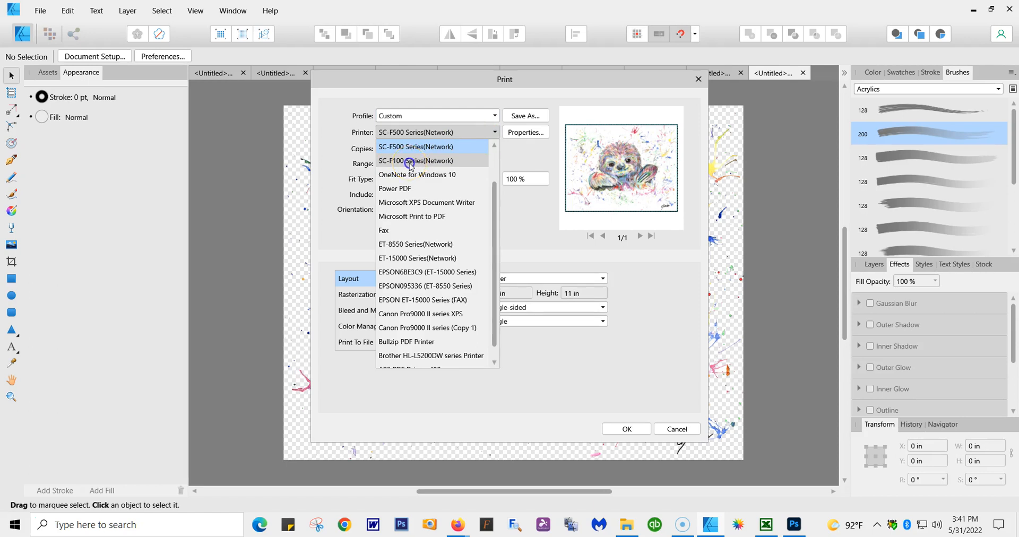
pyautogui.click(414, 160)
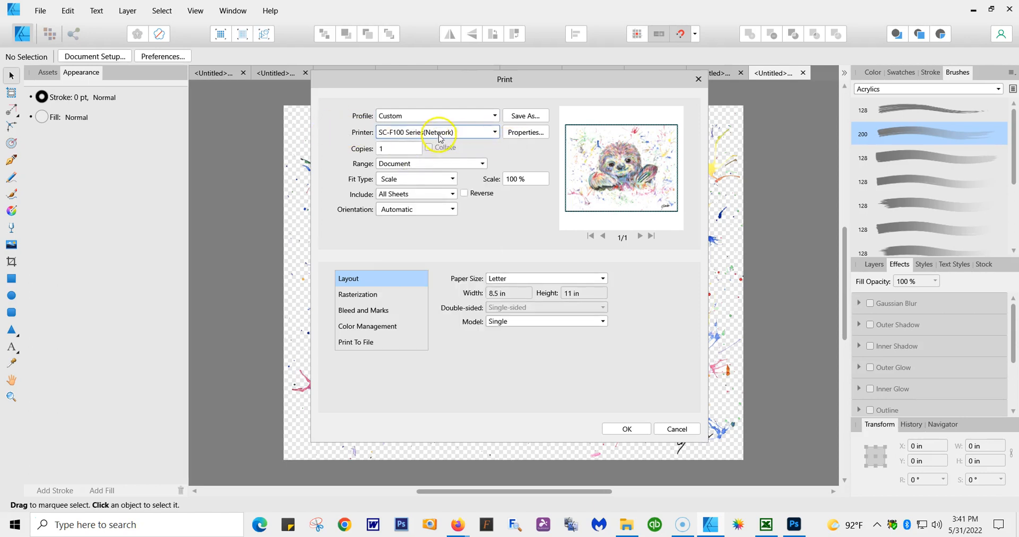
pyautogui.moveTo(525, 133)
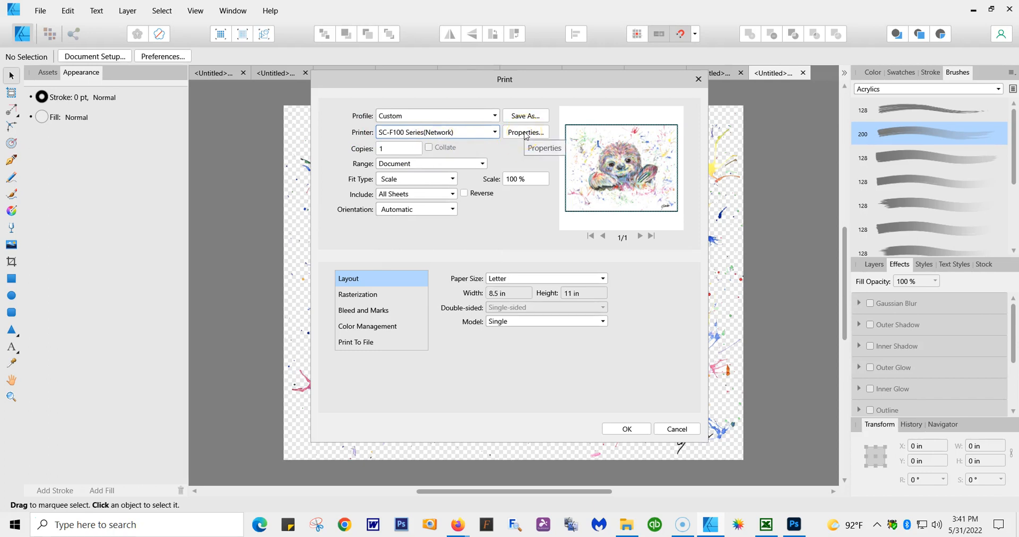
# In the SC-F100 driver properties keep Letter document size and set landscape orientation
pyautogui.click(524, 132)
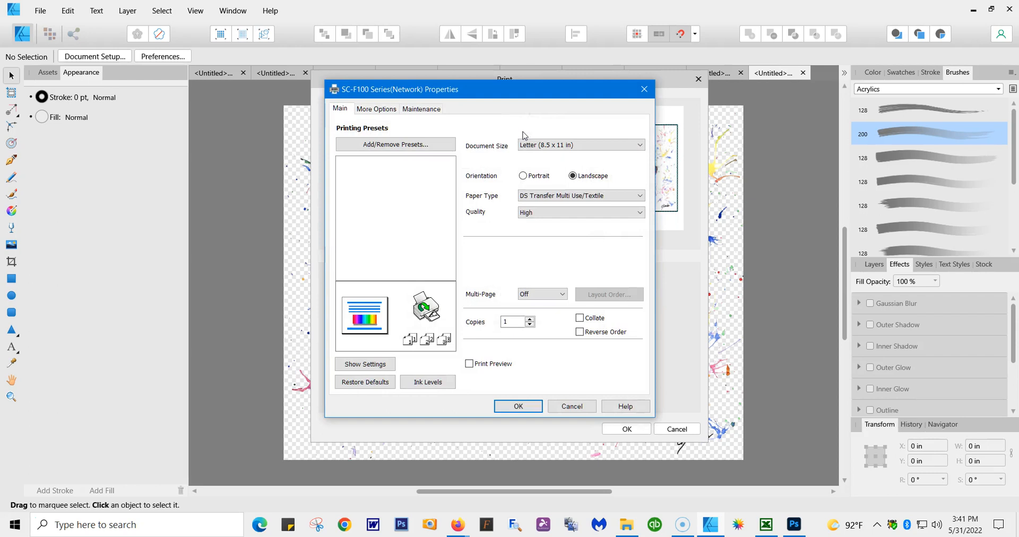
pyautogui.click(639, 146)
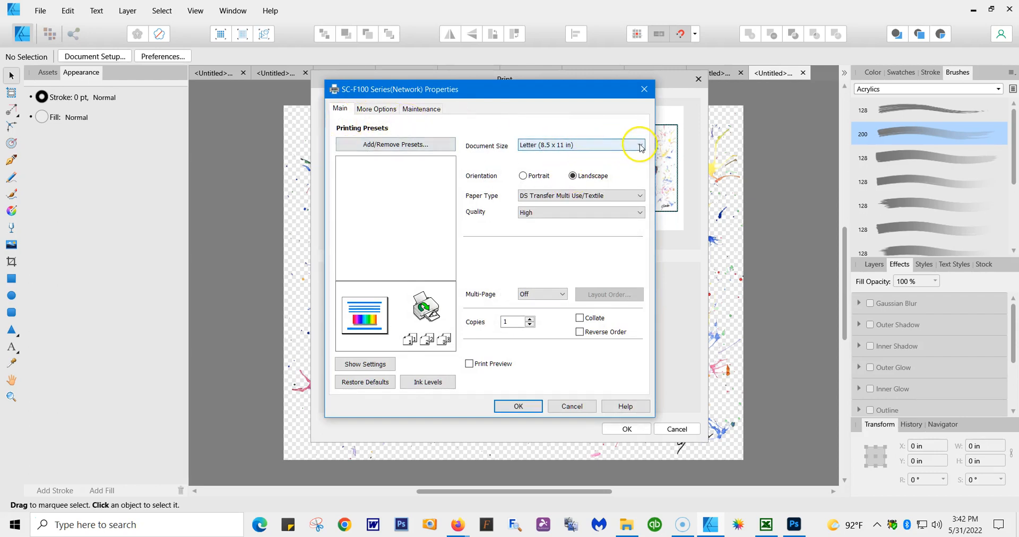
pyautogui.click(639, 145)
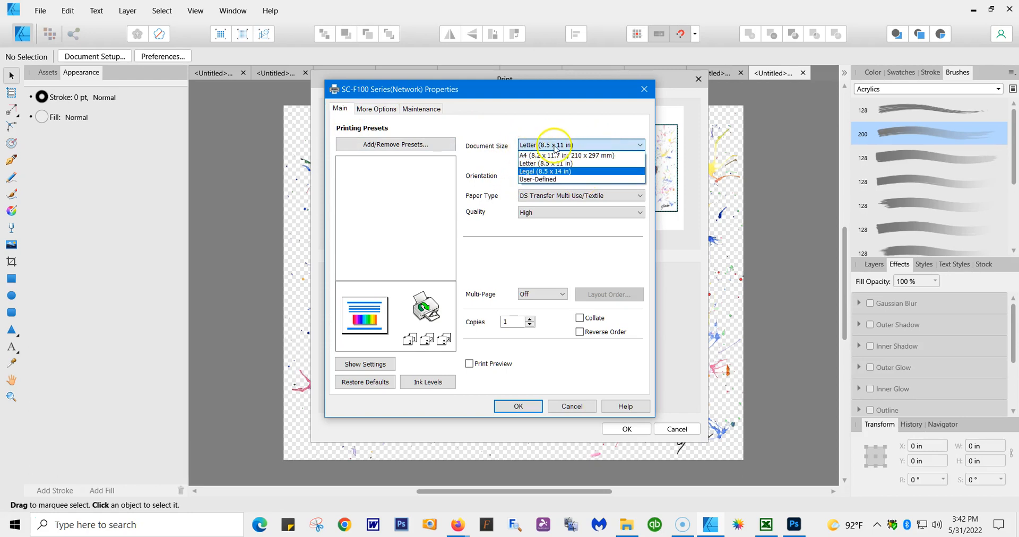
pyautogui.click(545, 163)
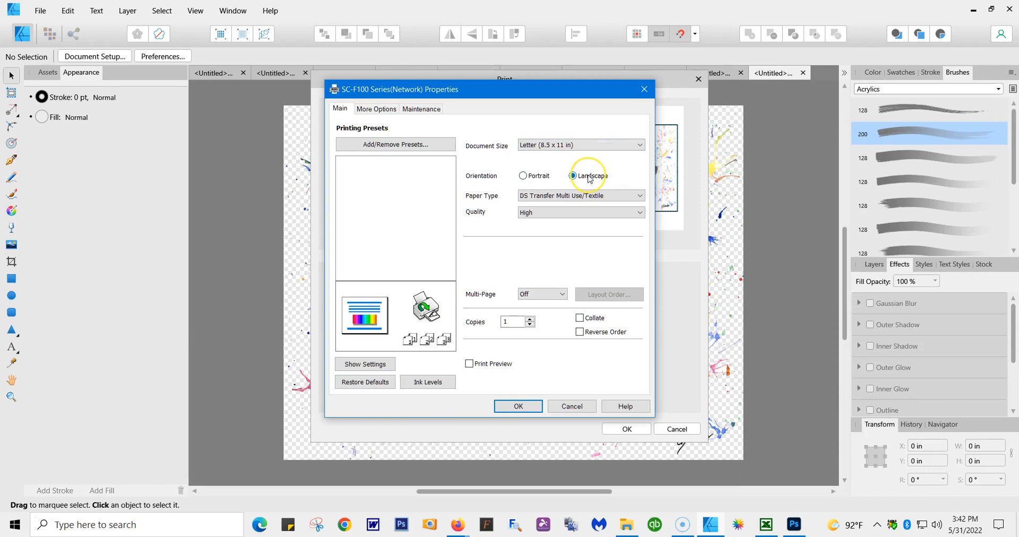
pyautogui.click(572, 175)
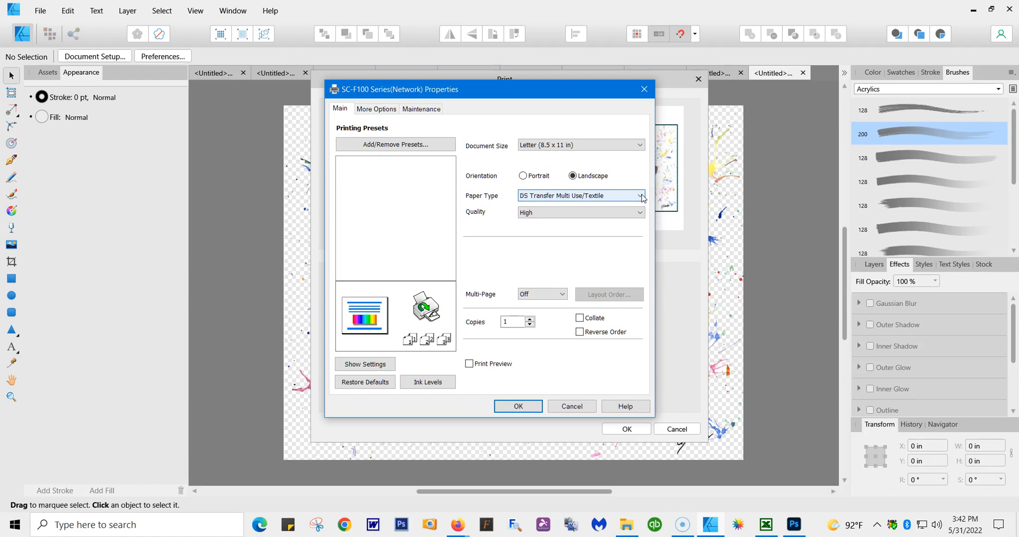
# Keep DS Transfer Multi Use/Textile paper and High quality, and turn on print preview
pyautogui.click(640, 195)
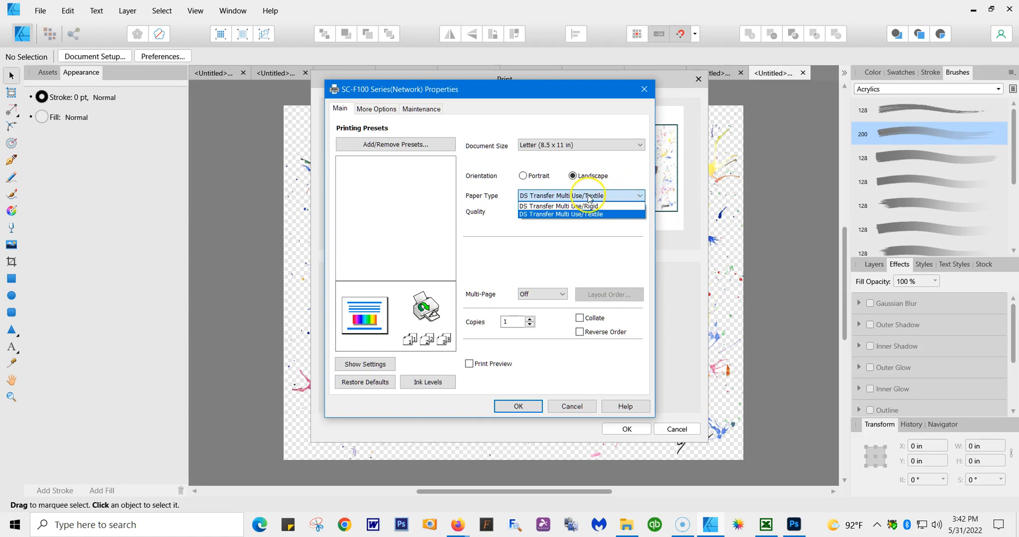
pyautogui.moveTo(557, 206)
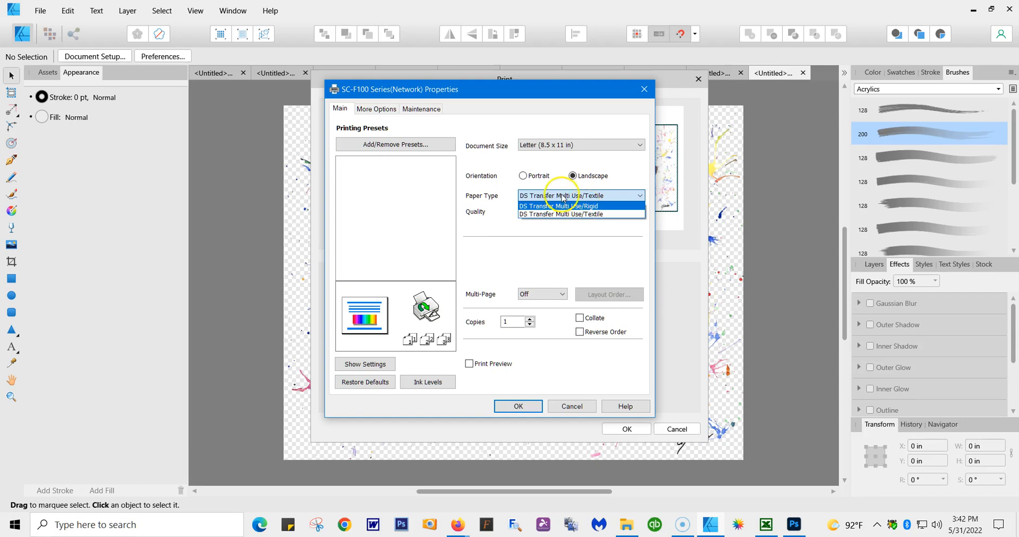
pyautogui.click(560, 215)
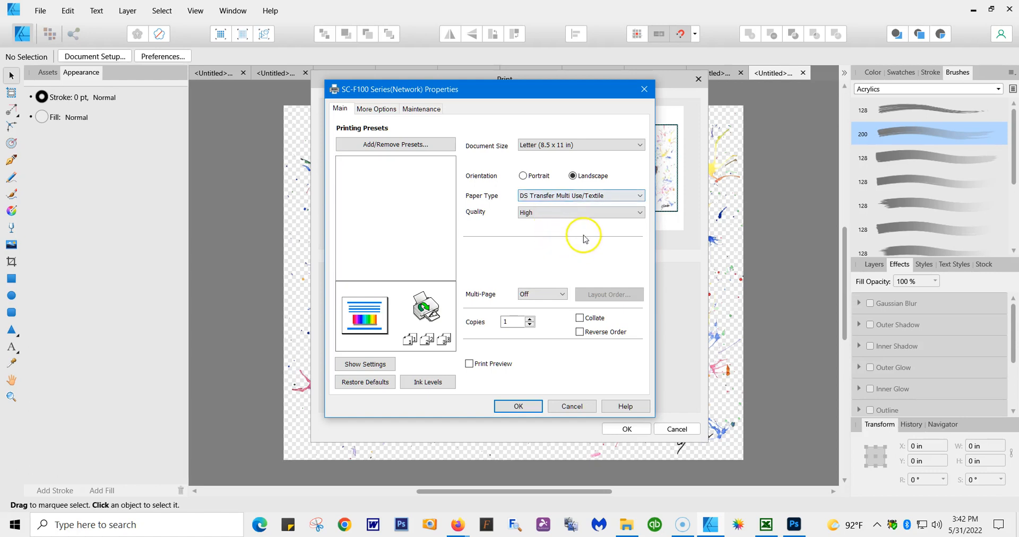
pyautogui.moveTo(555, 242)
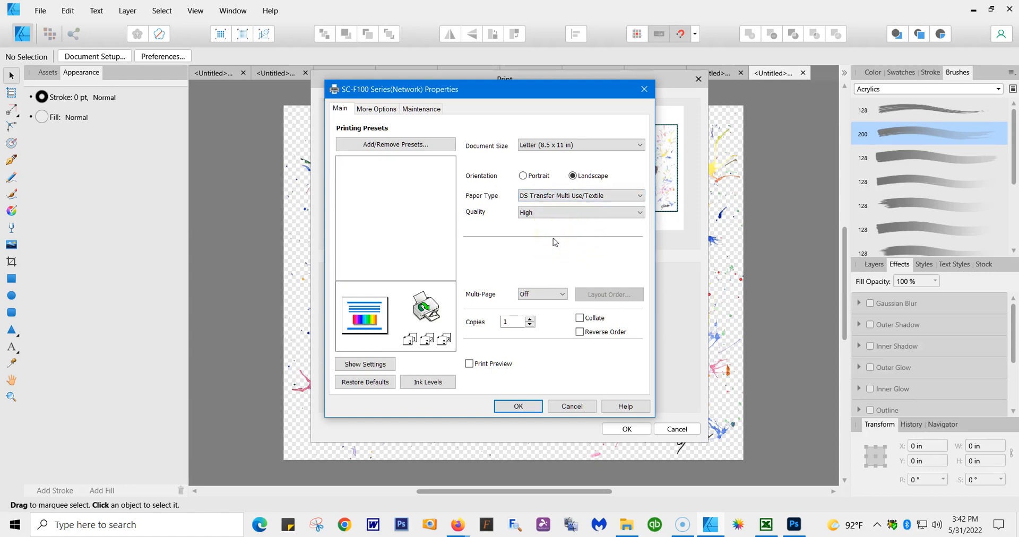
pyautogui.moveTo(605, 241)
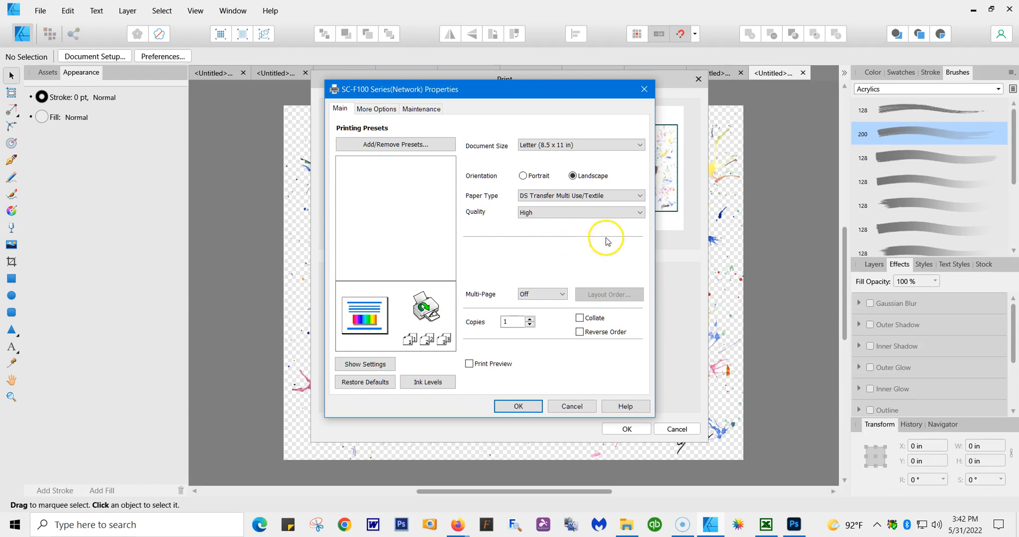
pyautogui.moveTo(472, 210)
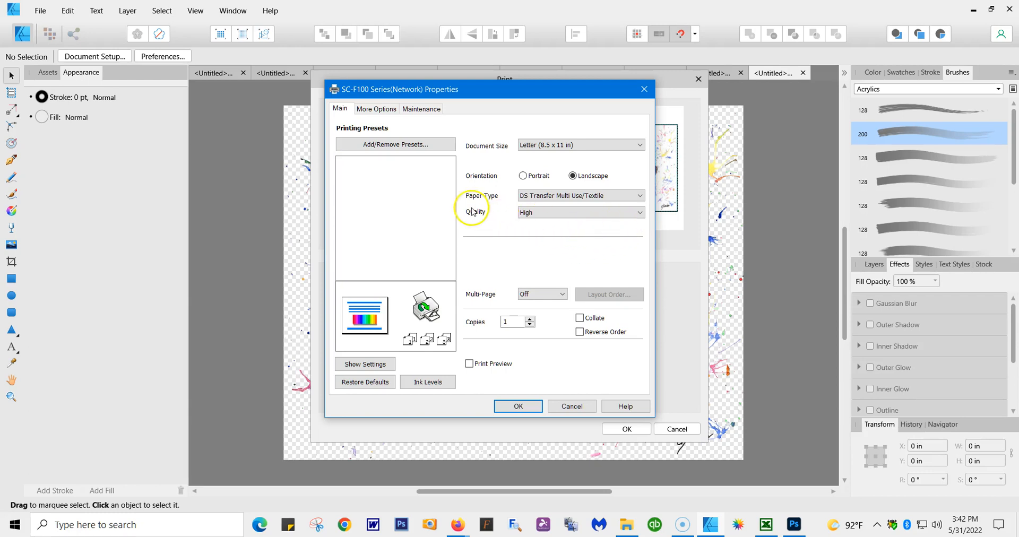
pyautogui.click(637, 212)
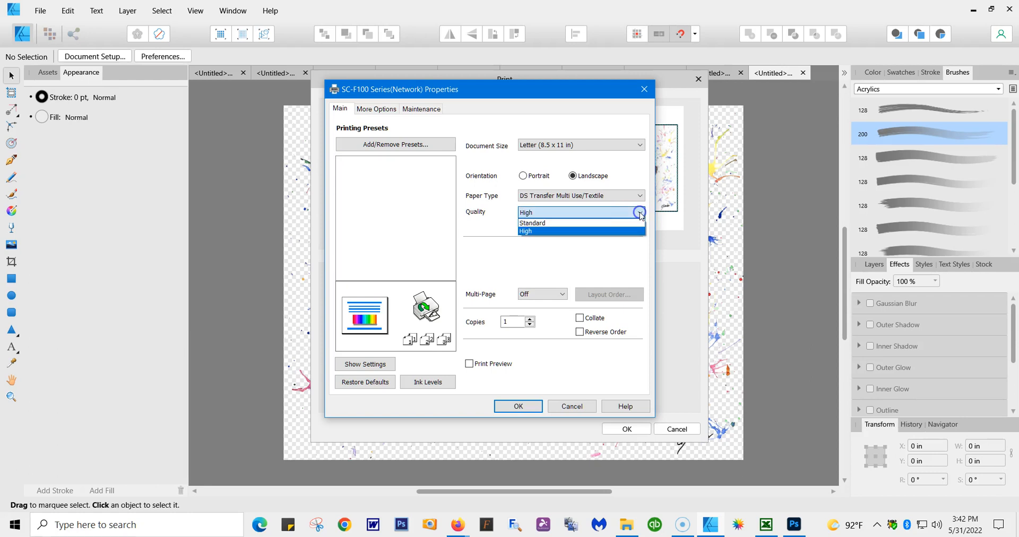
pyautogui.click(525, 230)
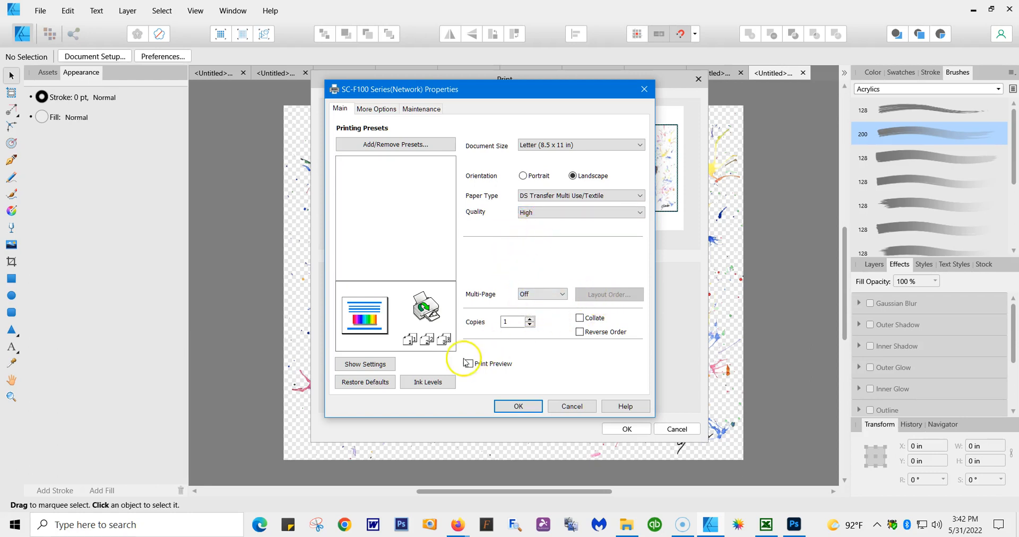
pyautogui.click(468, 363)
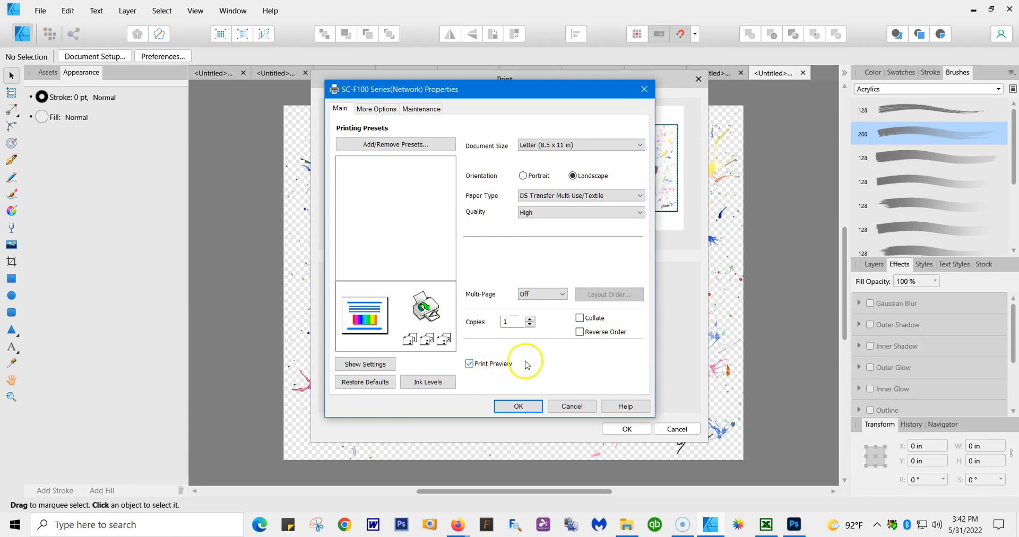
pyautogui.moveTo(557, 362)
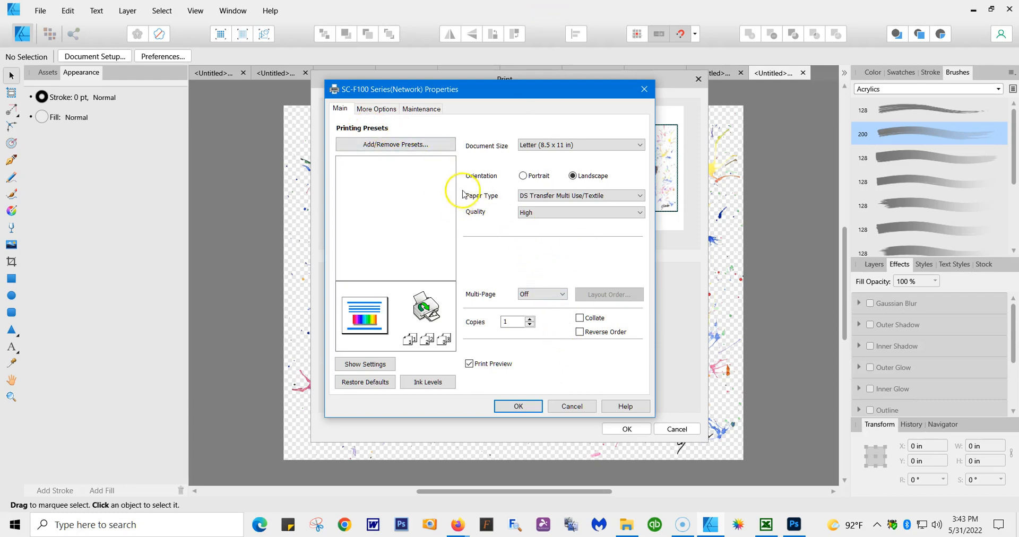
# On More Options choose custom colour correction and confirm it with no colour adjustment
pyautogui.click(375, 108)
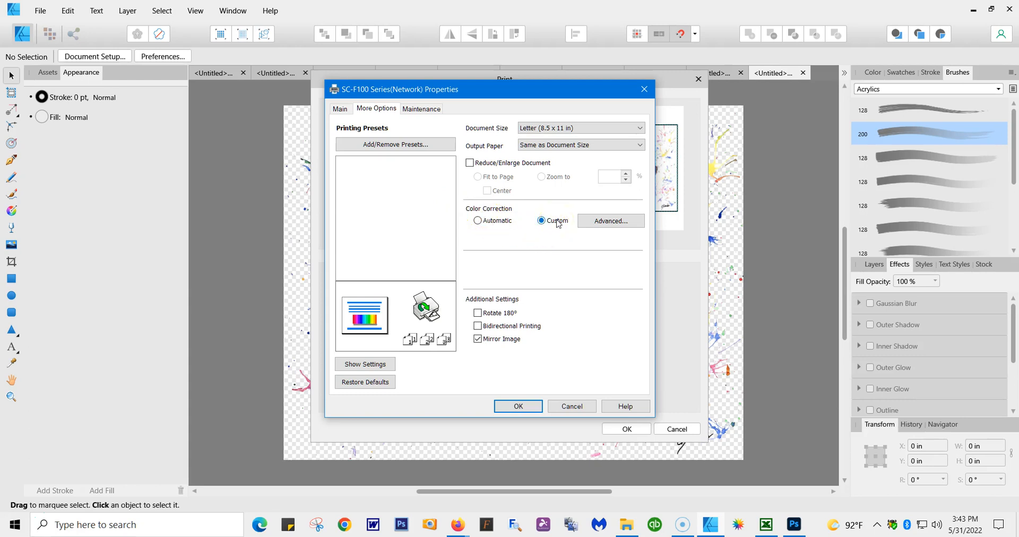
pyautogui.click(609, 221)
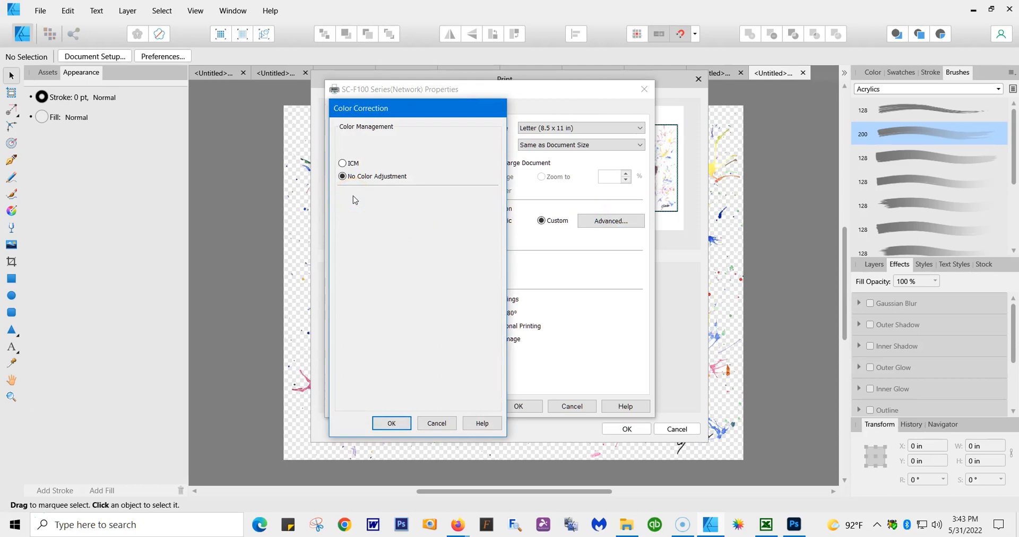
pyautogui.moveTo(400, 191)
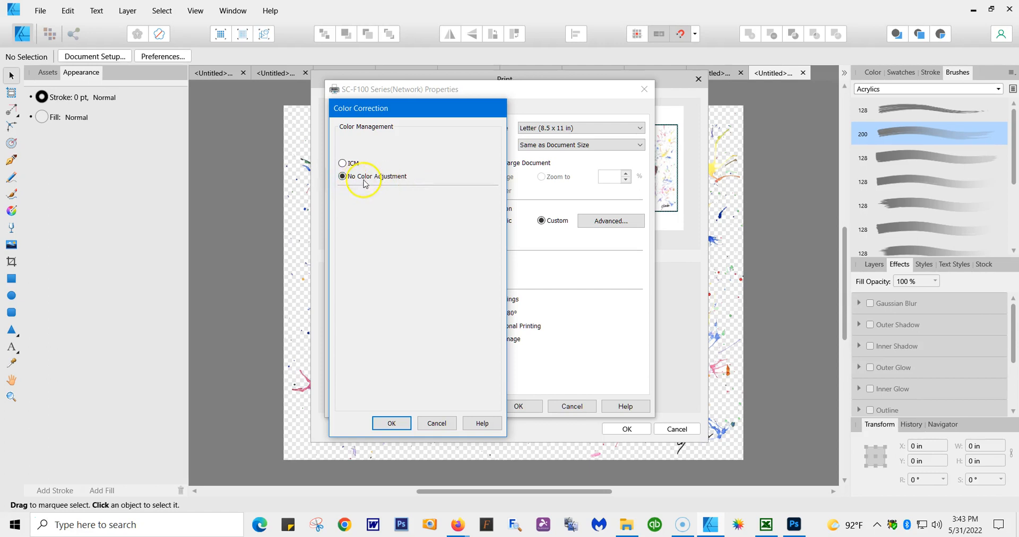
pyautogui.moveTo(377, 121)
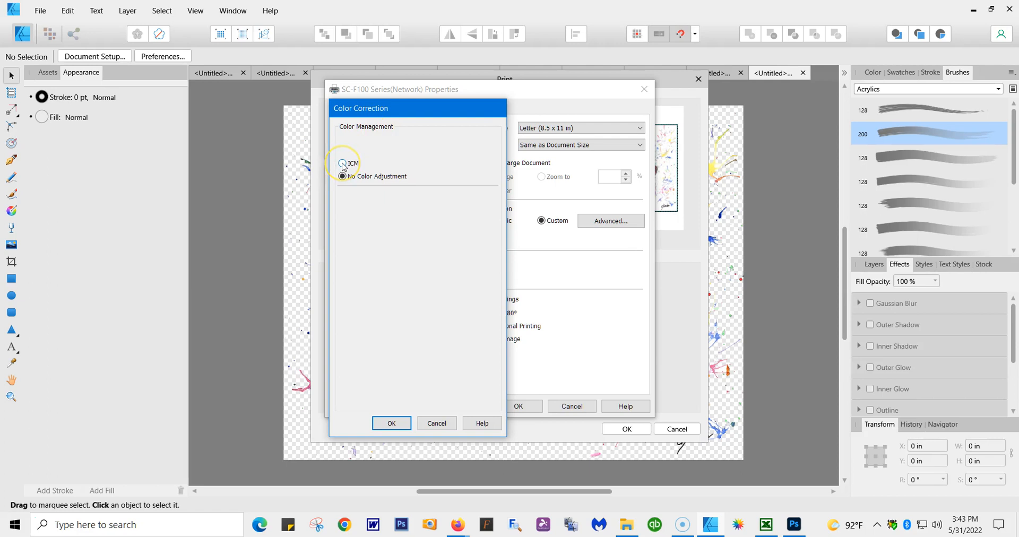
pyautogui.click(343, 176)
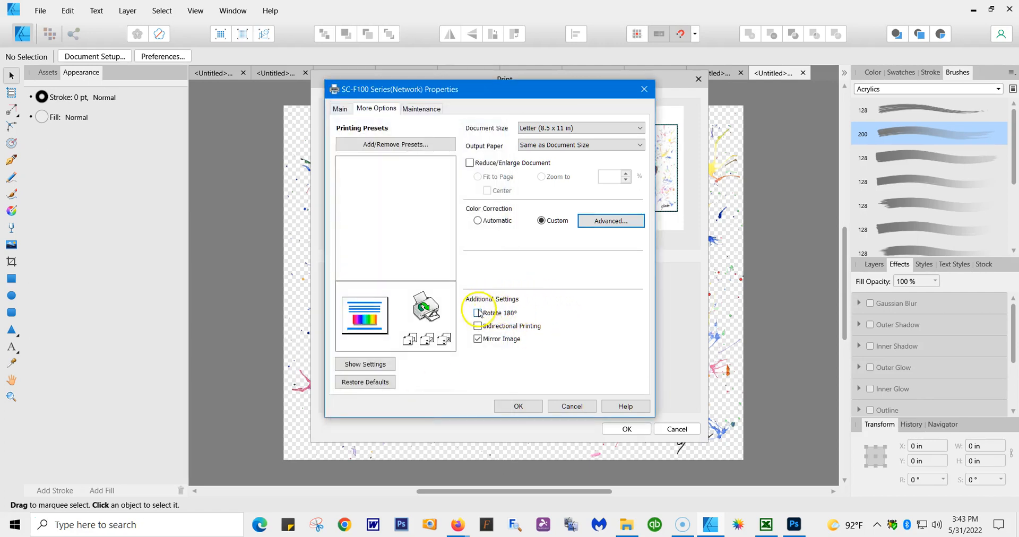
pyautogui.moveTo(554, 325)
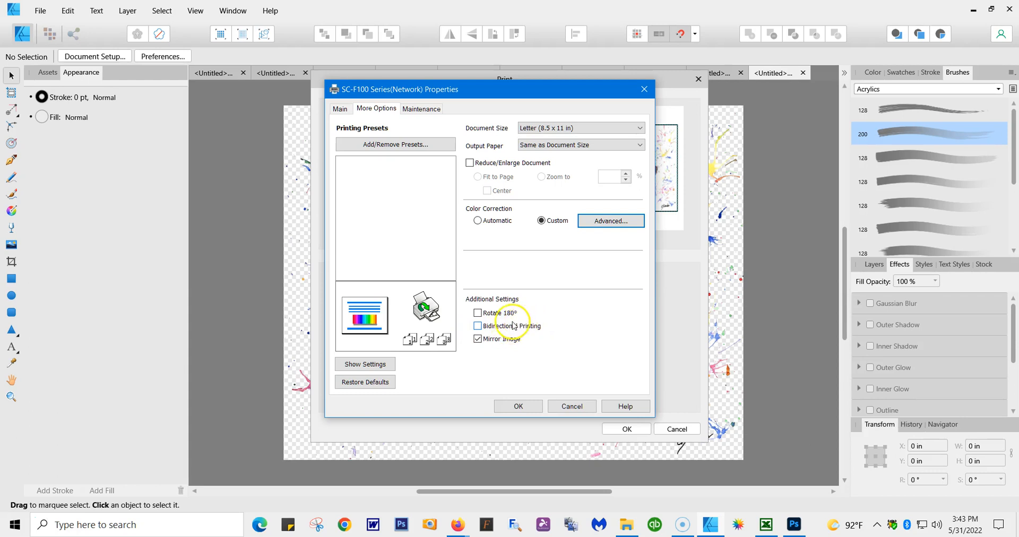
# Leave Mirror Image checked and confirm the driver properties back to the Print dialog
pyautogui.click(478, 338)
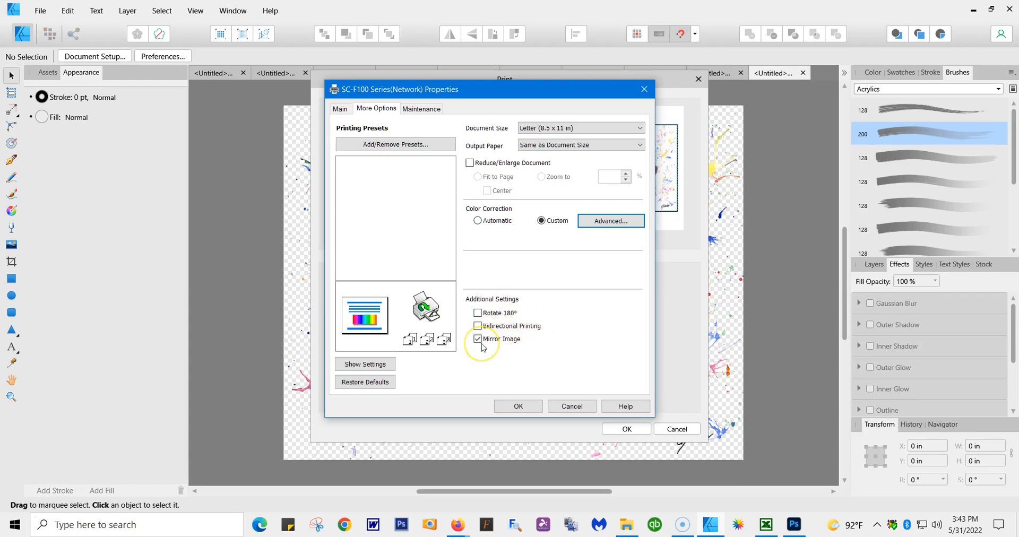
pyautogui.click(477, 338)
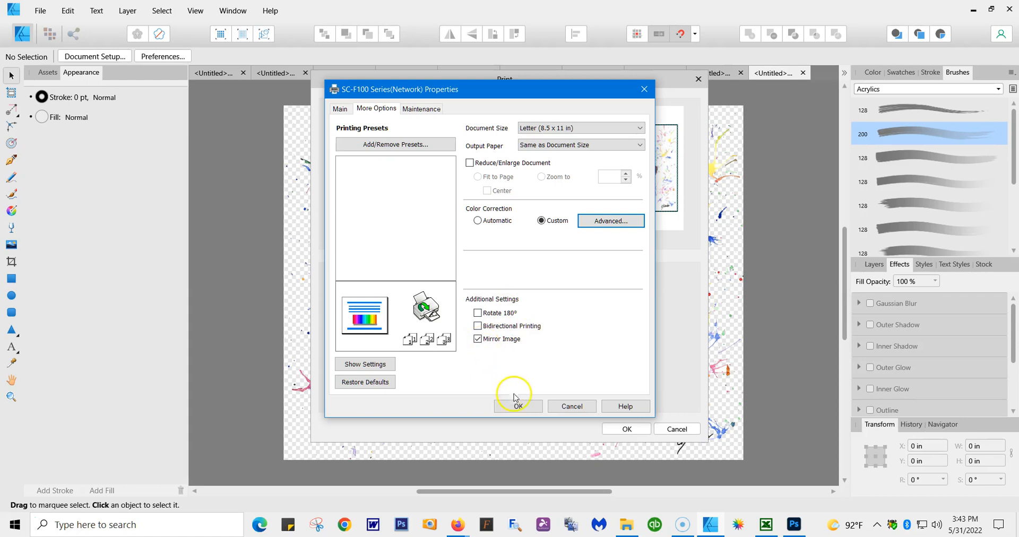
pyautogui.click(517, 405)
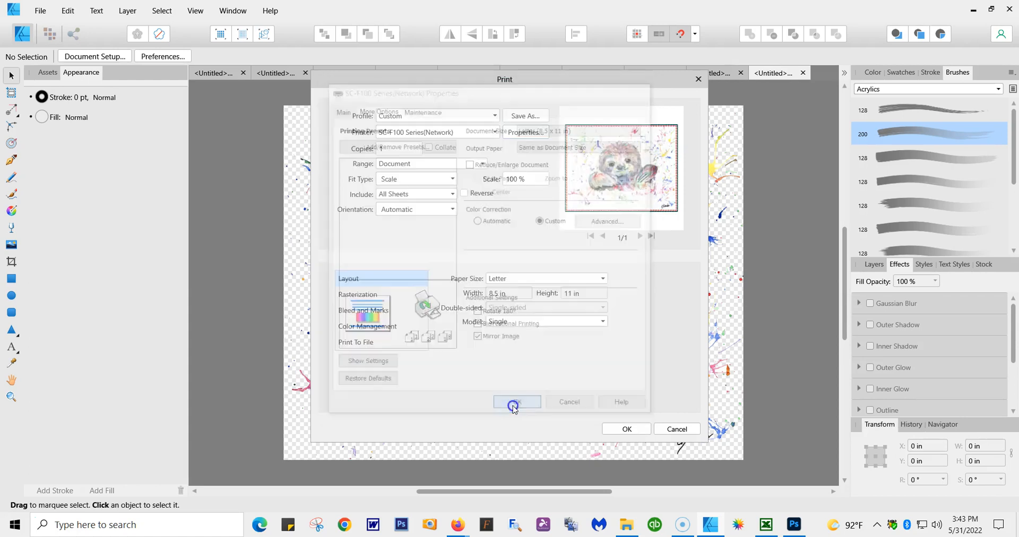
pyautogui.click(517, 402)
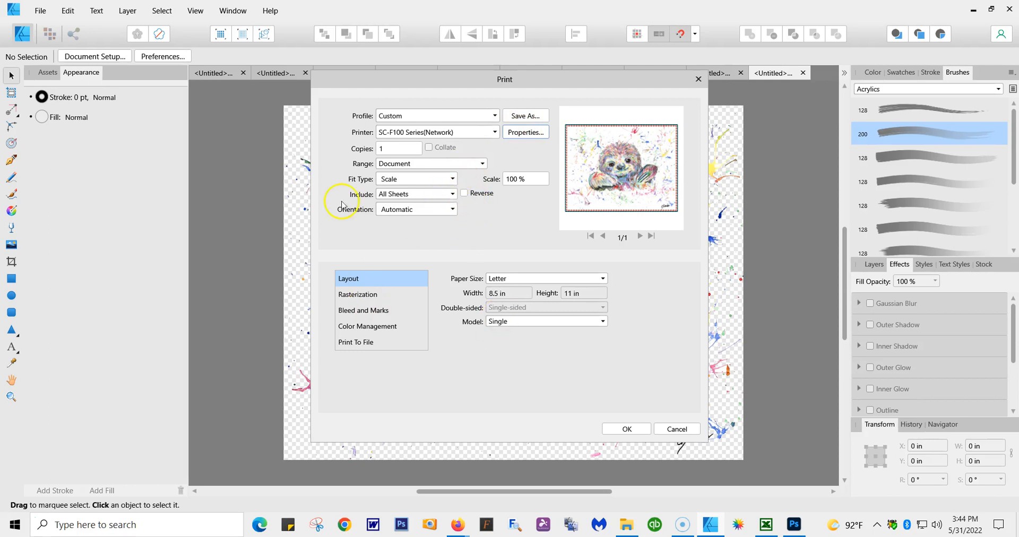
pyautogui.moveTo(520, 285)
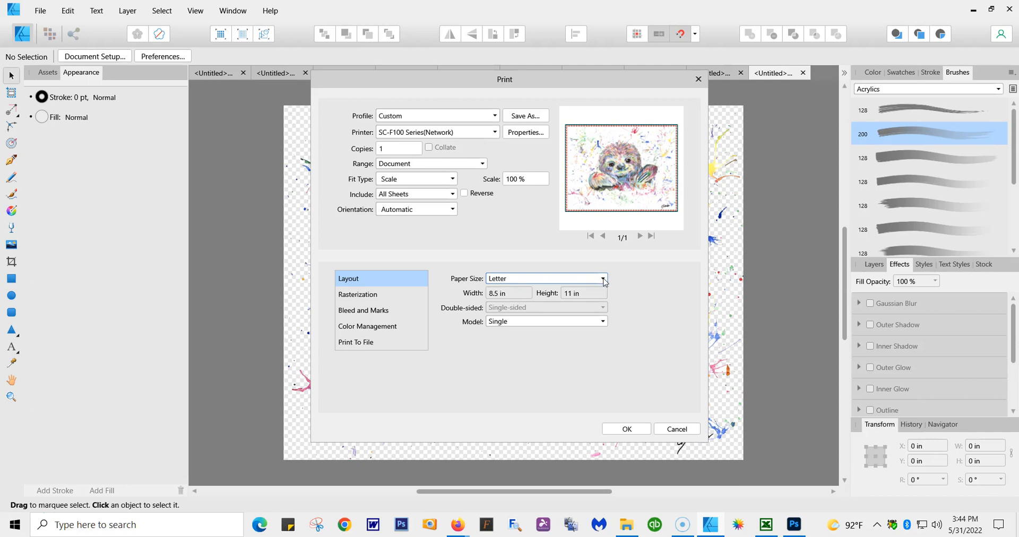
pyautogui.click(601, 277)
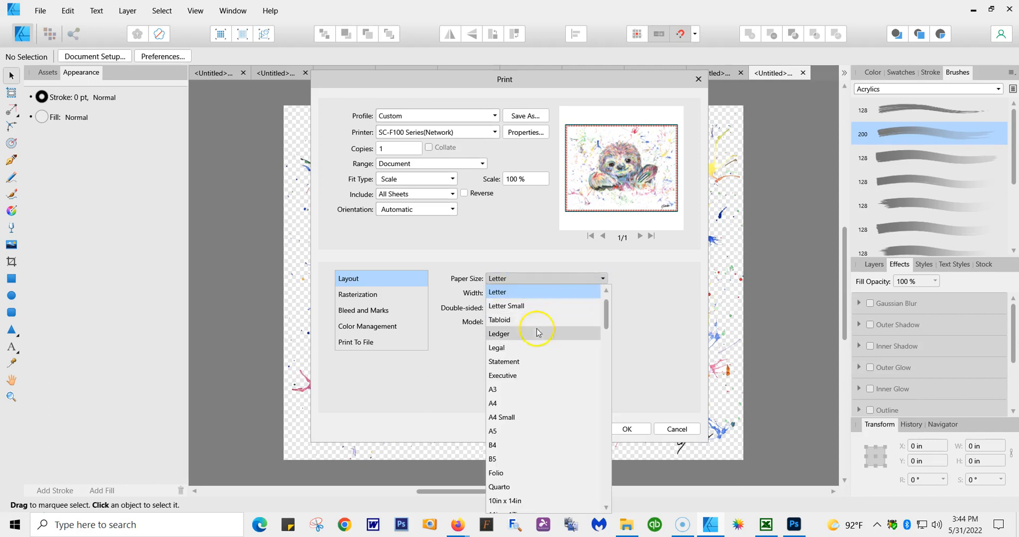
pyautogui.moveTo(555, 388)
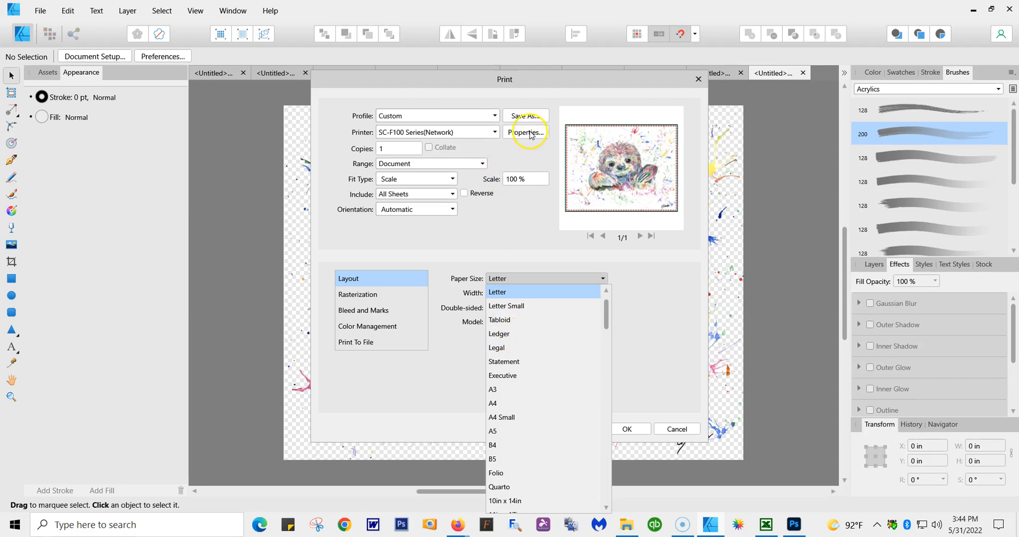
# Reopen the driver properties and choose a User Defined document size
pyautogui.click(497, 291)
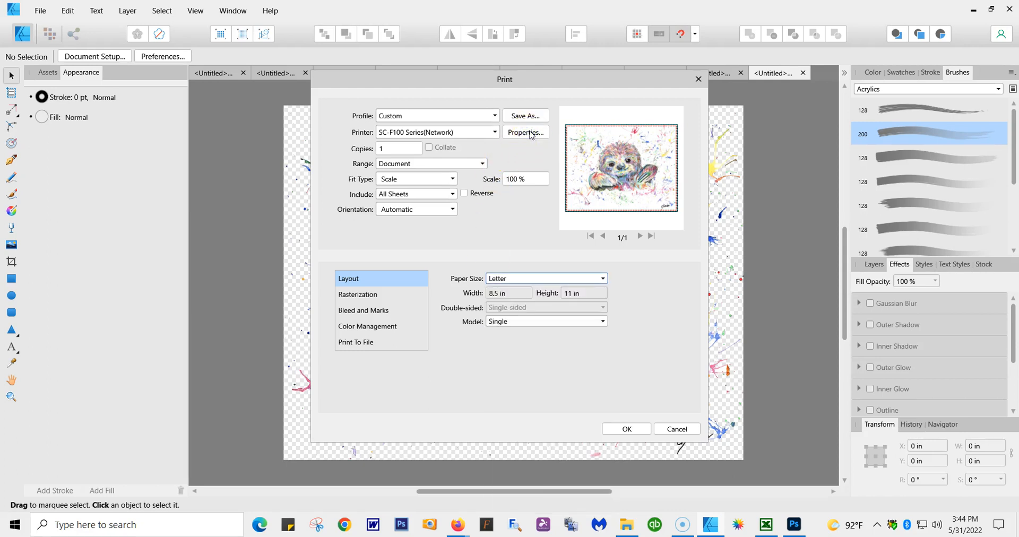
pyautogui.click(525, 131)
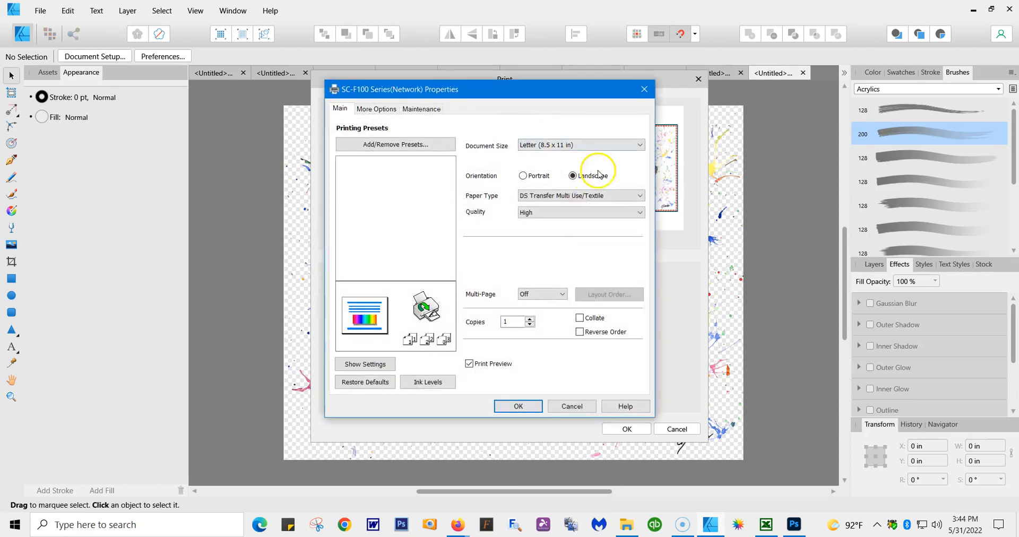
pyautogui.click(578, 144)
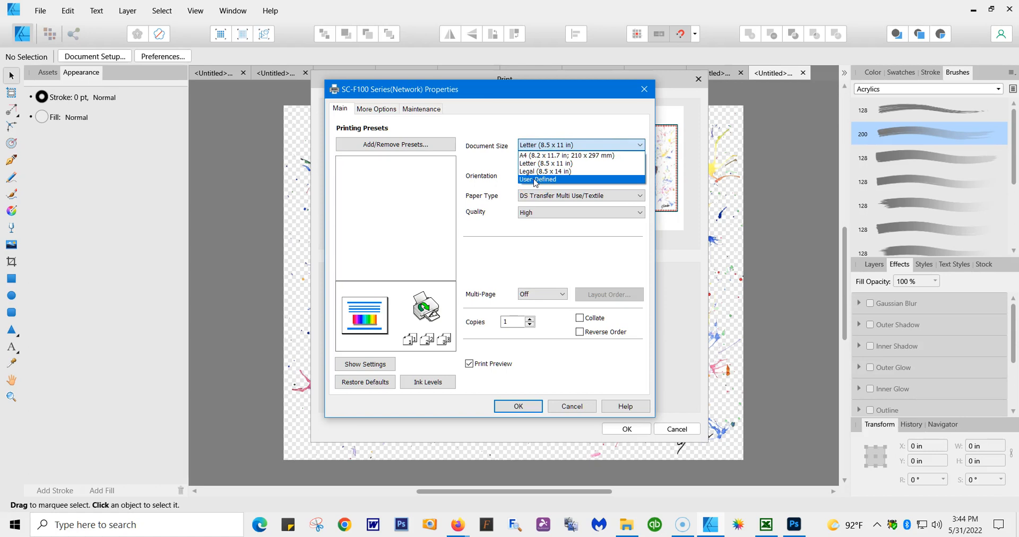
pyautogui.click(537, 178)
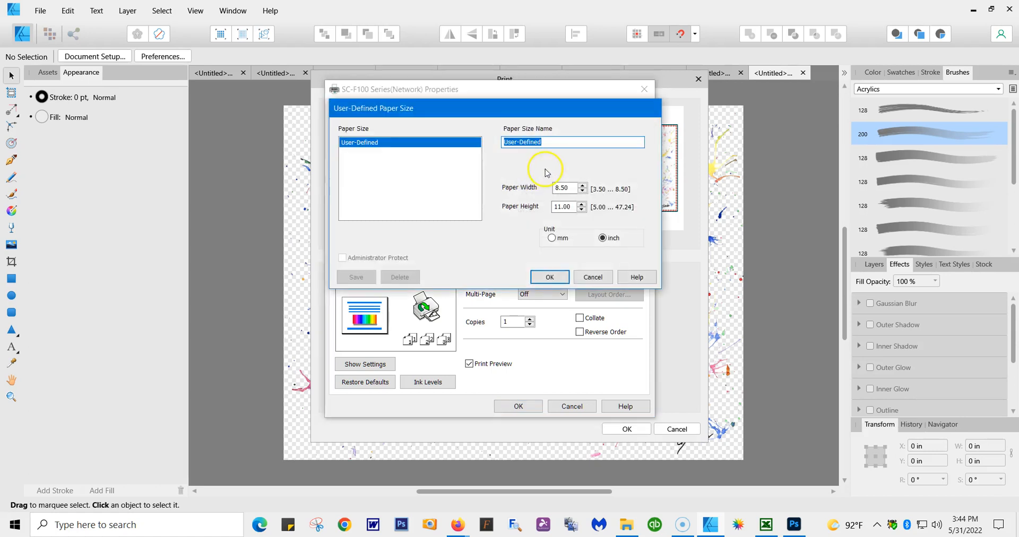
# Set the user-defined sheet to 8.5 in wide by 14 in high and confirm it
pyautogui.click(563, 187)
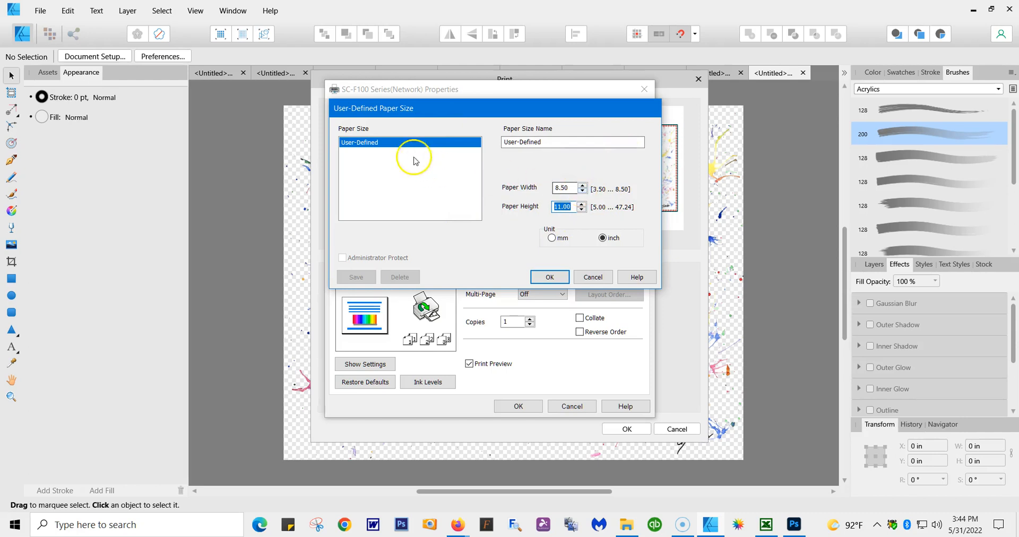
pyautogui.click(563, 188)
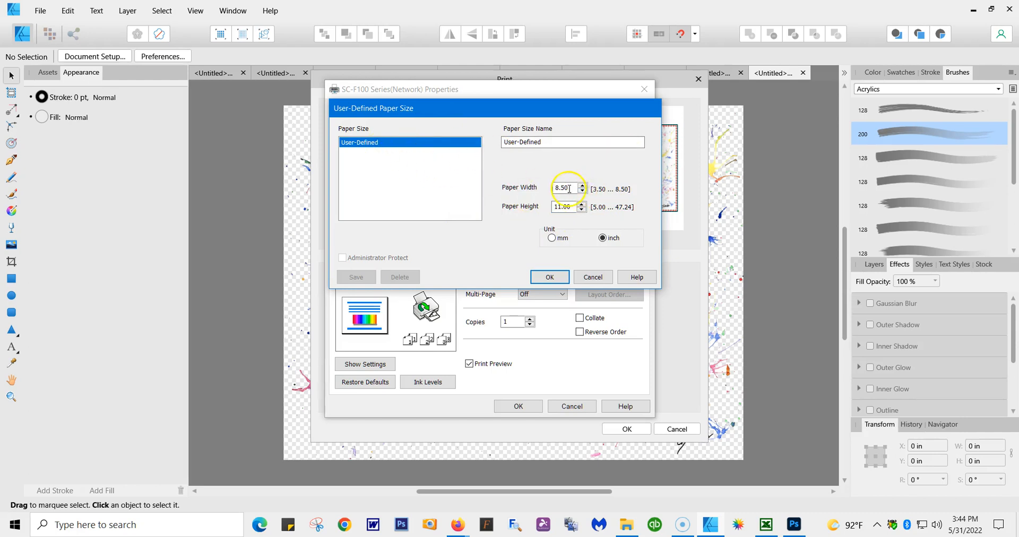
pyautogui.write('12.')
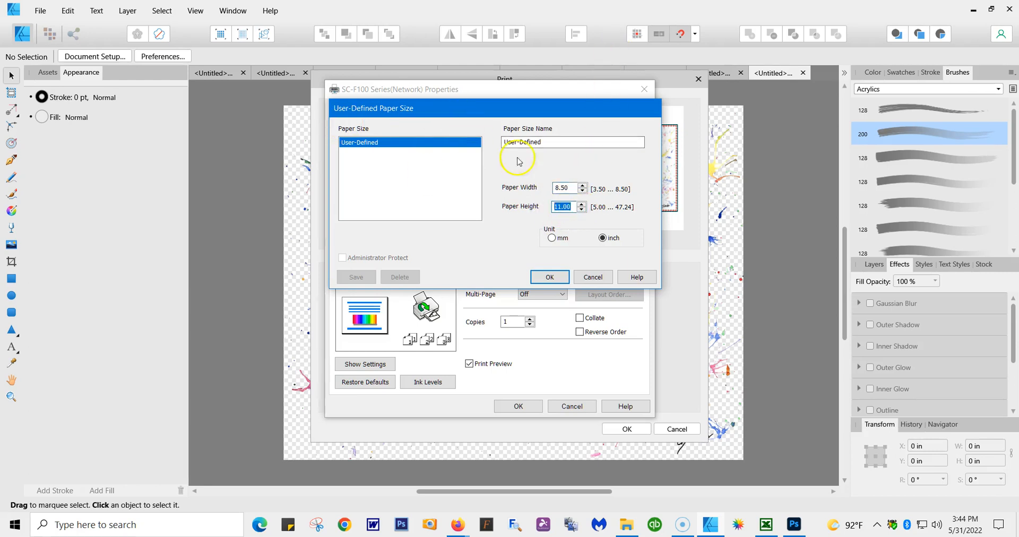
pyautogui.click(572, 142)
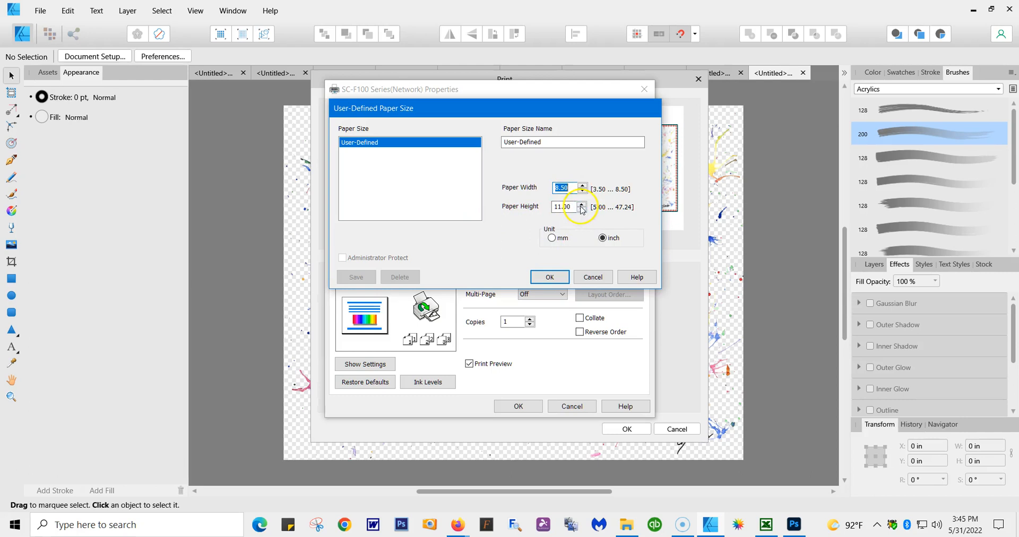
pyautogui.click(582, 204)
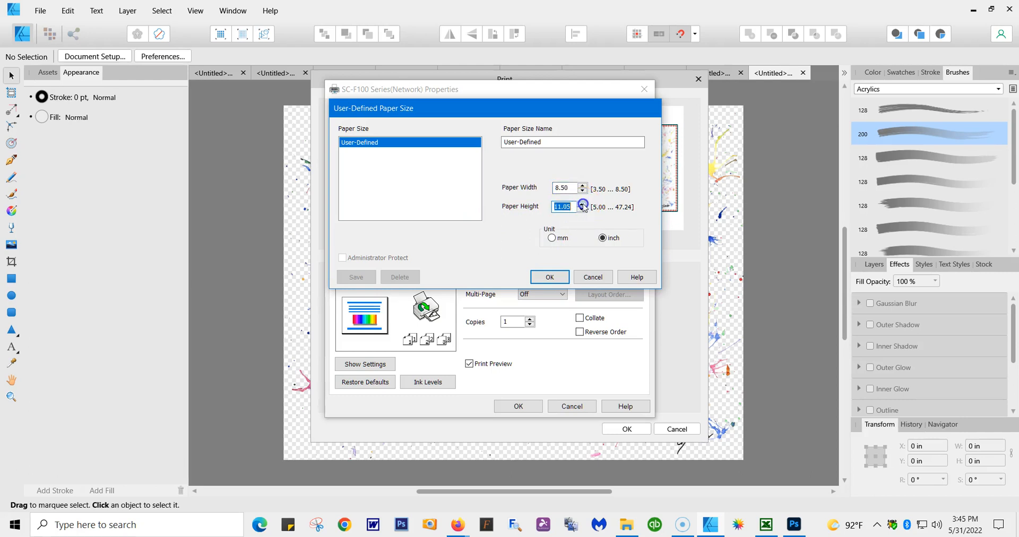
pyautogui.moveTo(544, 209)
pyautogui.write('14')
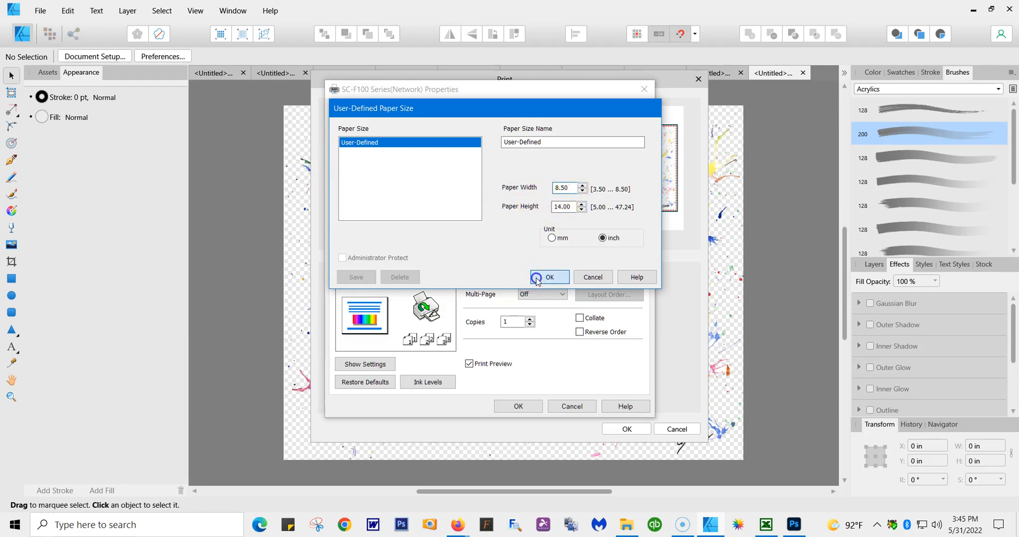
pyautogui.click(549, 277)
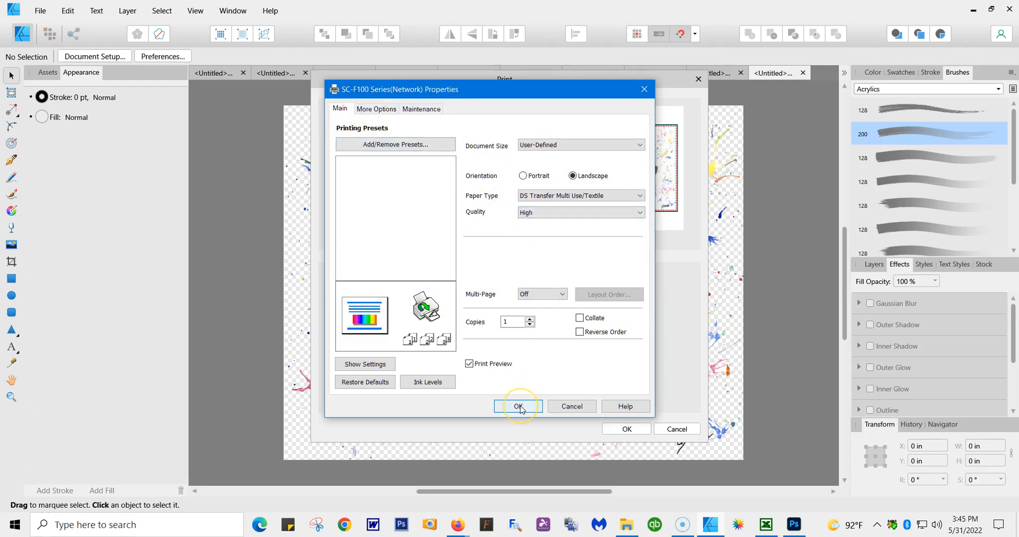
# Switch the driver's document size back to Letter 8.5 × 11 in and return to the Print dialog
pyautogui.click(518, 405)
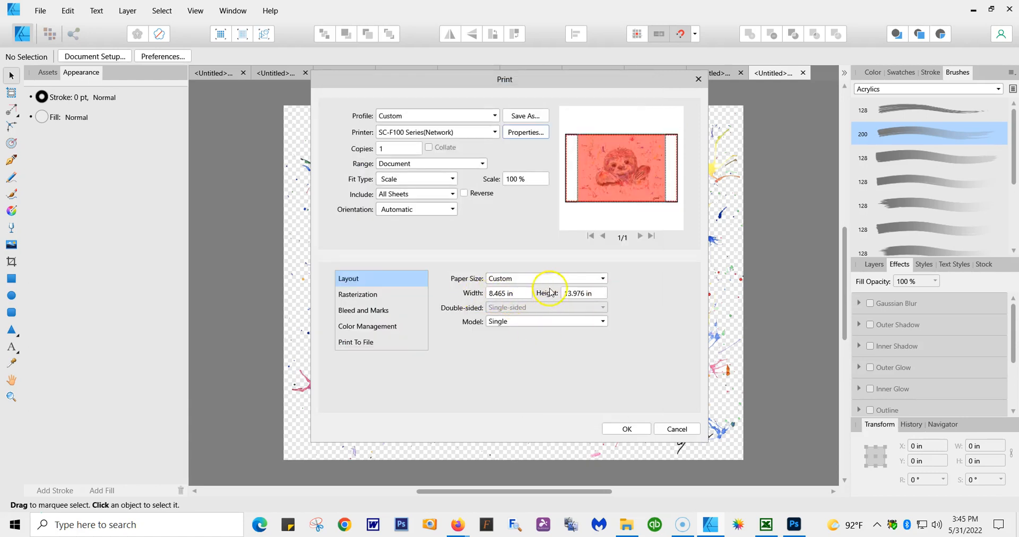
pyautogui.click(601, 278)
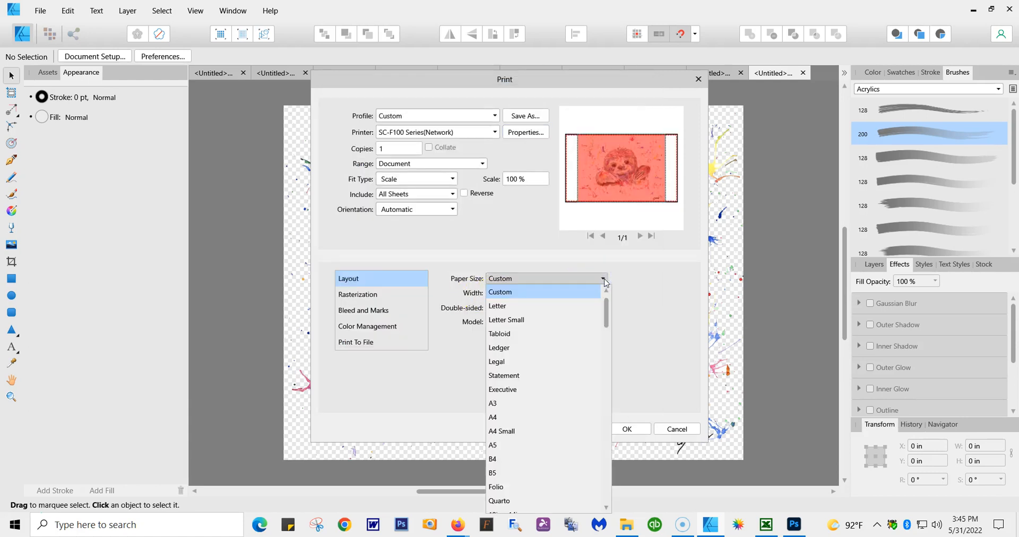
pyautogui.click(496, 362)
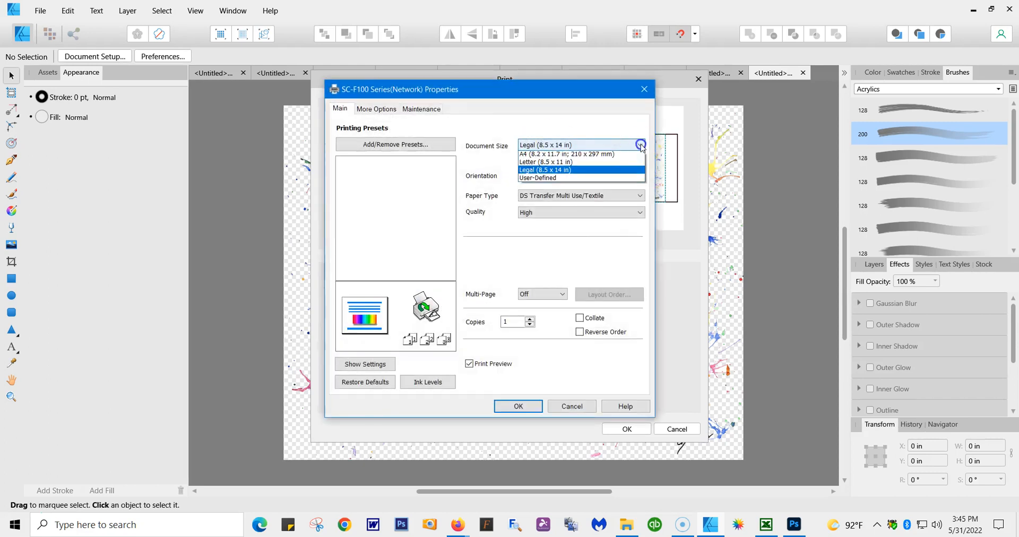
pyautogui.click(545, 161)
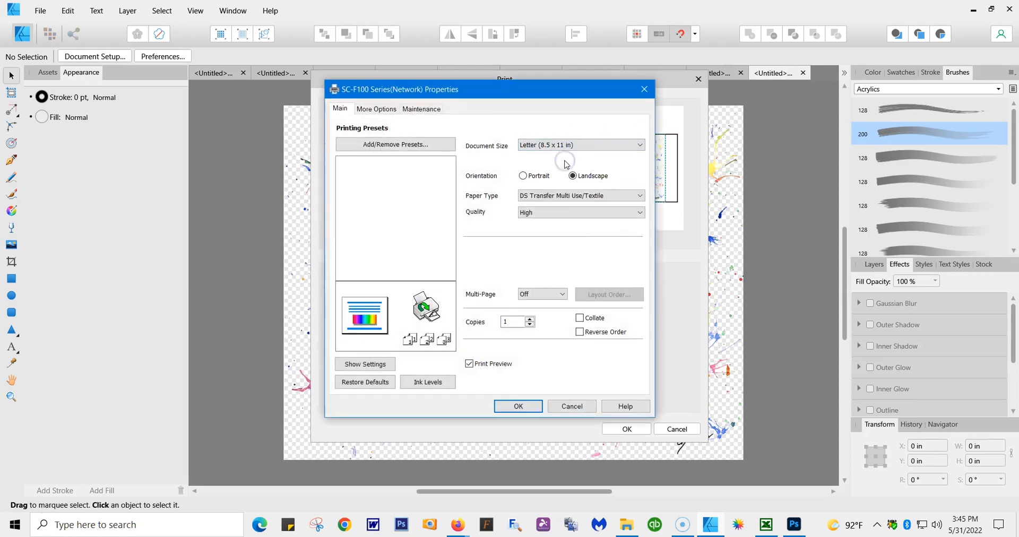
pyautogui.click(516, 406)
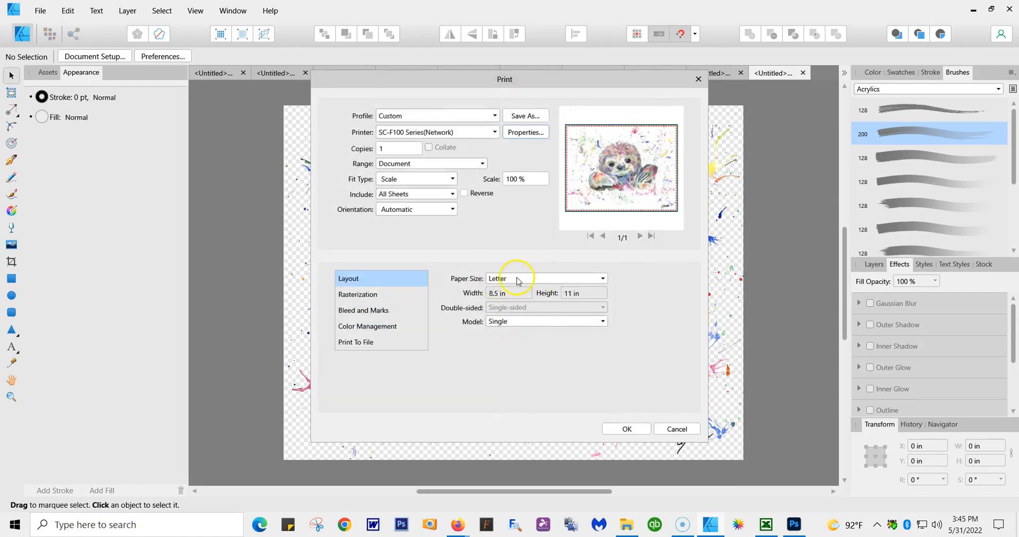
# Step through Rasterization and Bleed and Marks to the Color Management print settings
pyautogui.click(358, 294)
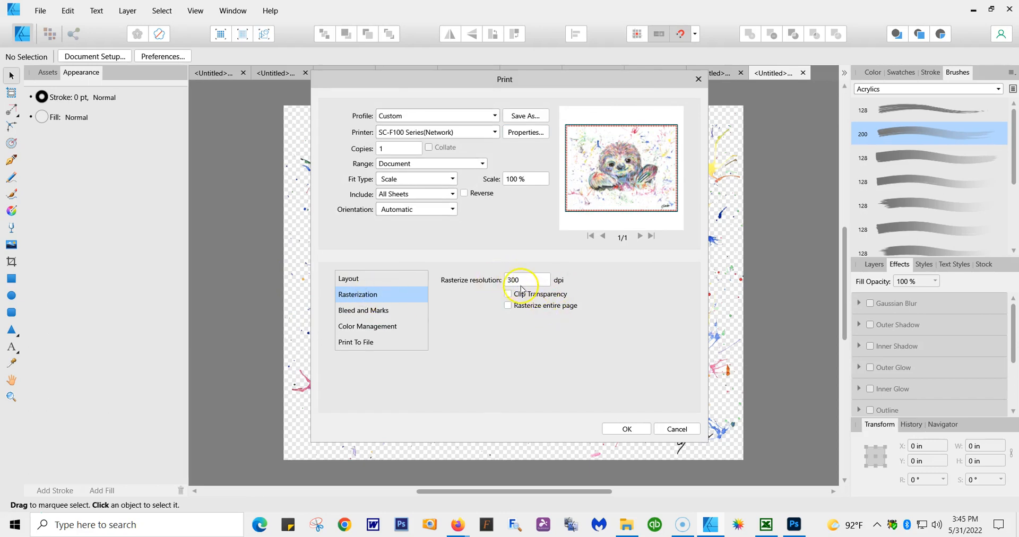
pyautogui.click(363, 310)
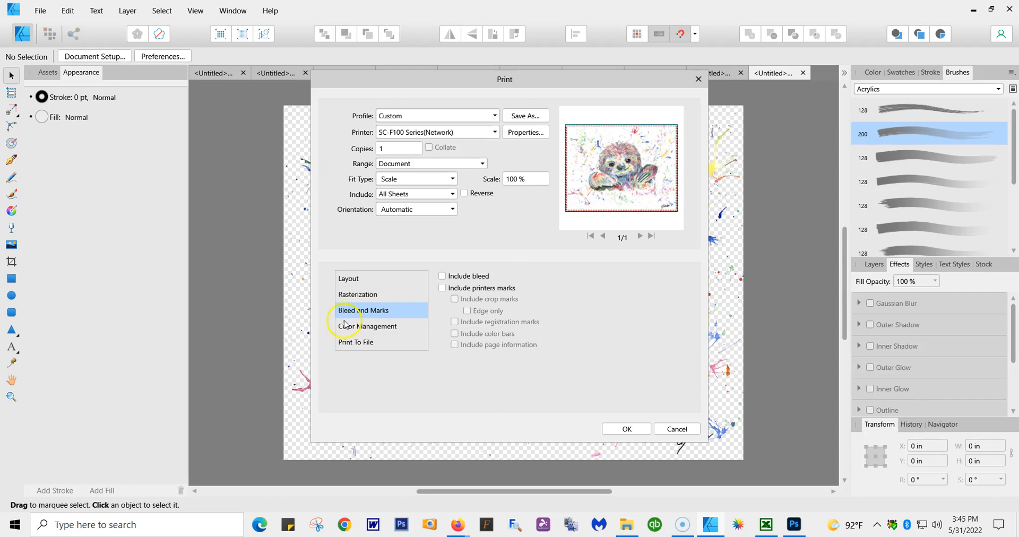
pyautogui.click(368, 326)
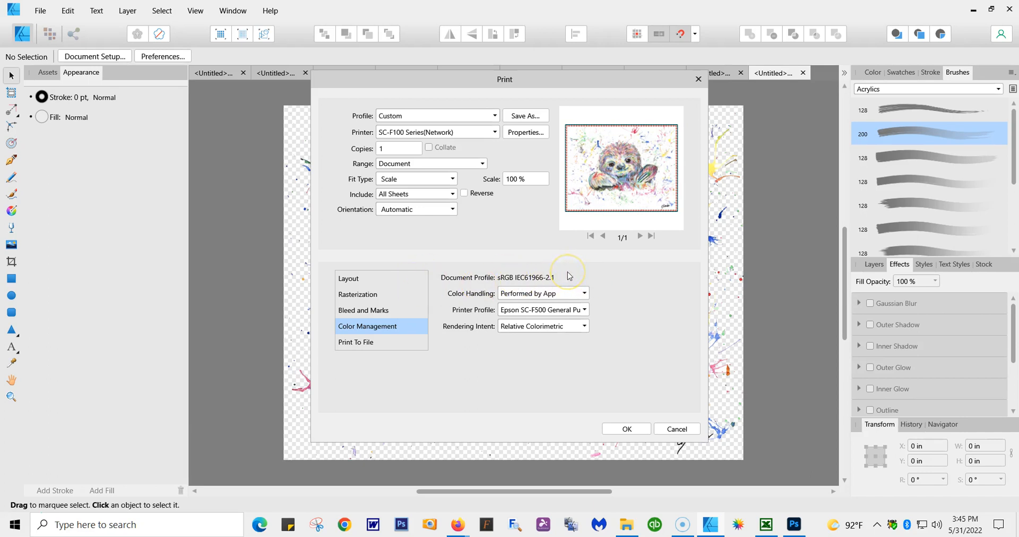
pyautogui.moveTo(492, 281)
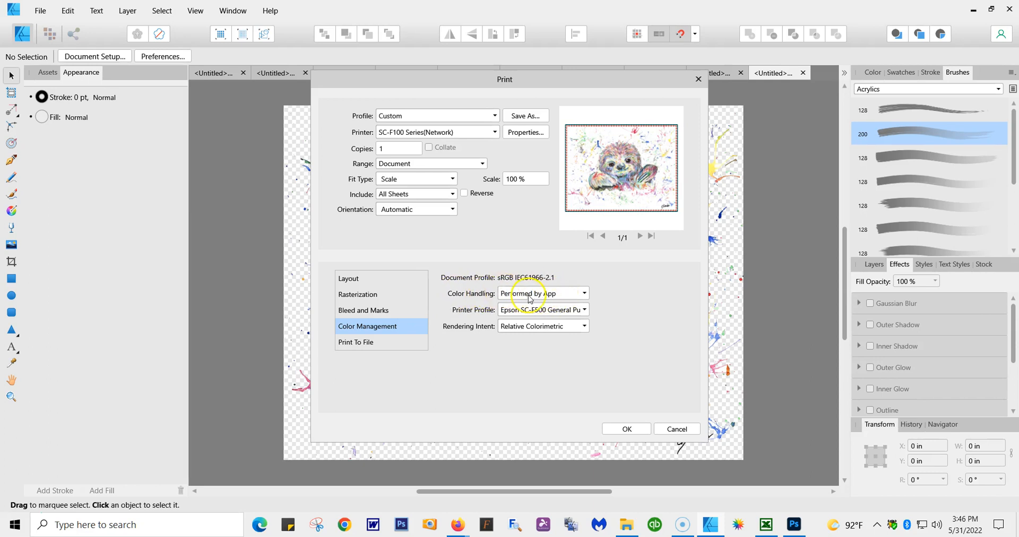
# Keep colour handling Performed by App and choose the Epson SC-F100 Series Multi Use (Textile) printer profile
pyautogui.click(582, 293)
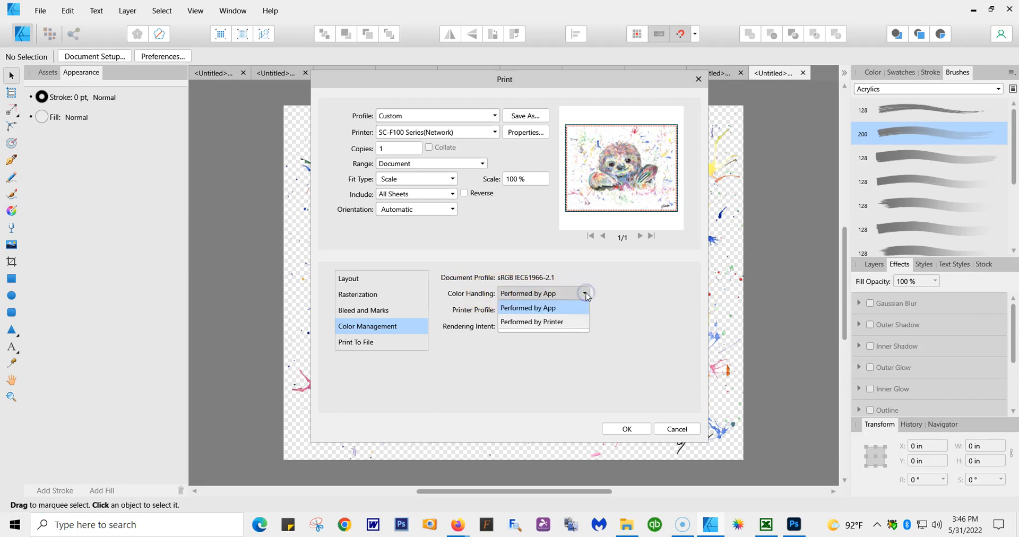
pyautogui.click(527, 307)
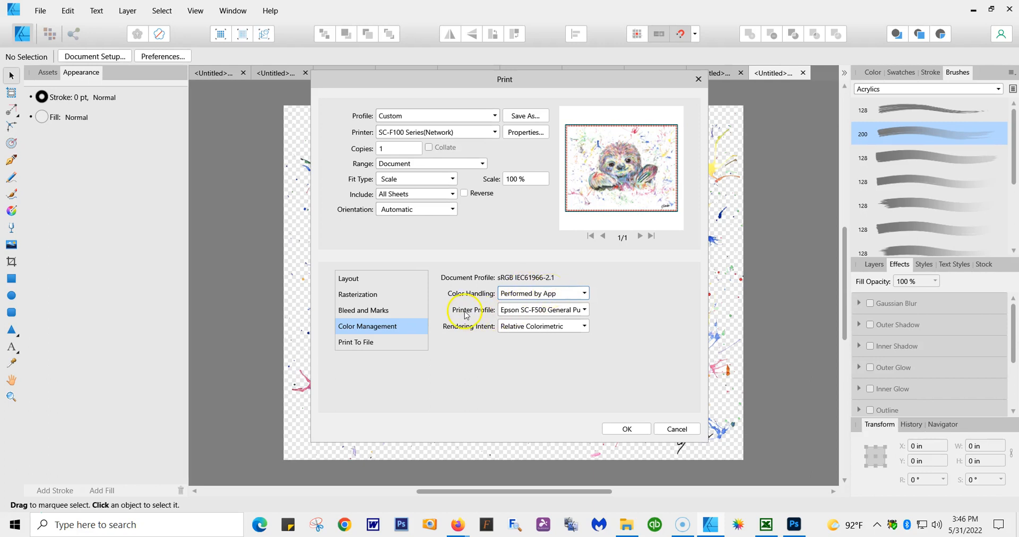
pyautogui.click(583, 310)
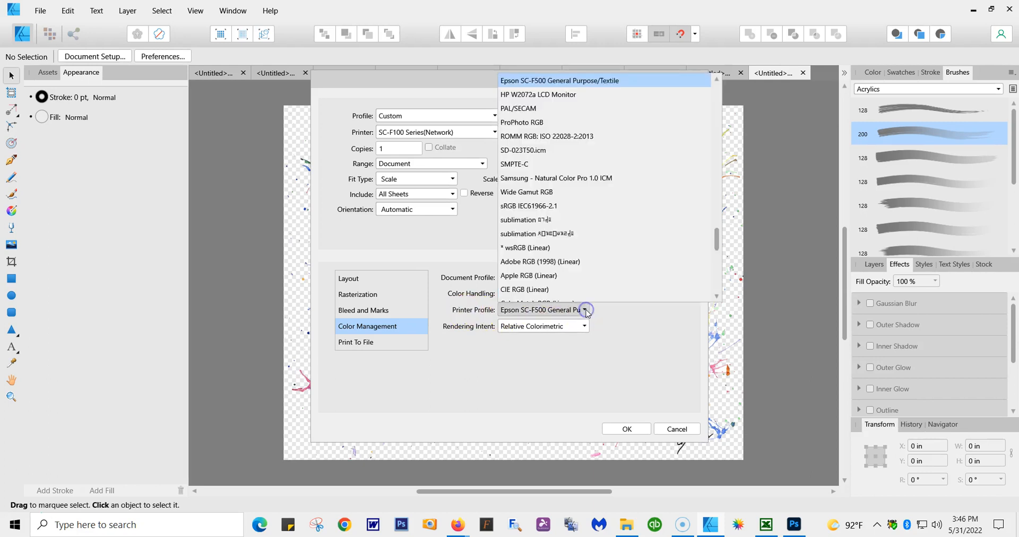
pyautogui.scroll(-3)
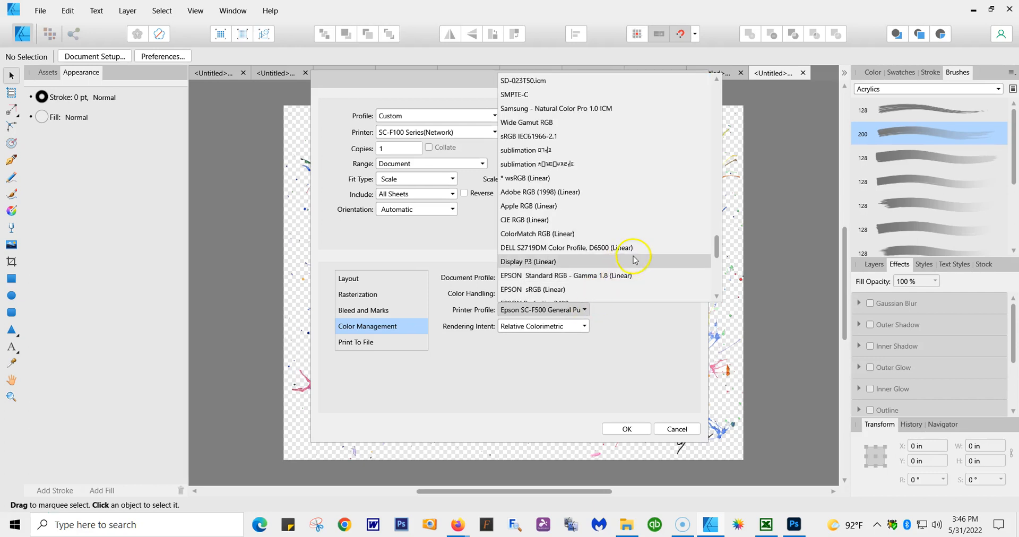
pyautogui.scroll(-3)
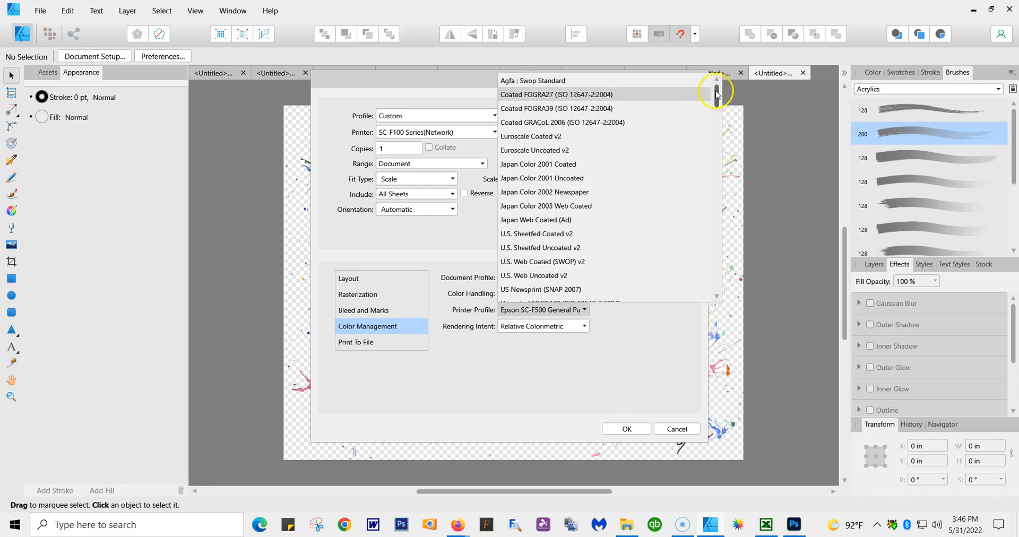
pyautogui.scroll(-3)
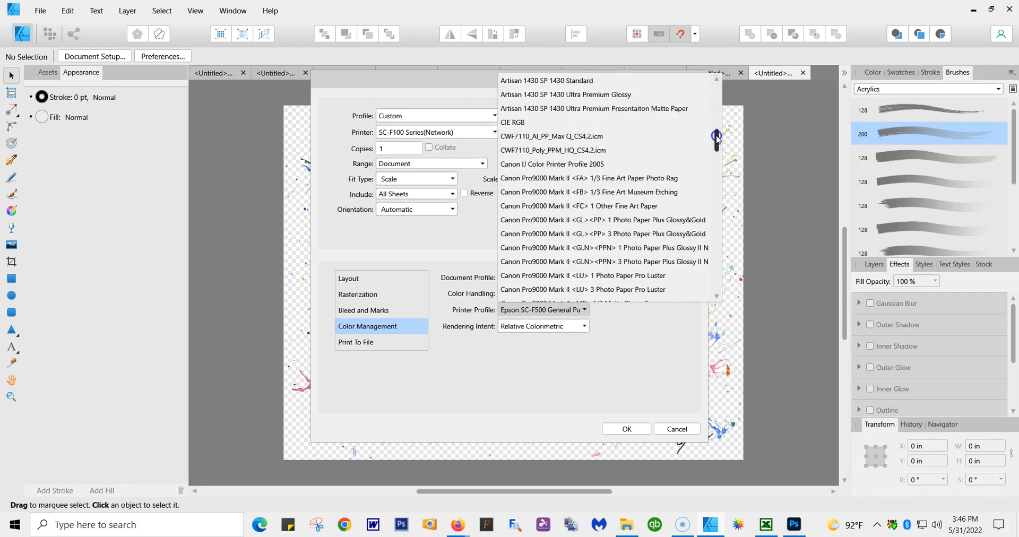
pyautogui.scroll(-3)
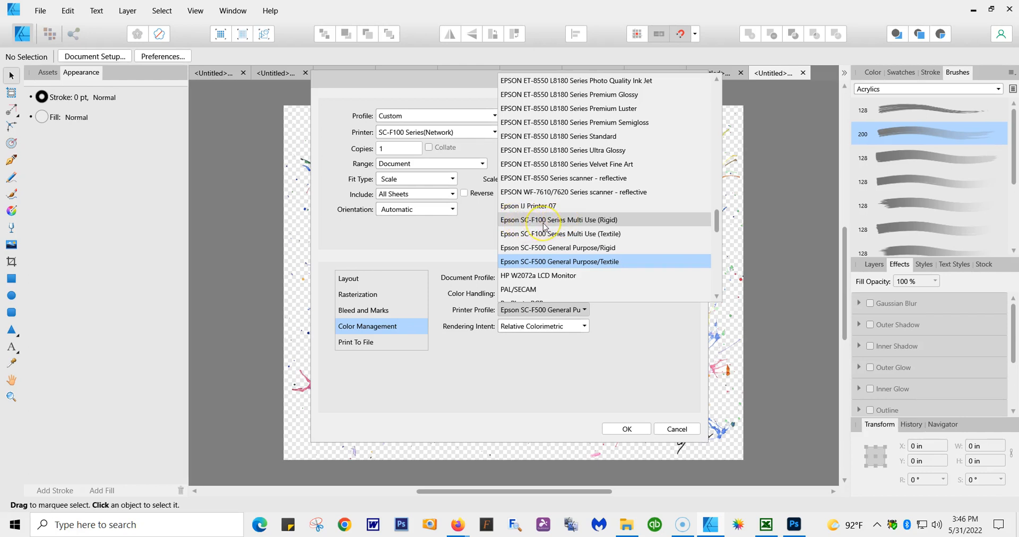
pyautogui.moveTo(581, 226)
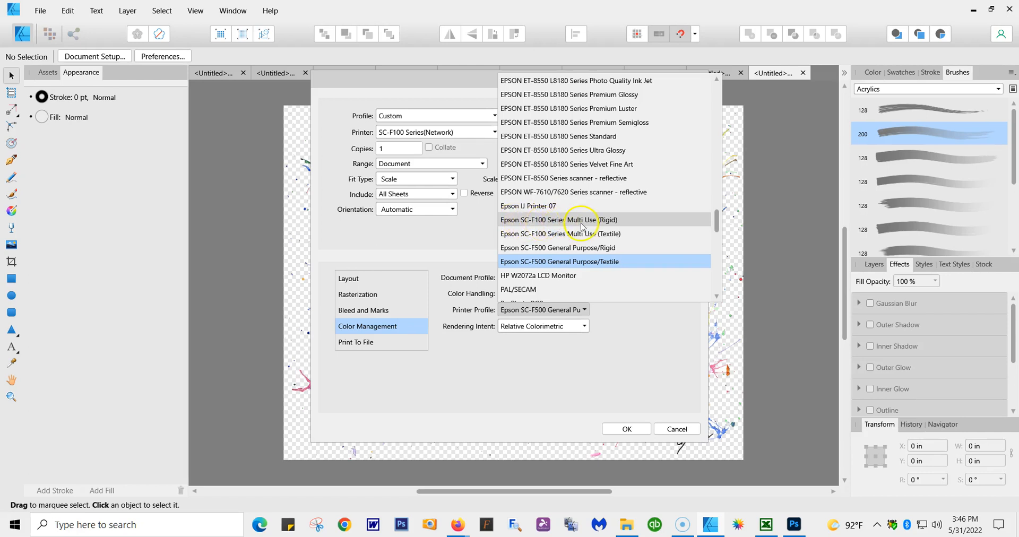
pyautogui.moveTo(598, 224)
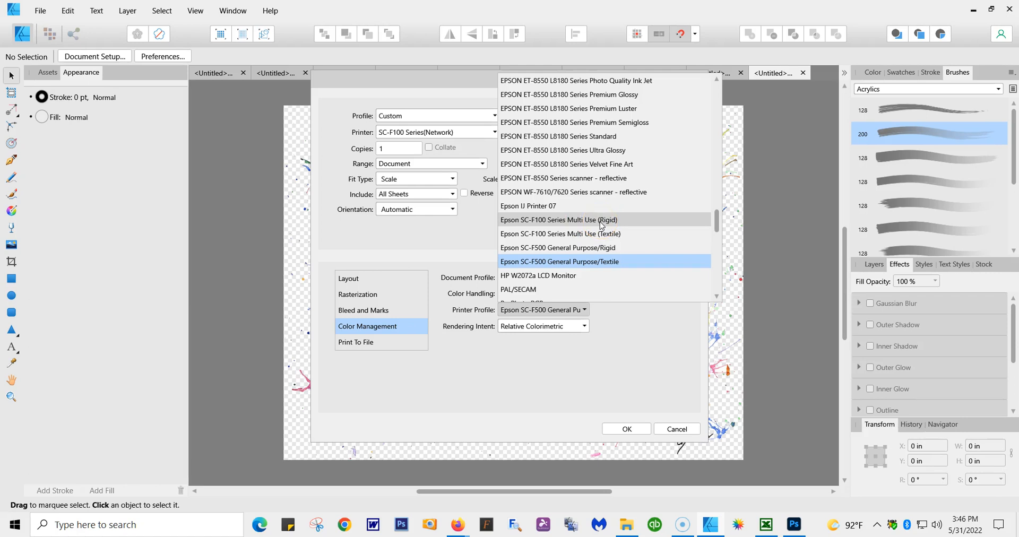
pyautogui.moveTo(587, 238)
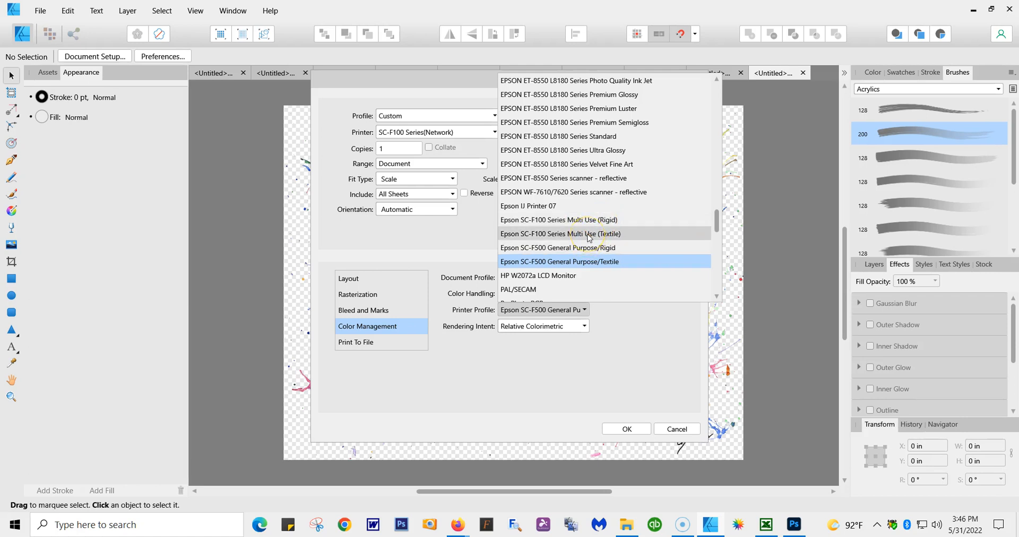
pyautogui.click(560, 234)
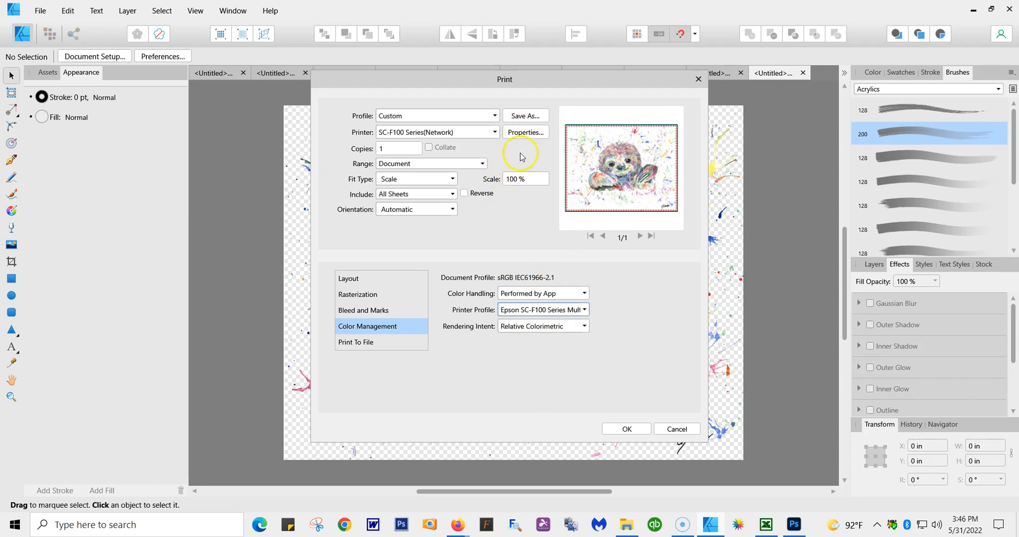
pyautogui.moveTo(581, 315)
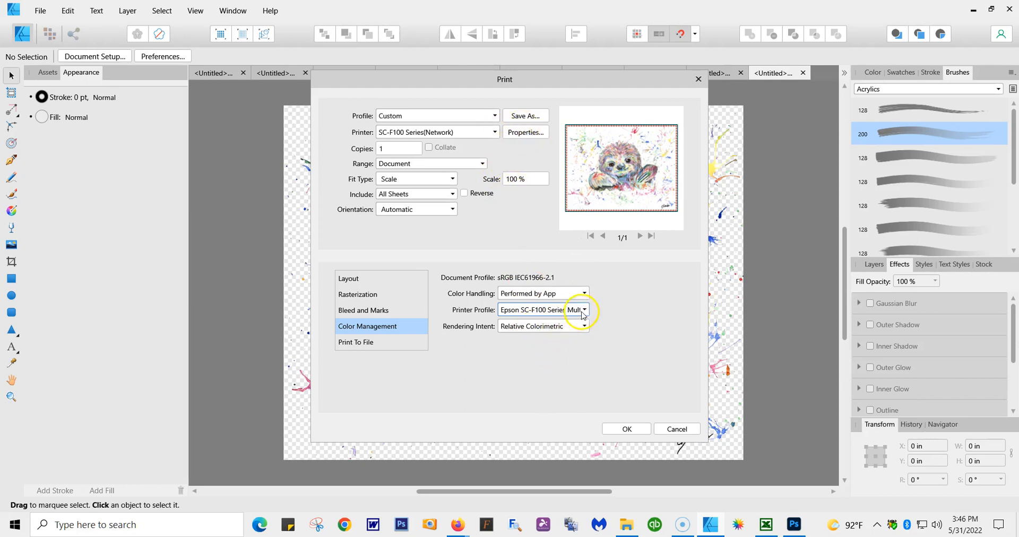
pyautogui.click(583, 309)
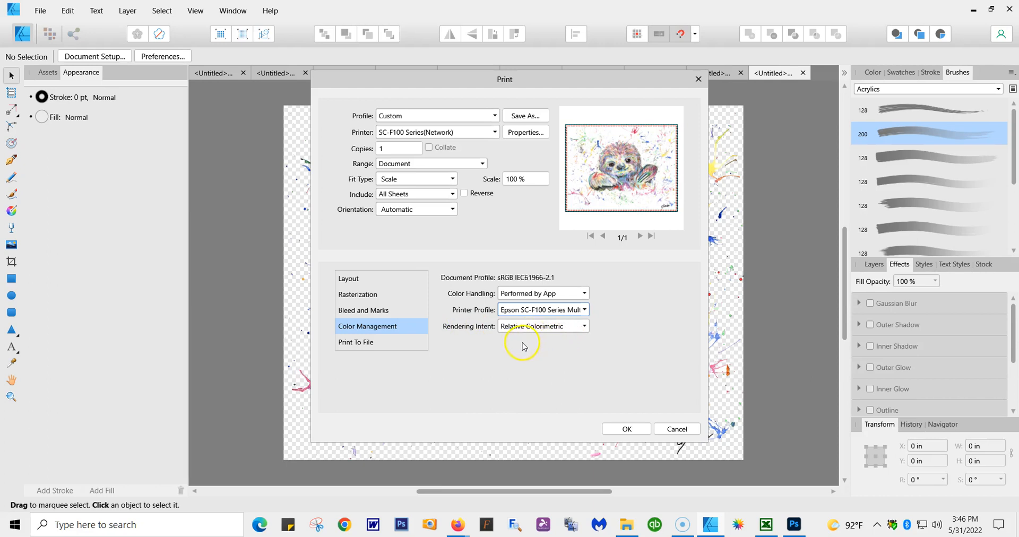
pyautogui.moveTo(578, 334)
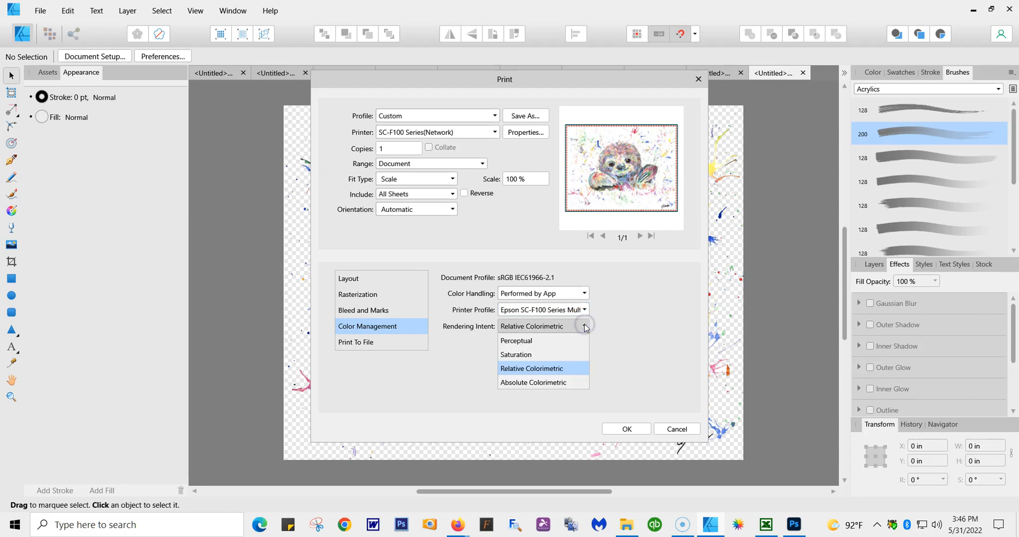
pyautogui.moveTo(515, 339)
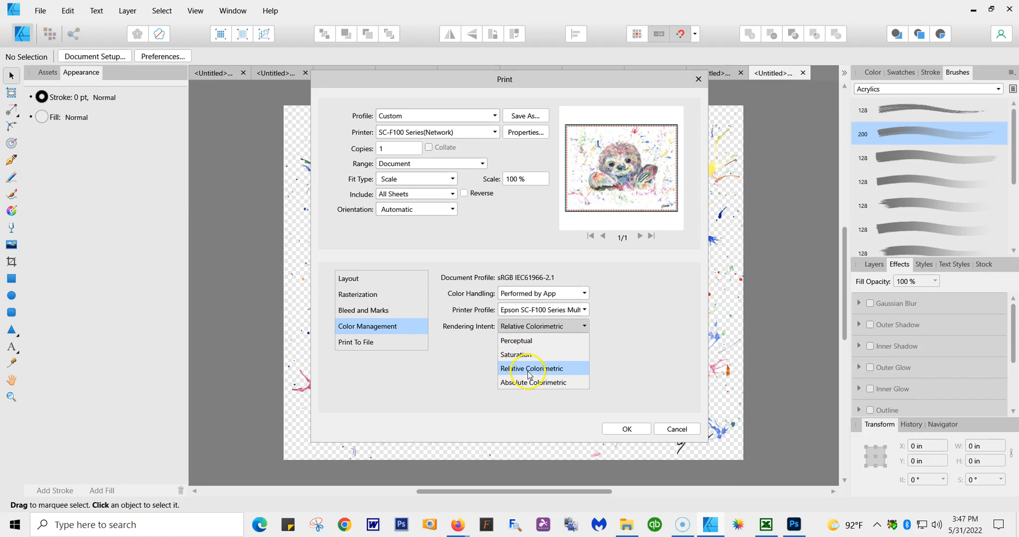
pyautogui.click(532, 368)
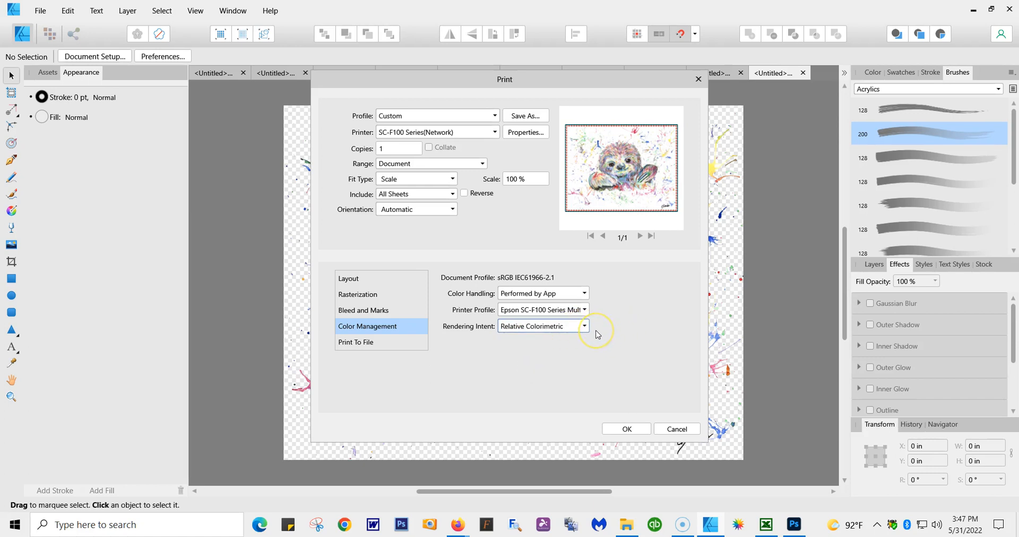
pyautogui.moveTo(580, 338)
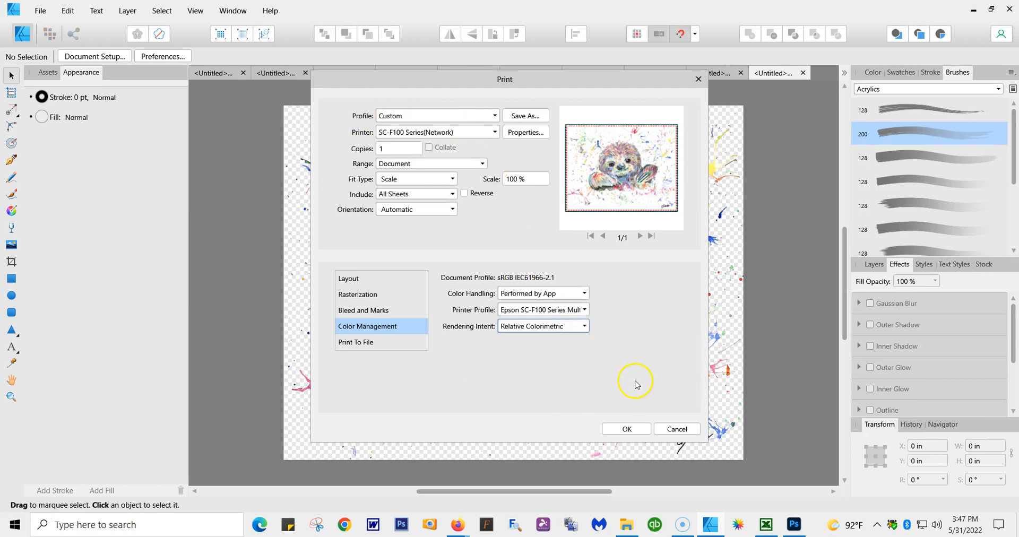
pyautogui.moveTo(590, 382)
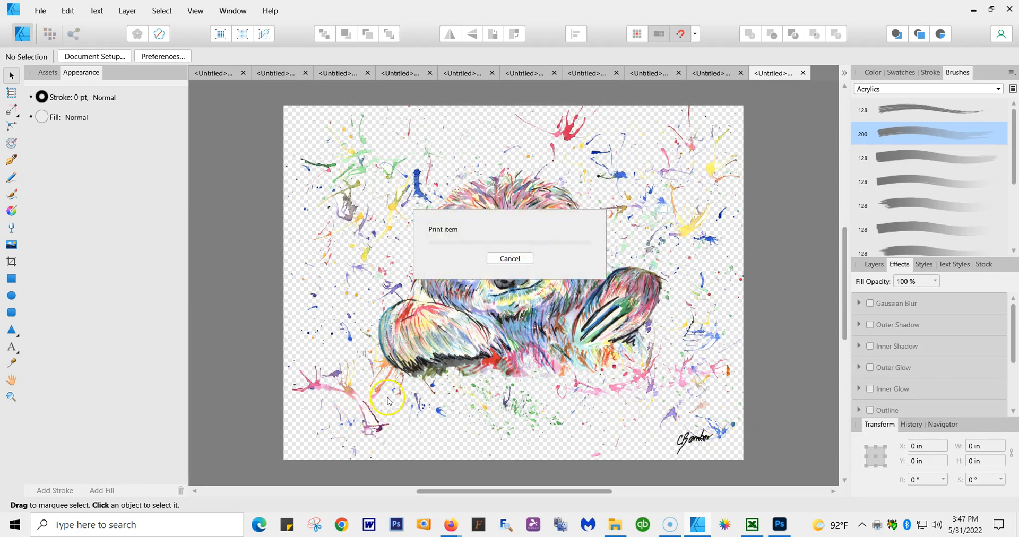
pyautogui.moveTo(89, 410)
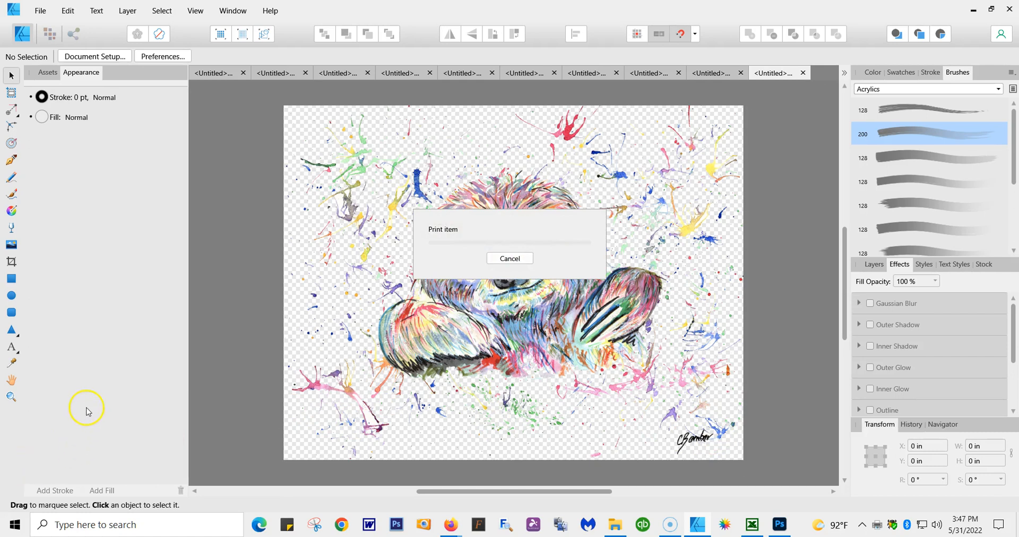
pyautogui.moveTo(495, 302)
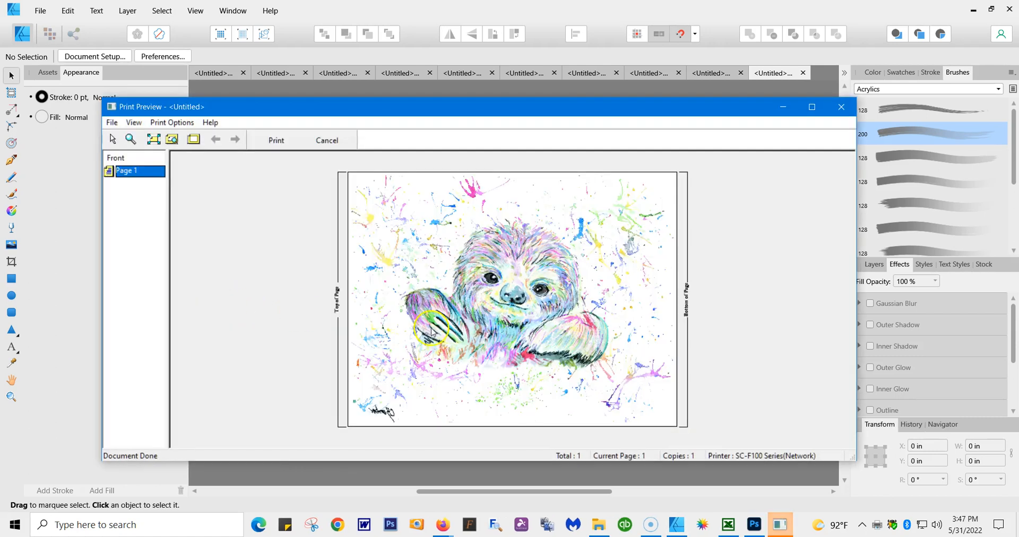
pyautogui.moveTo(465, 298)
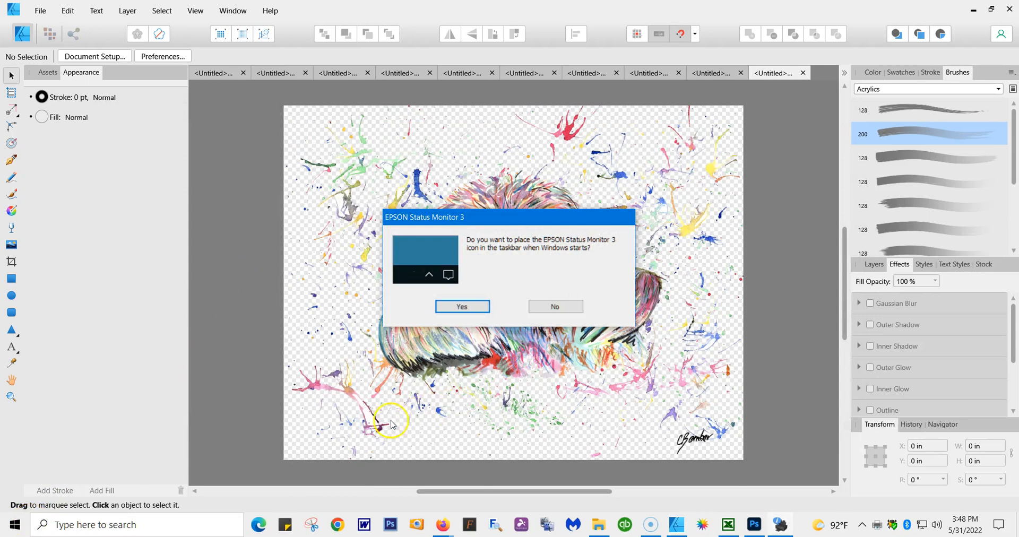
# Dismiss the EPSON Status Monitor 3 startup prompt so the sloth design shows again
pyautogui.click(554, 306)
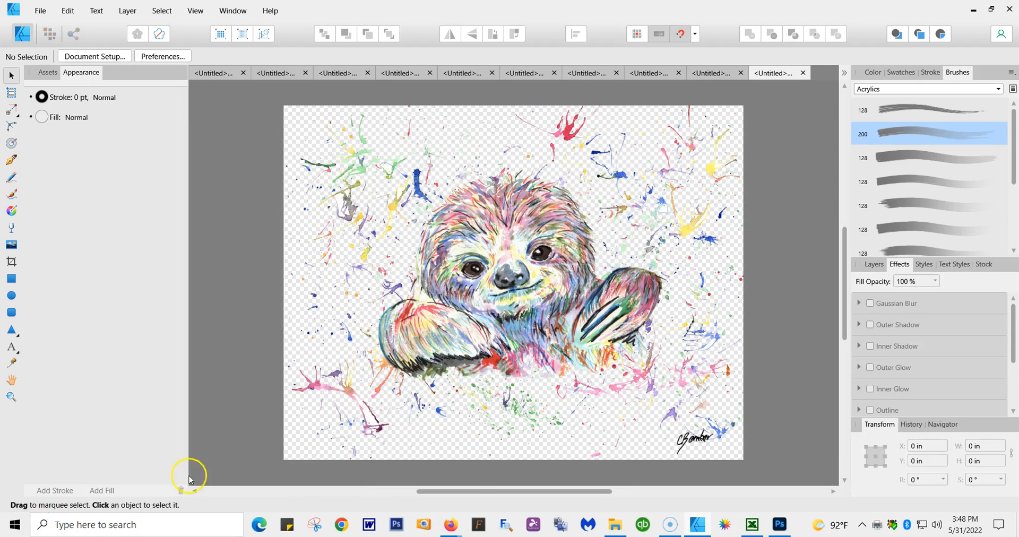
pyautogui.moveTo(19, 520)
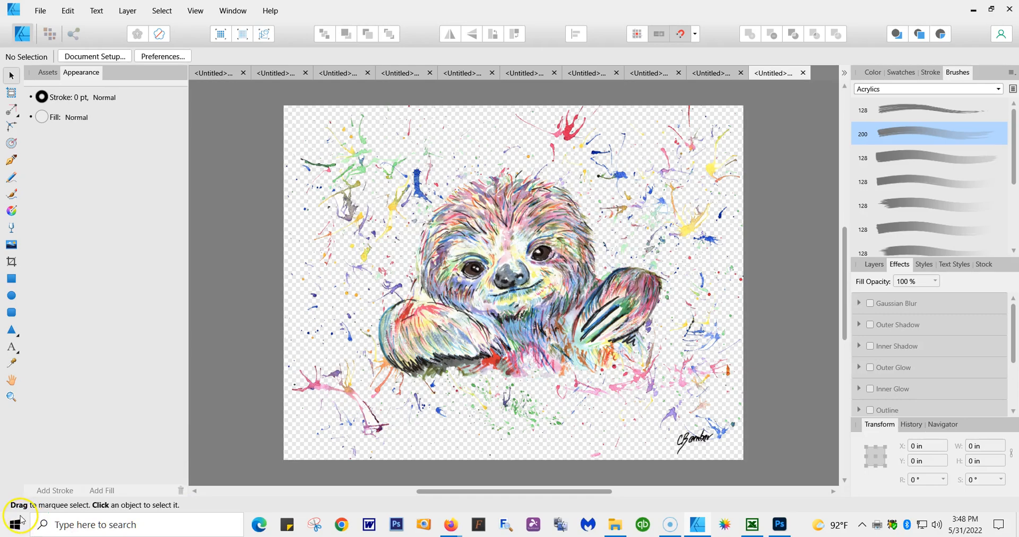